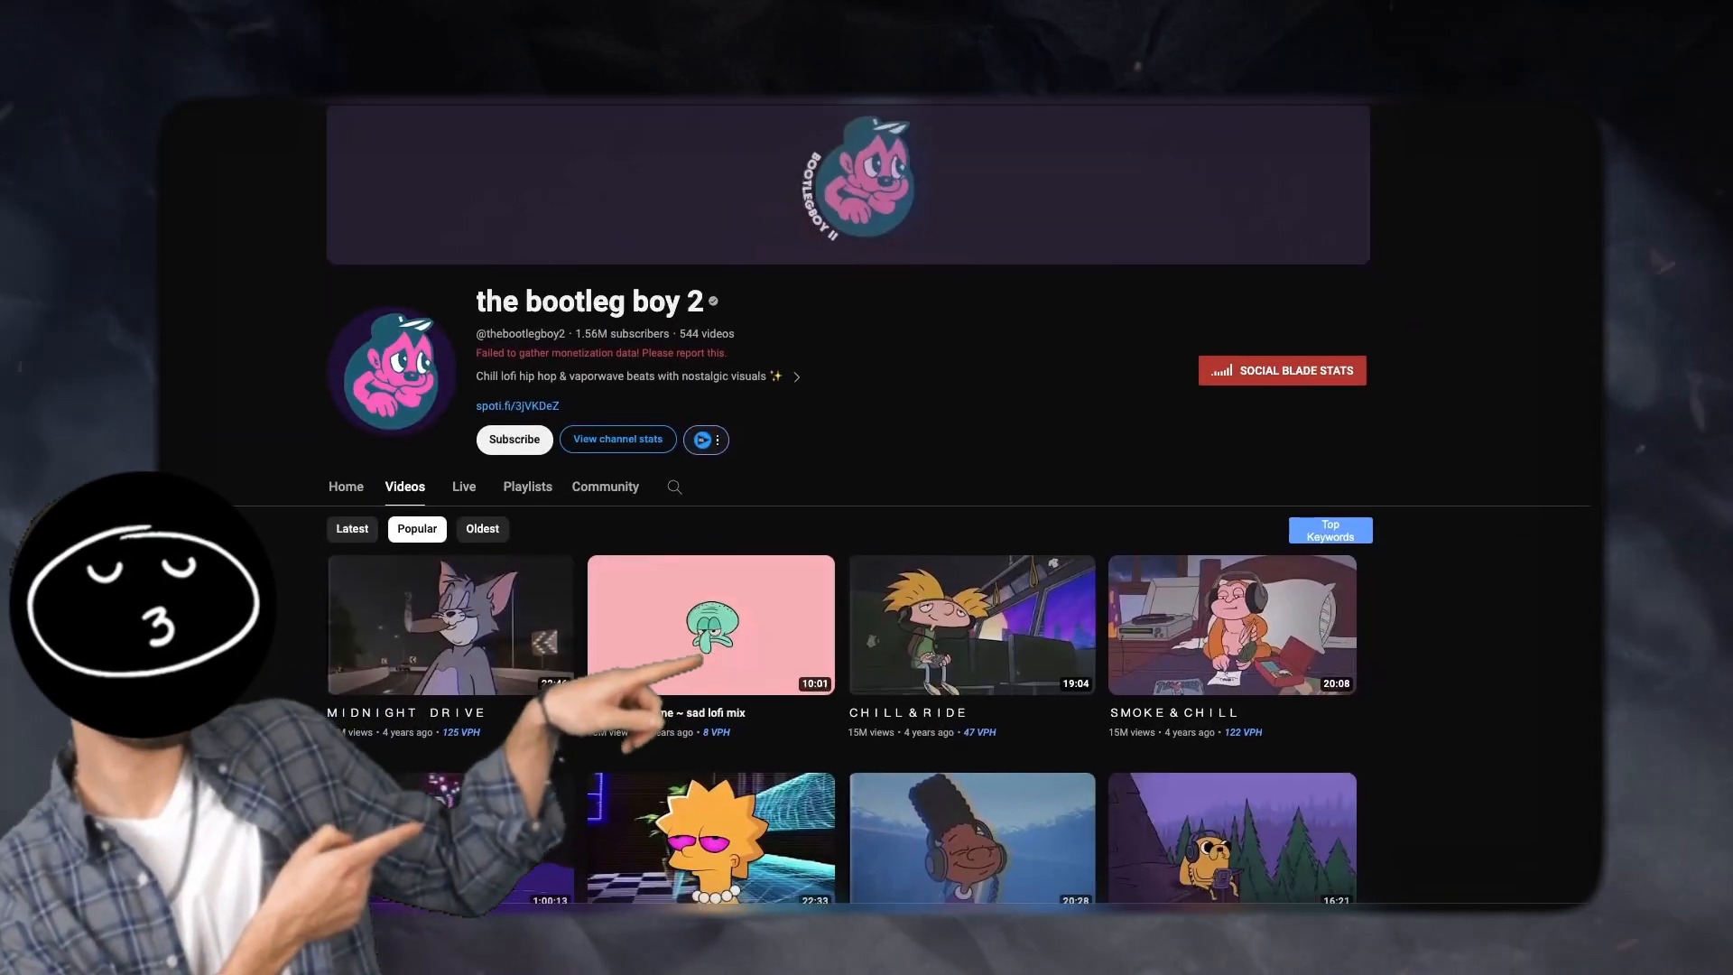
- Browse lofi channels and list the Lofi Girl channel's videos sorted by Popular
scroll("down", 3)
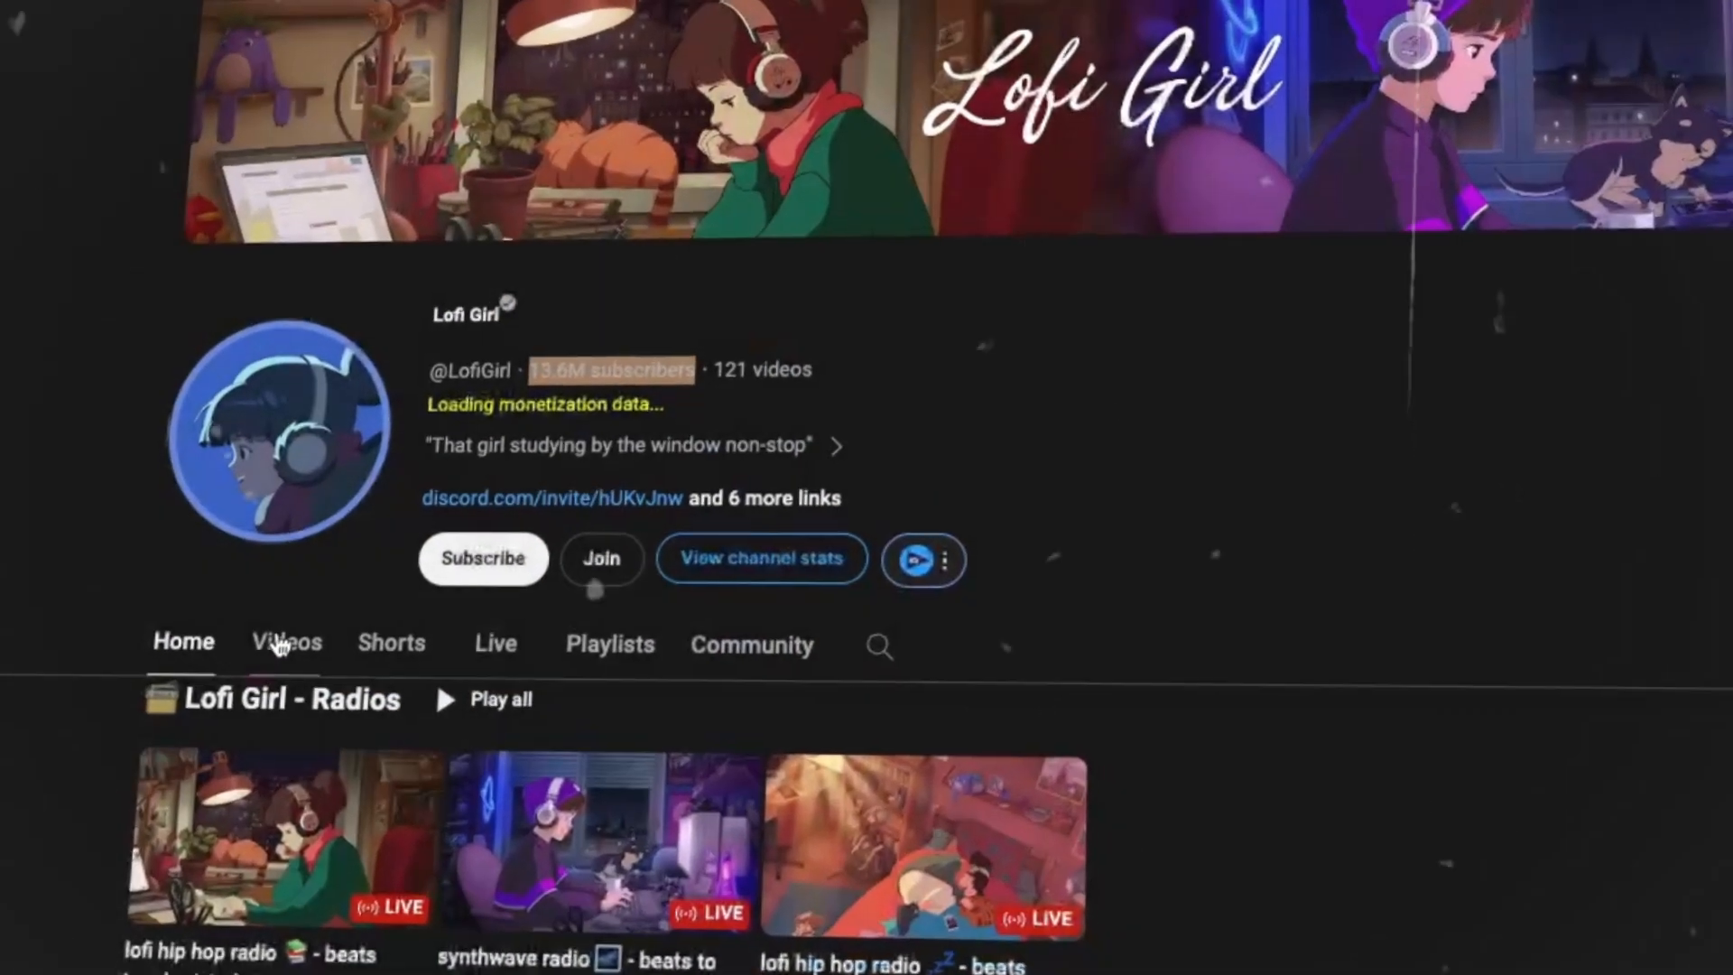
left_click(287, 643)
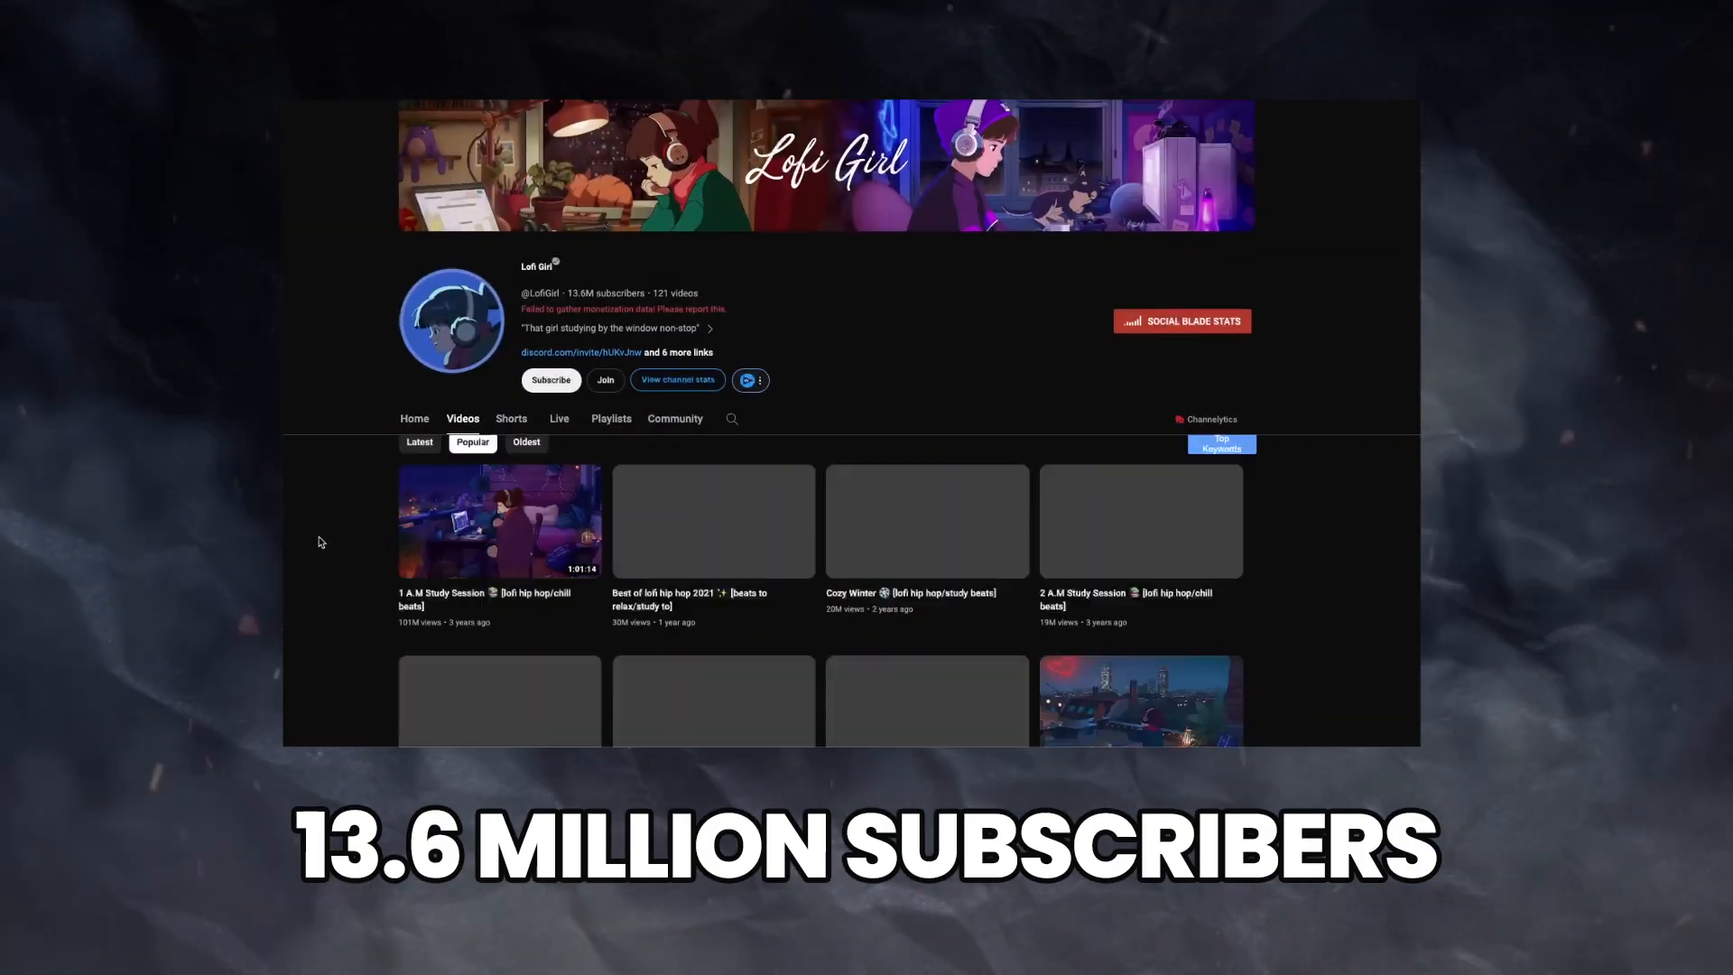
left_click(499, 520)
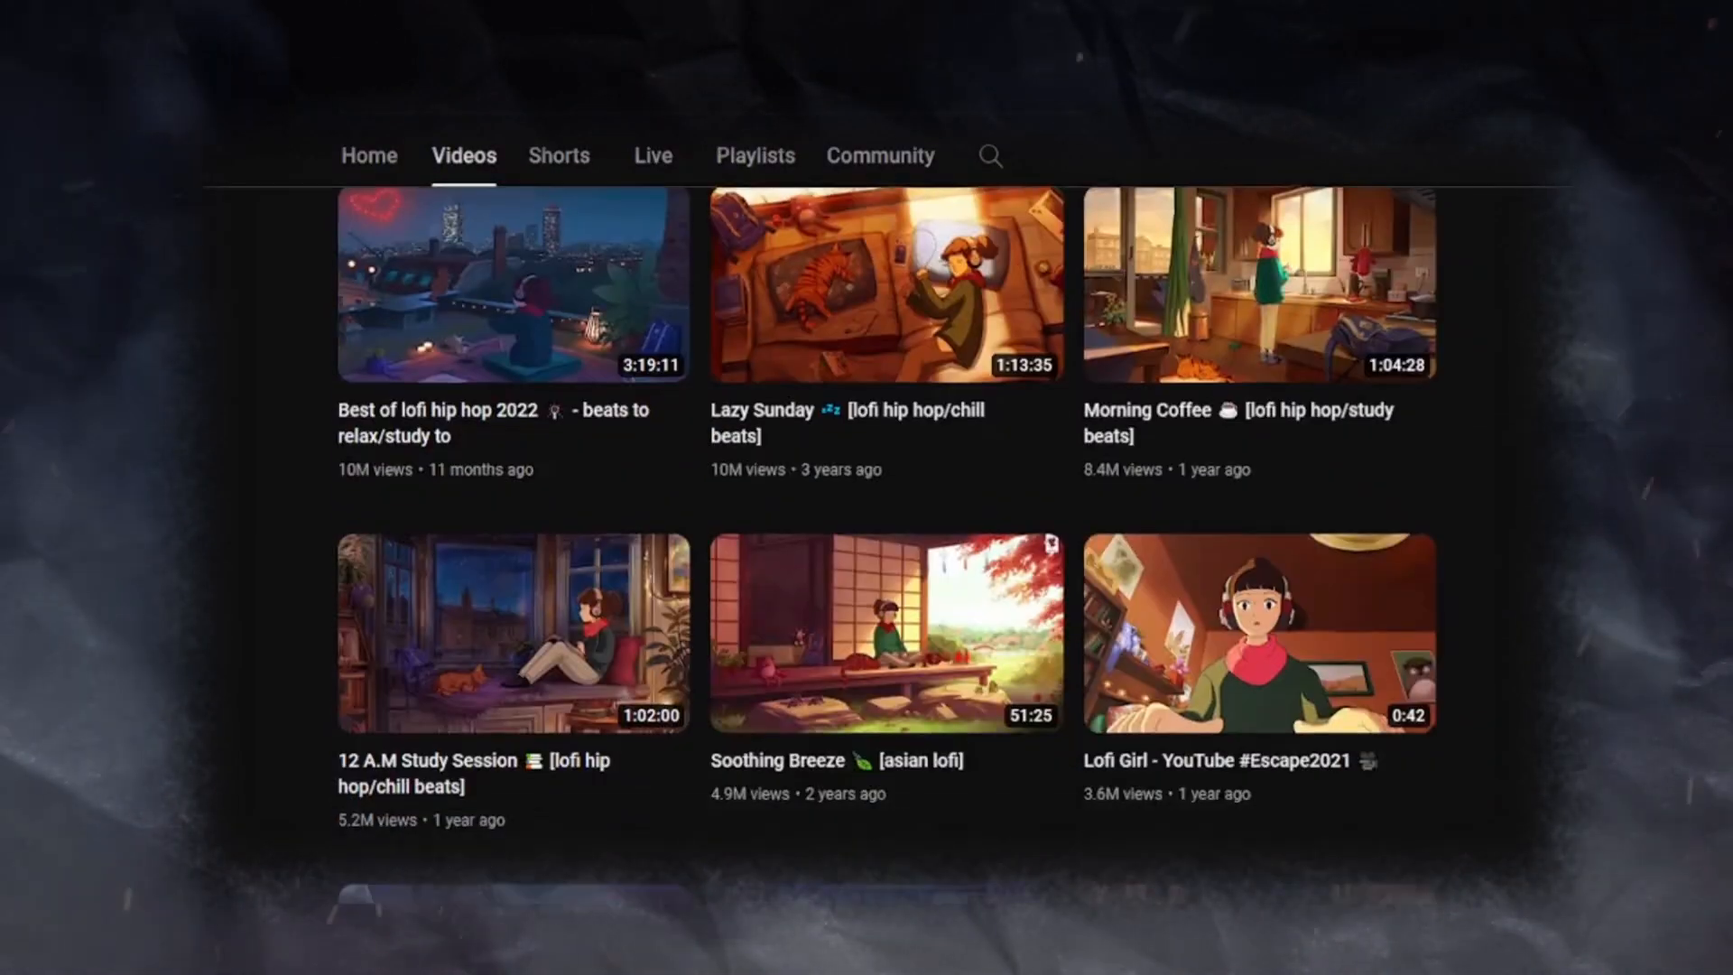
scroll("down", 3)
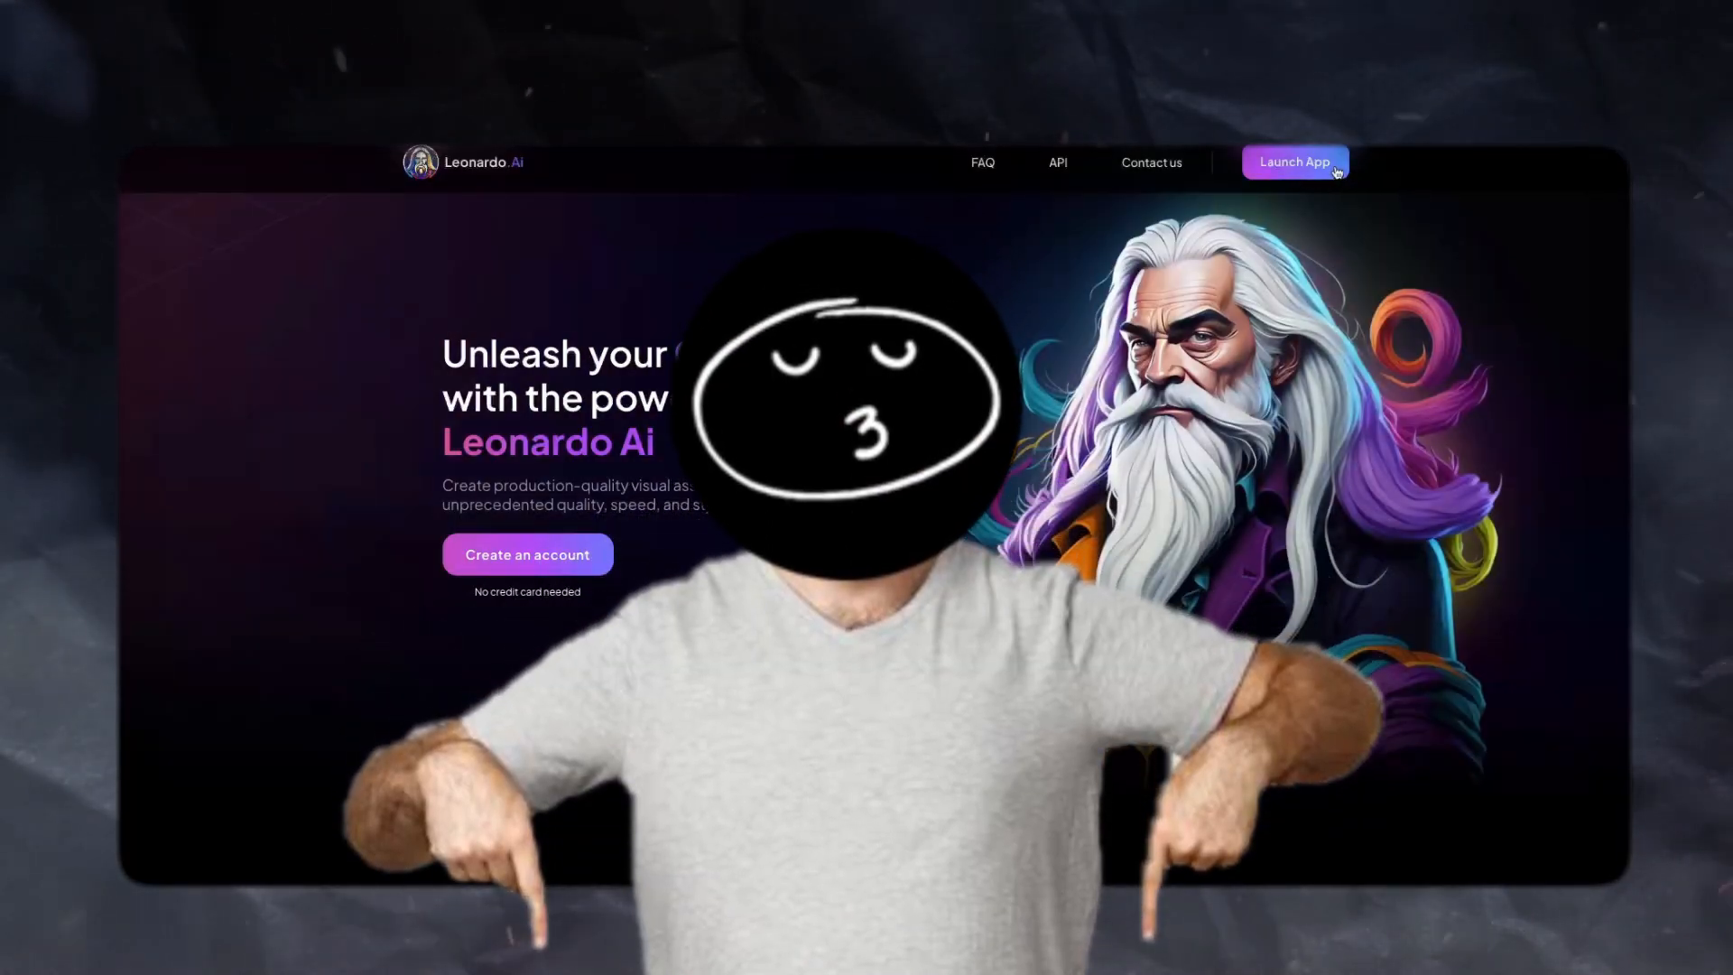
- Launch the app, find Anime Pastel Dream among Featured Models and generate with it
left_click(1292, 161)
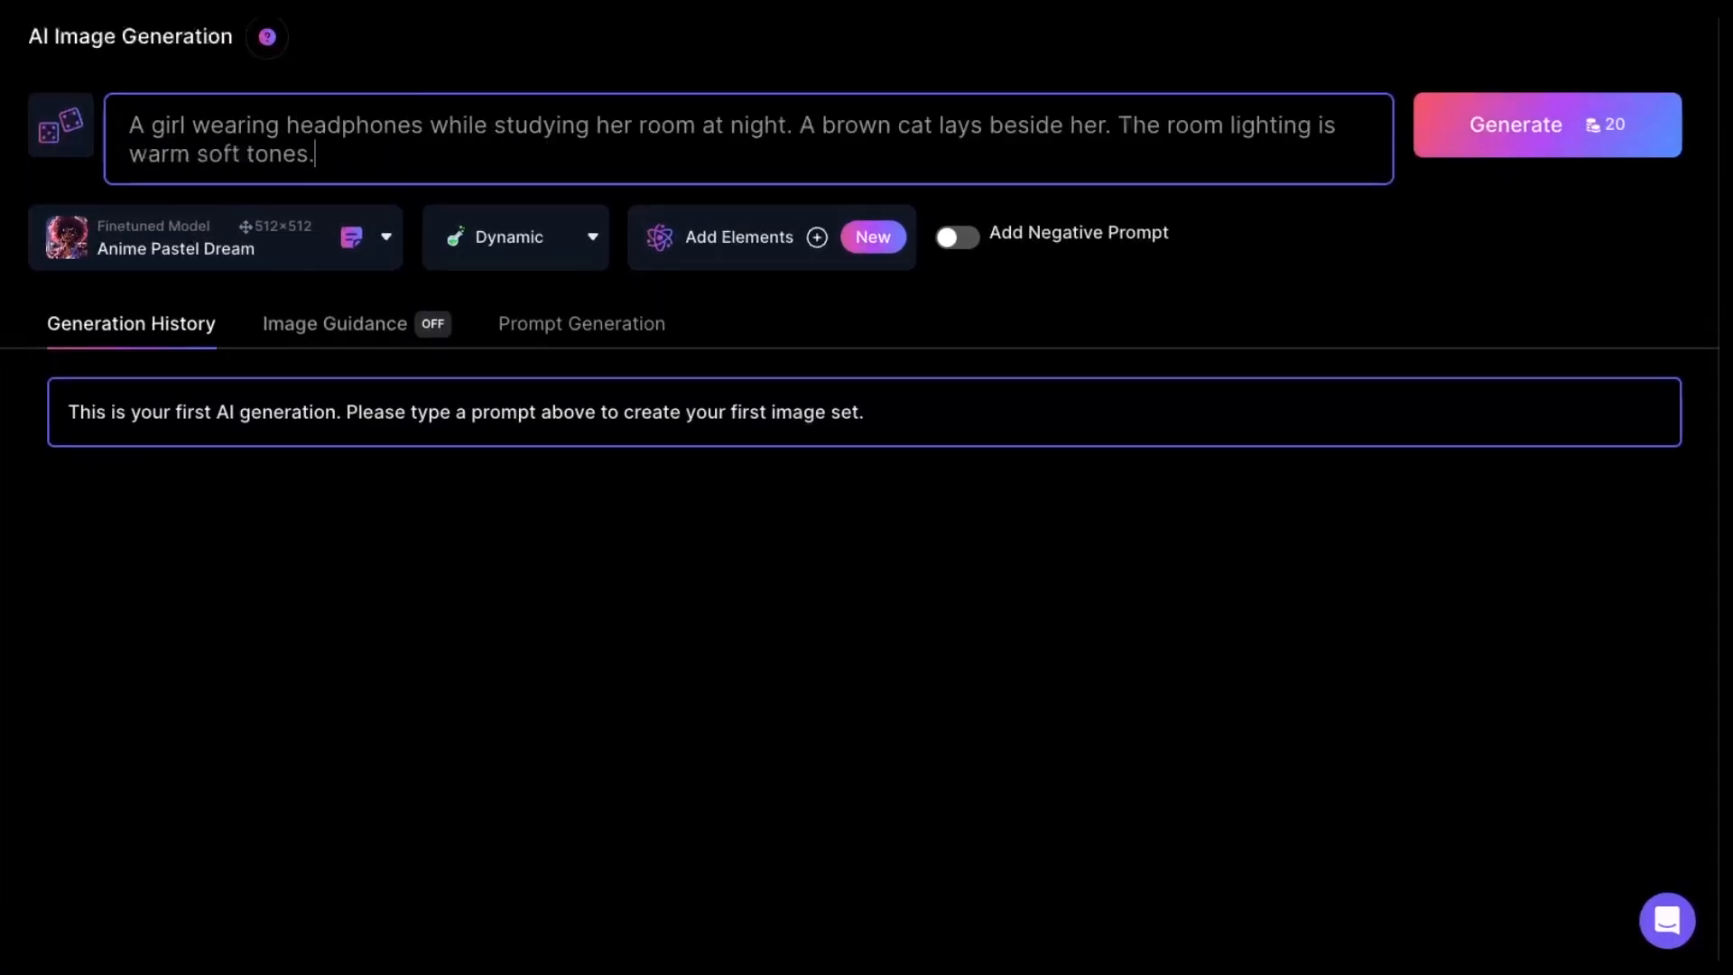
left_click(175, 236)
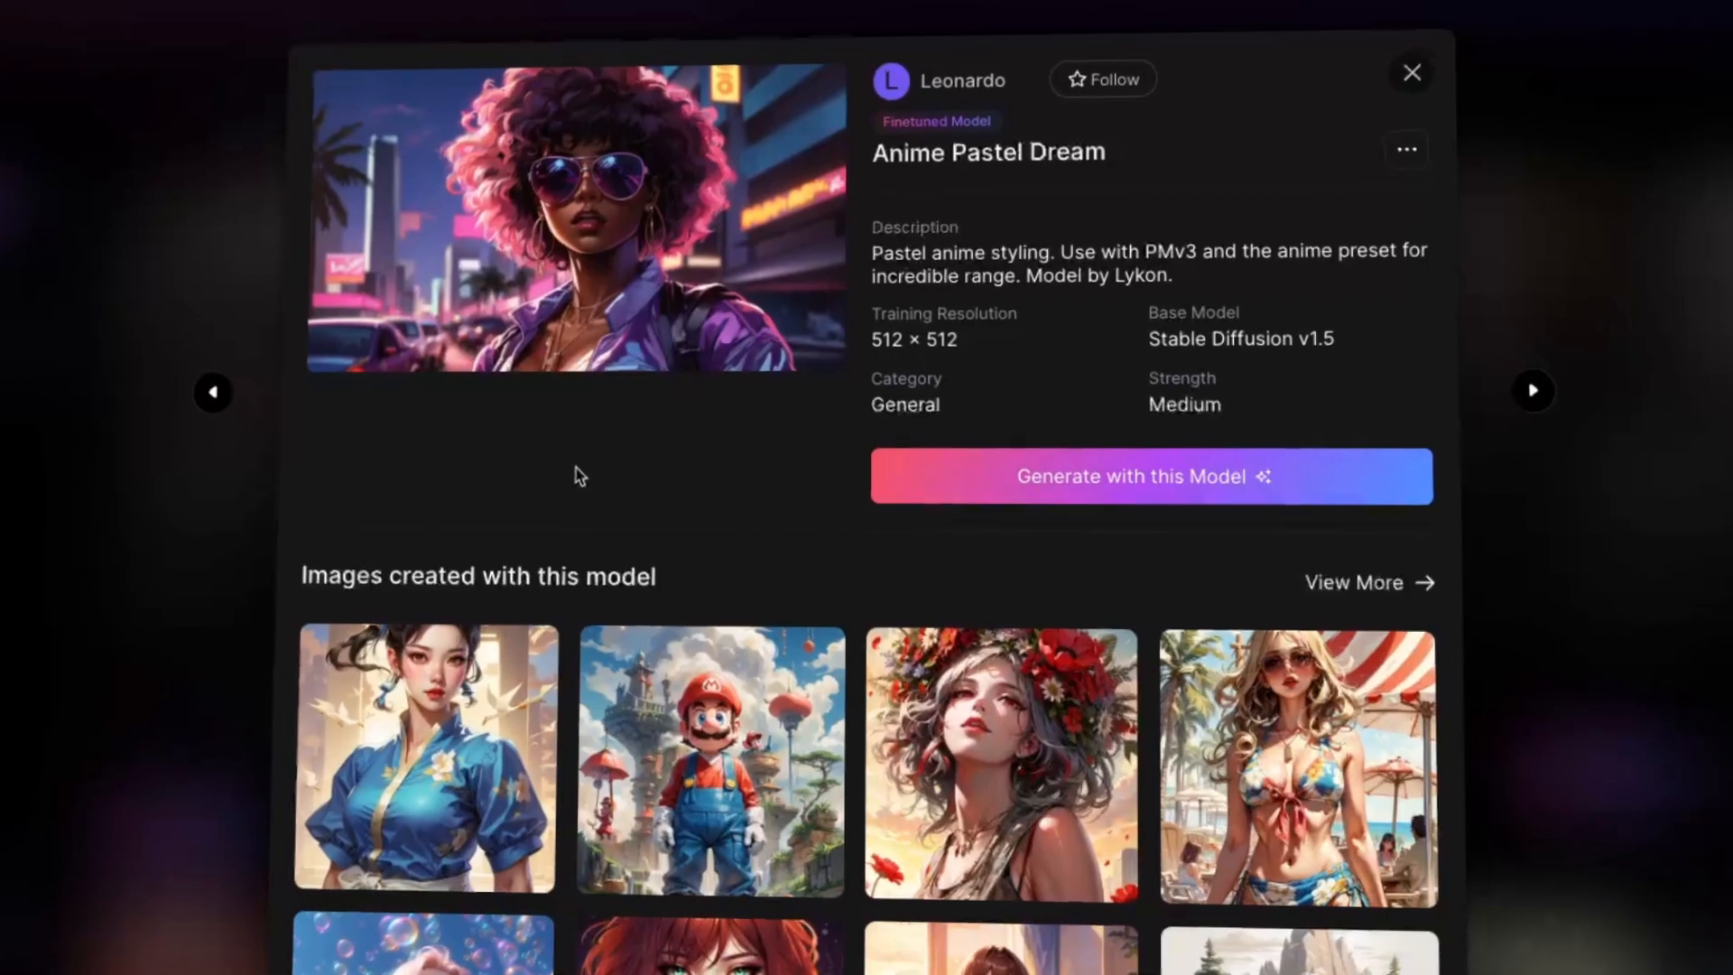
left_click(1412, 73)
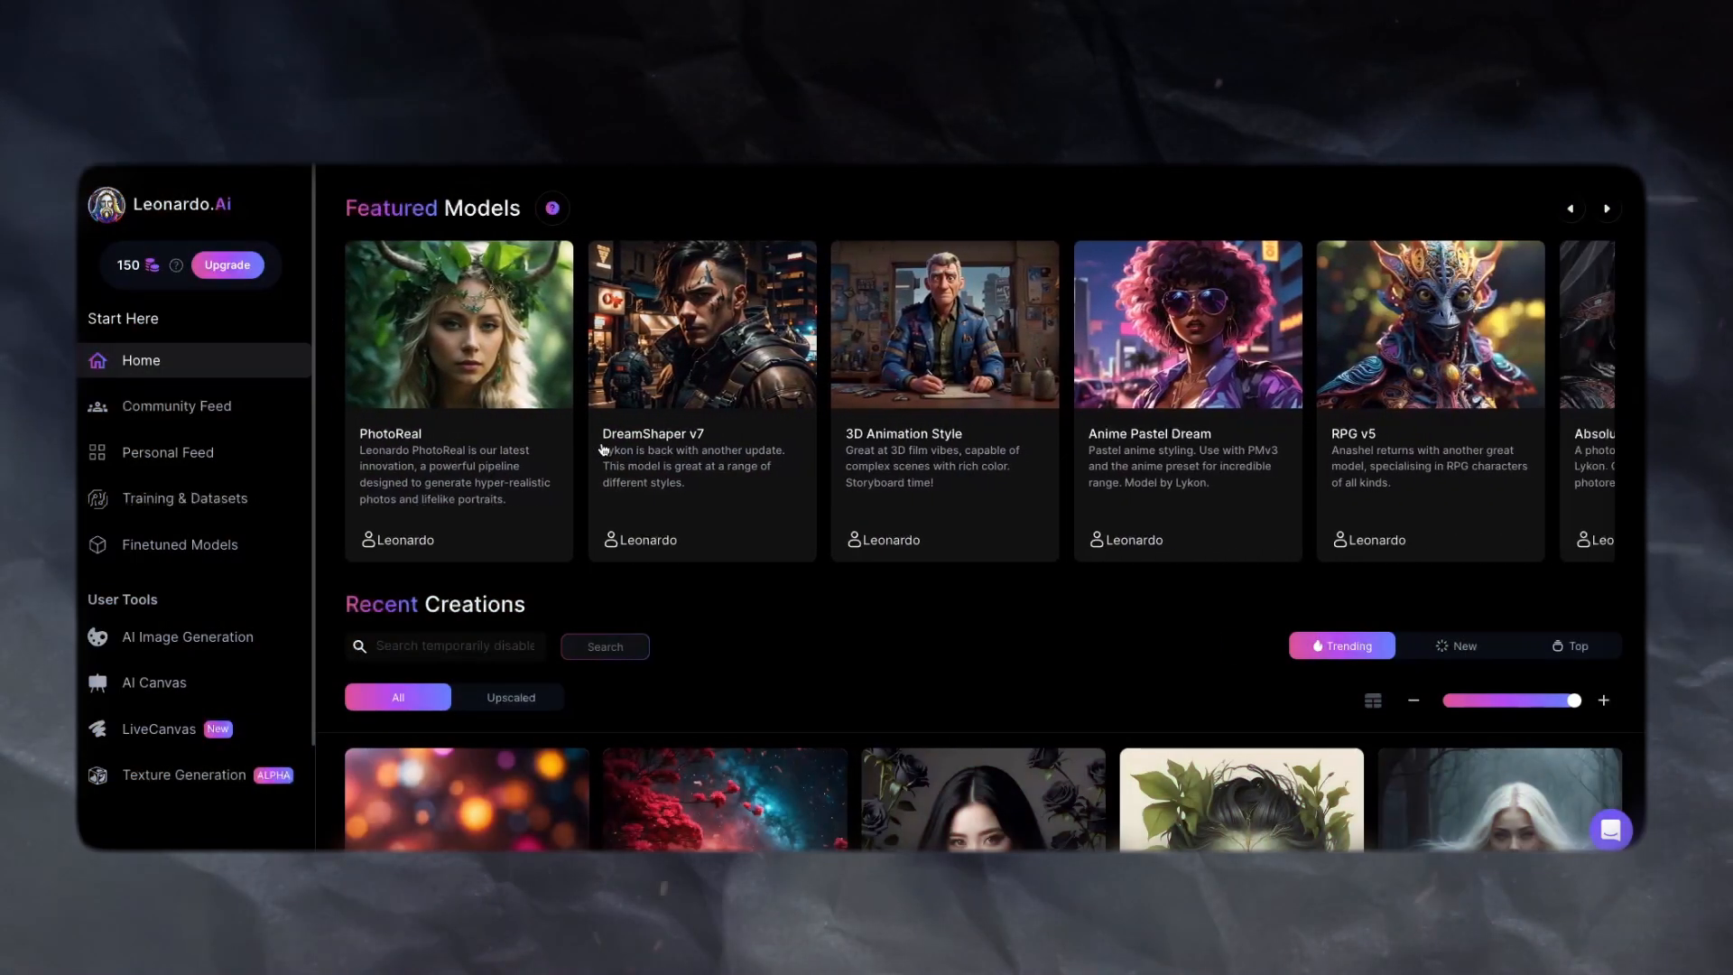
left_click(1607, 208)
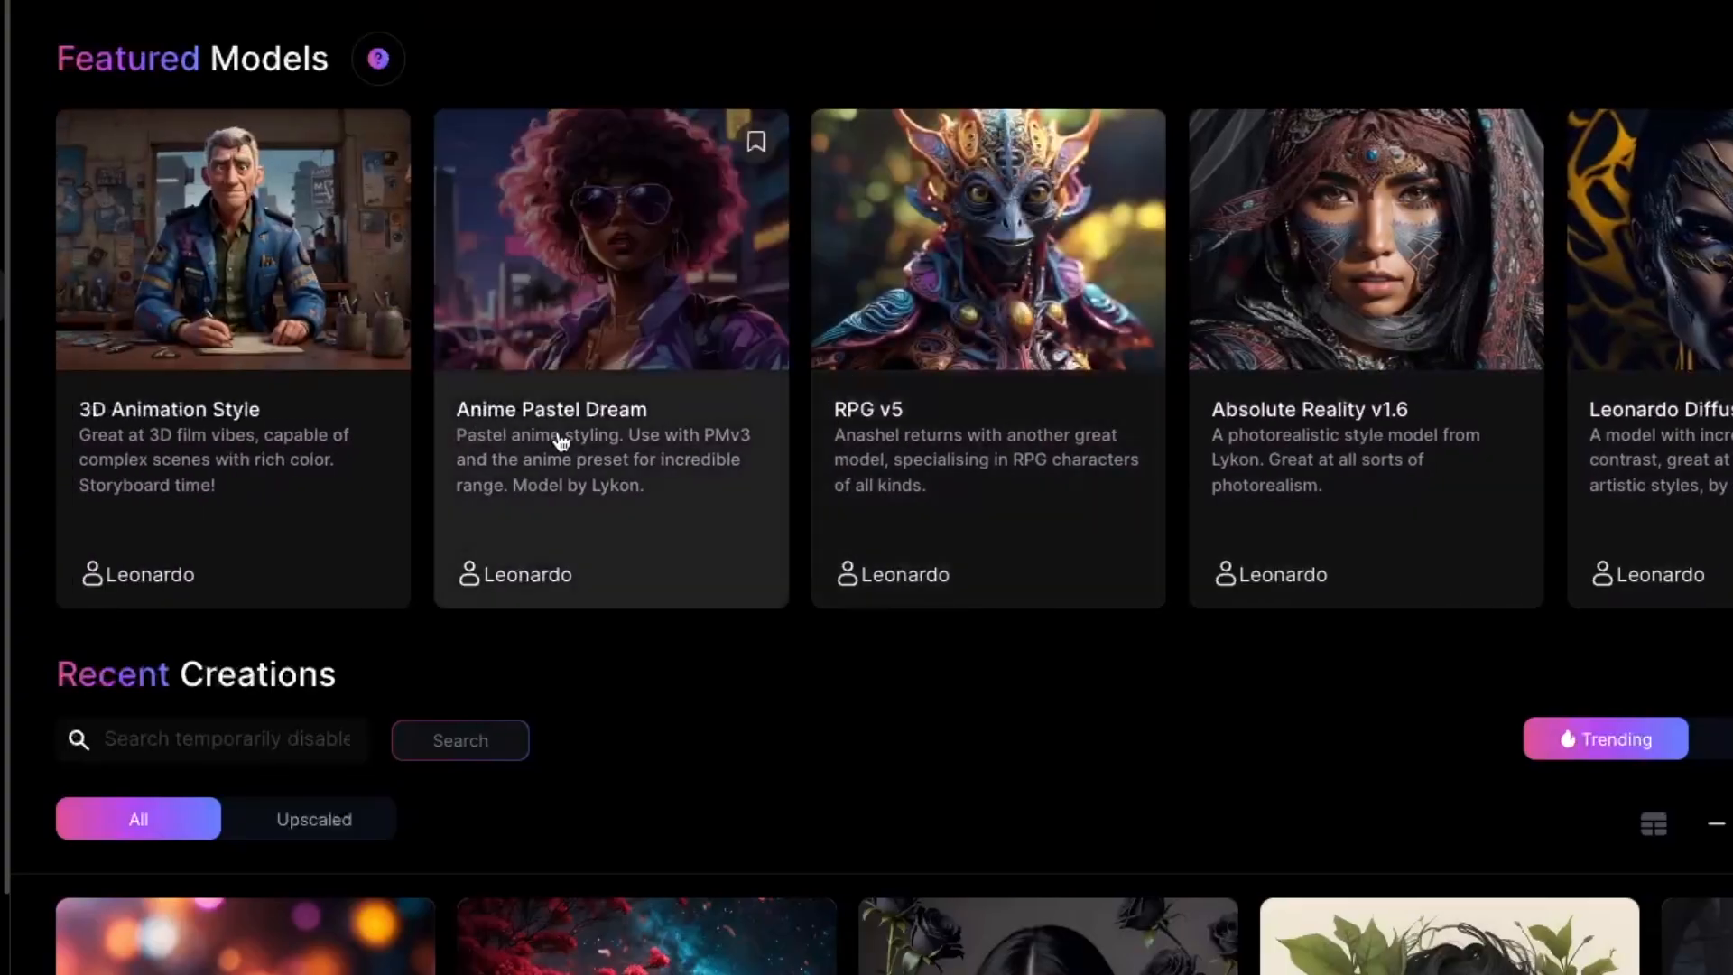
left_click(608, 240)
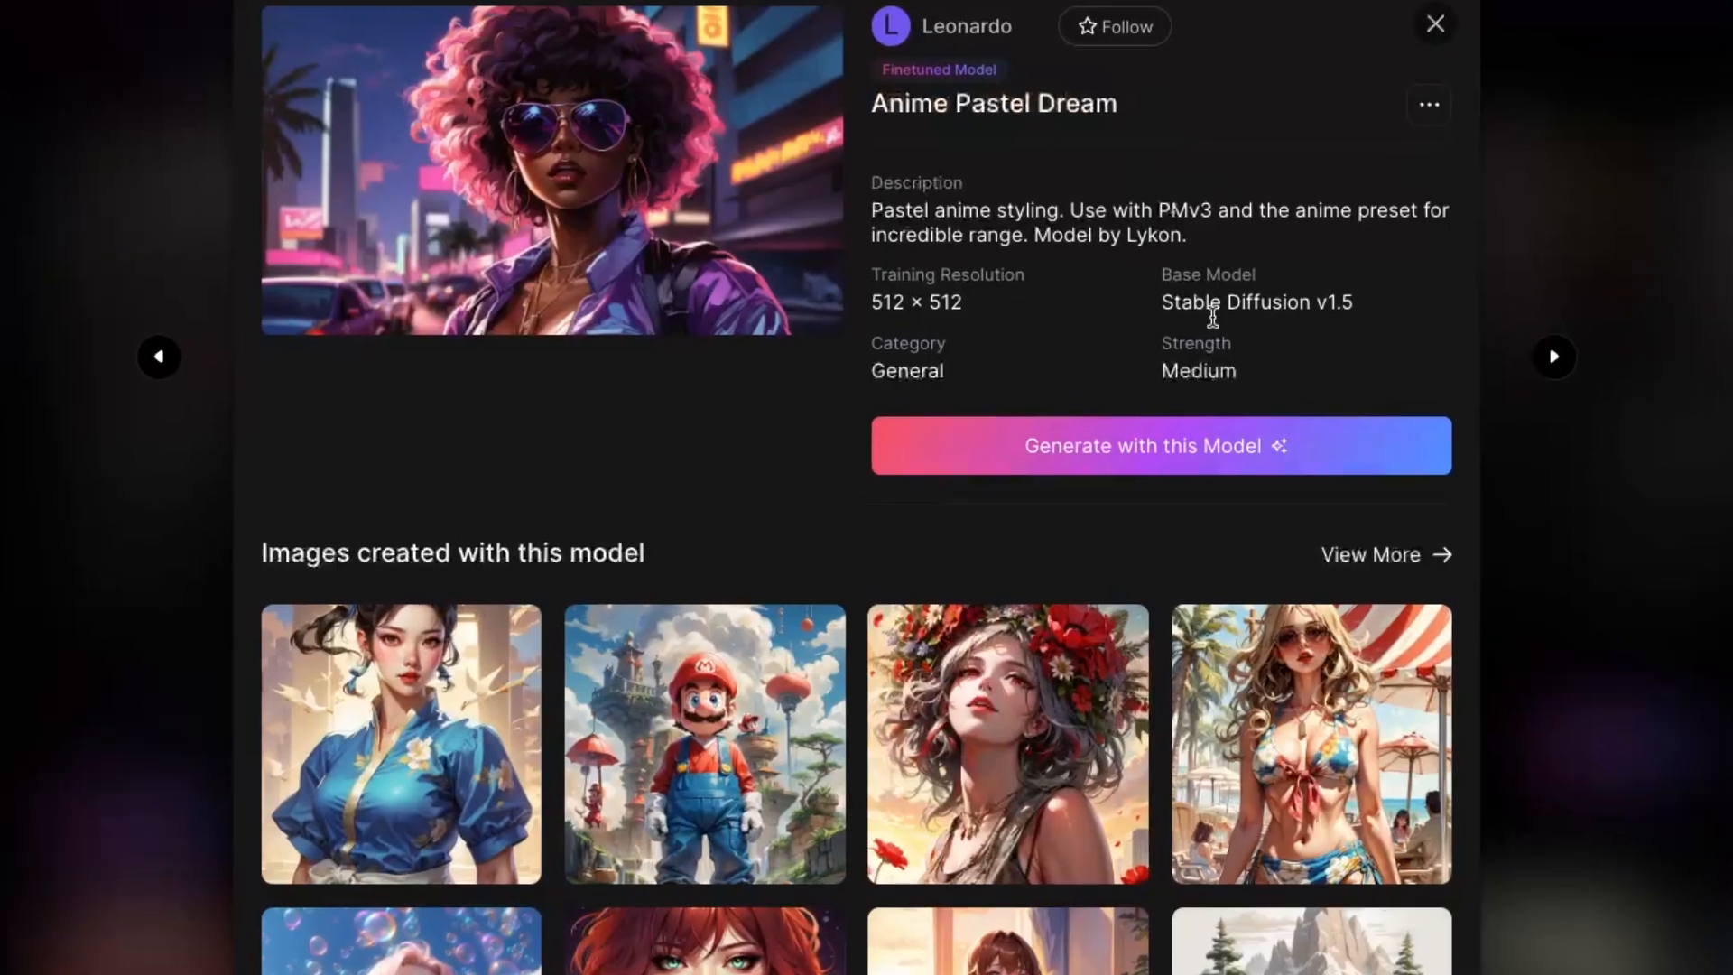
left_click(1159, 446)
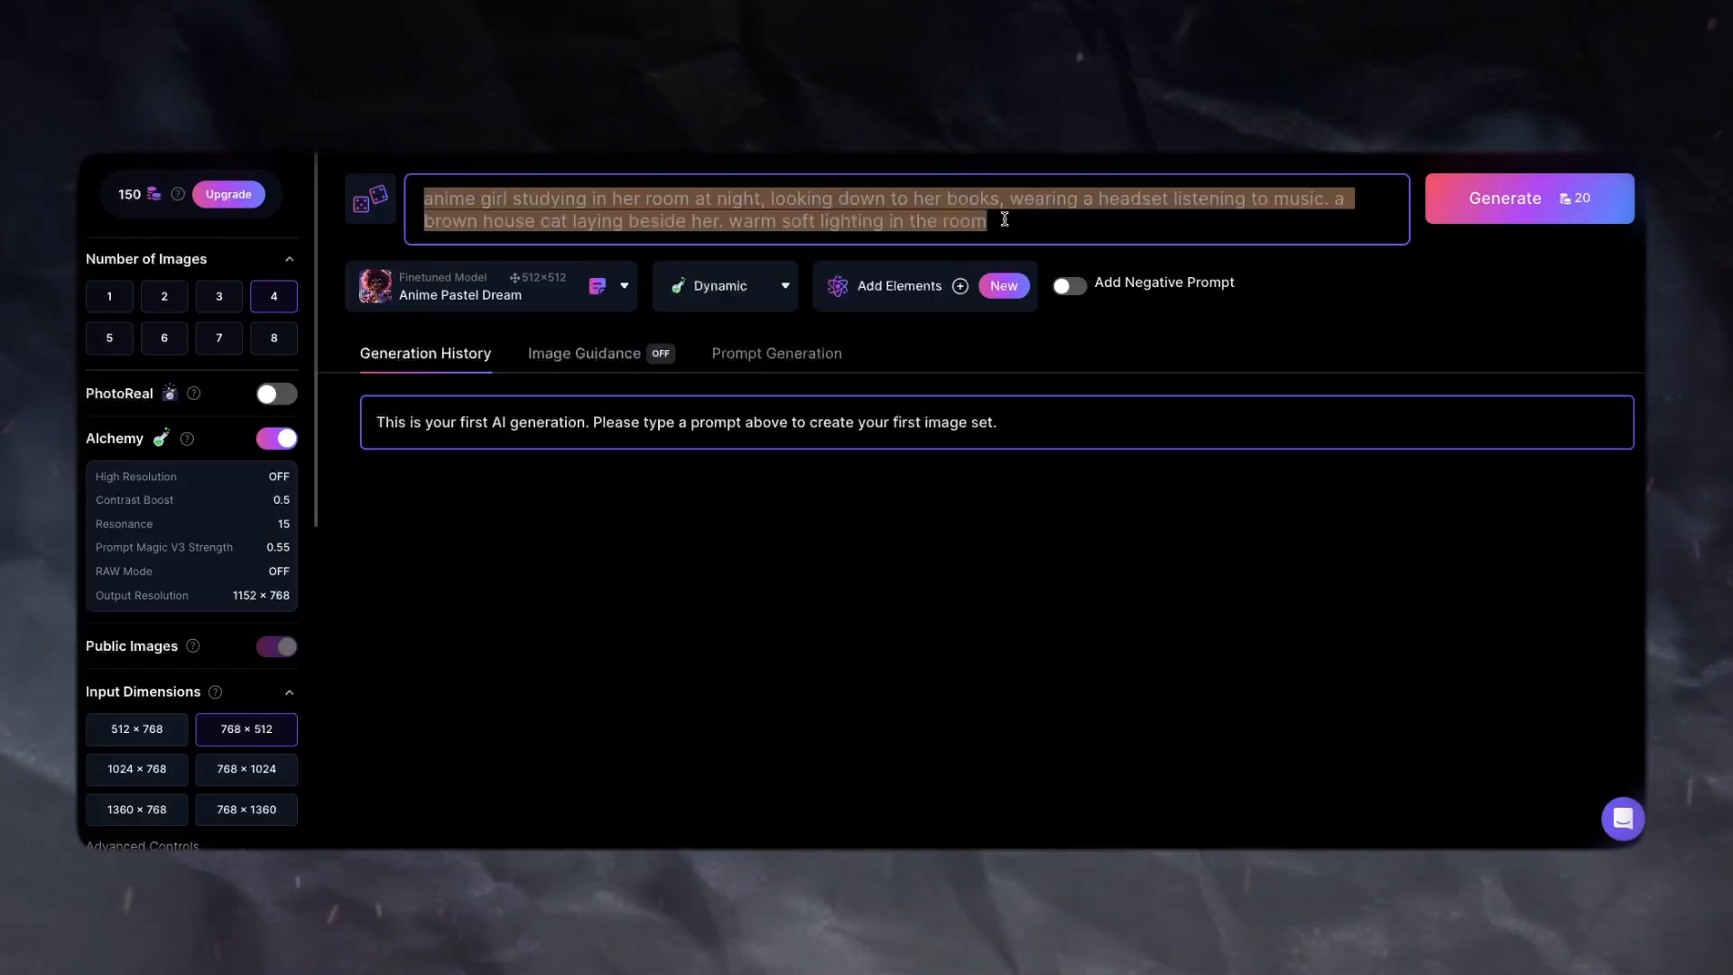
- Enter the 'A girl wearing headp...' prompt, pick Art as interest and the Enthusiast role
type("A girl wearing headp")
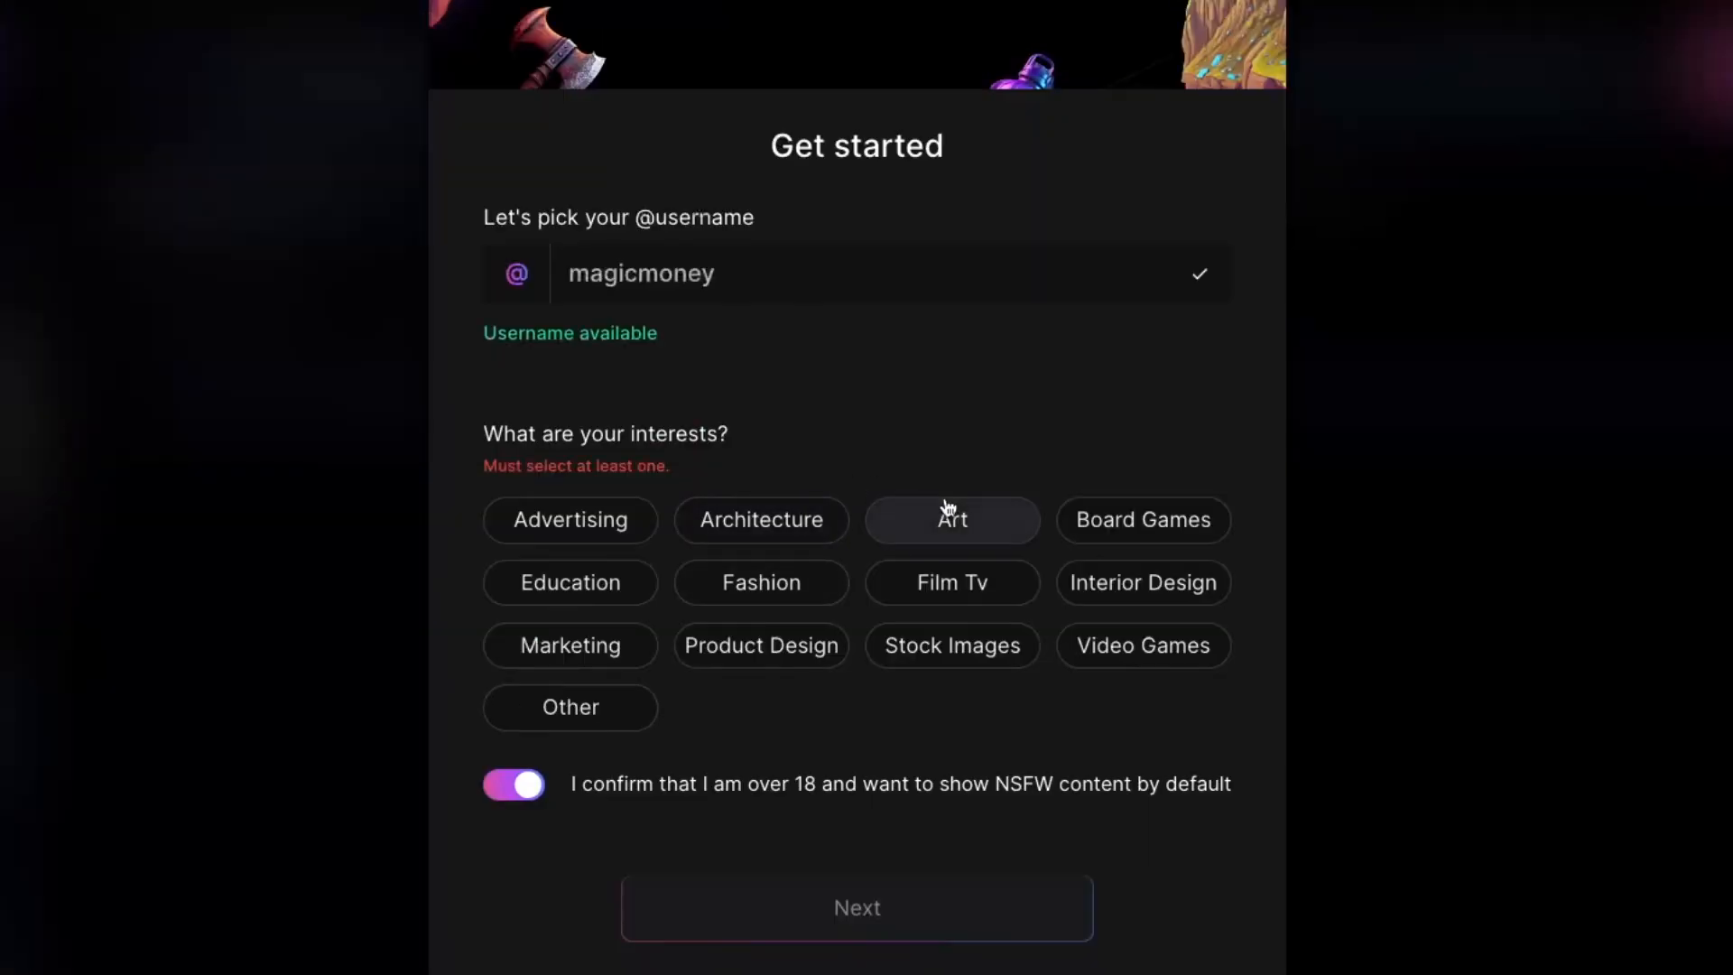
left_click(856, 906)
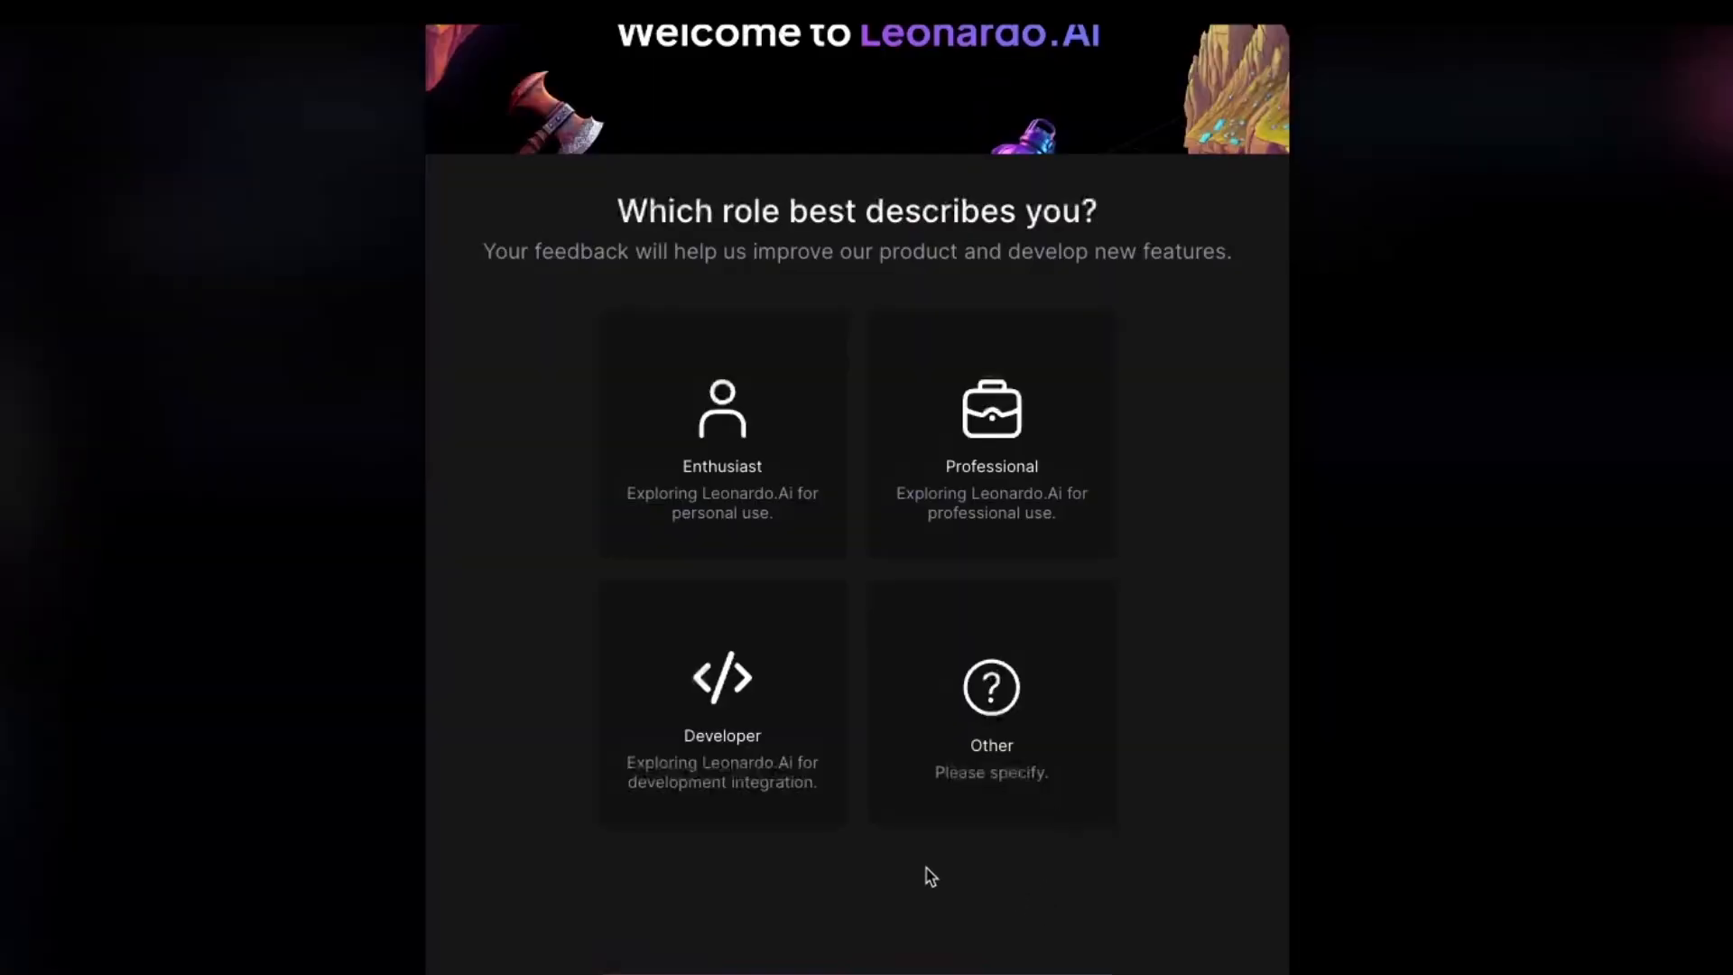
mouse_move(1003, 649)
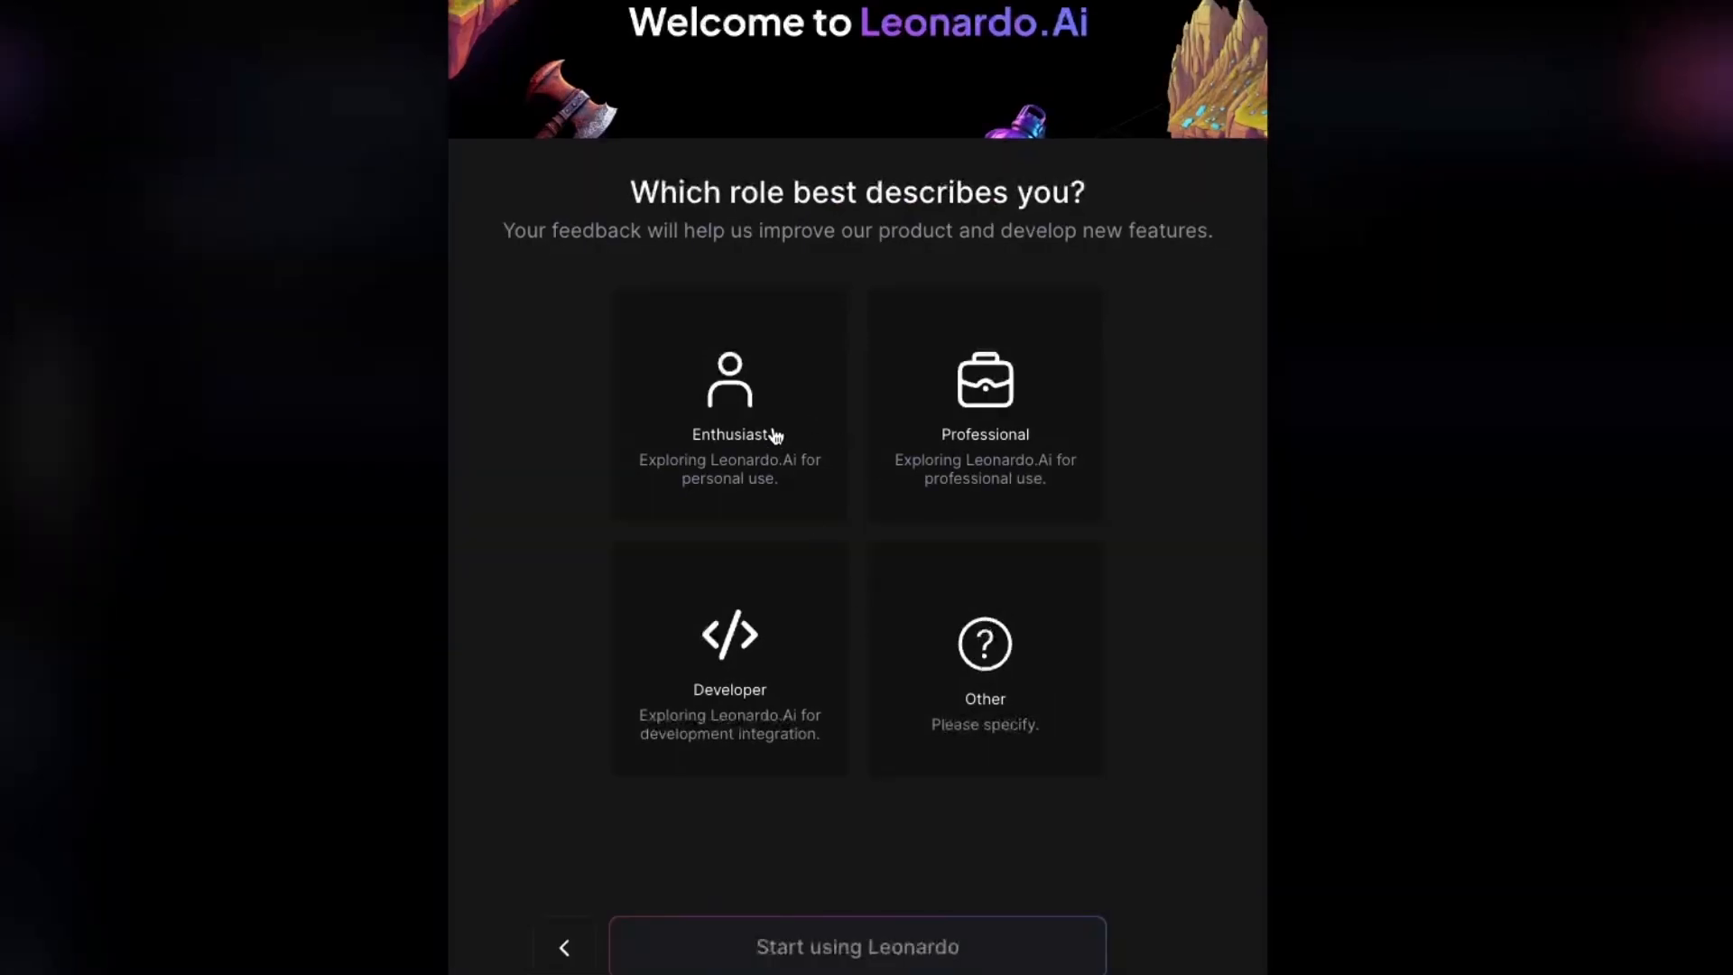
left_click(856, 946)
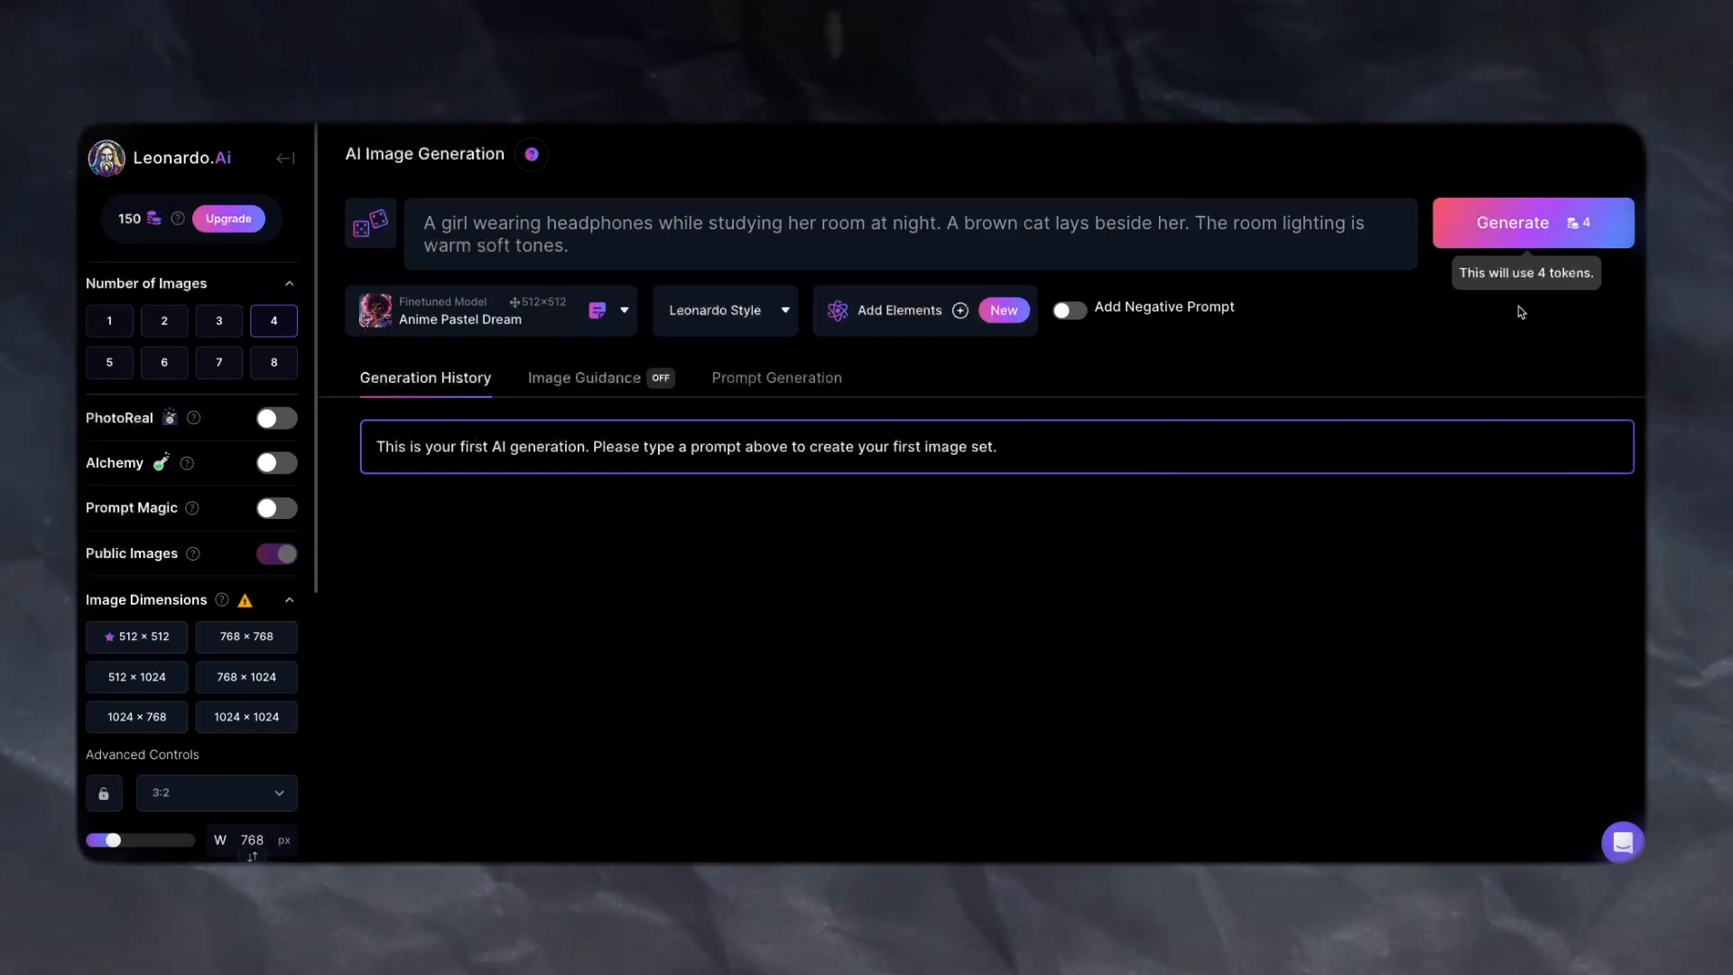
- Generate image batches for the prompt and the late-night study prompt at 16:9
left_click(895, 233)
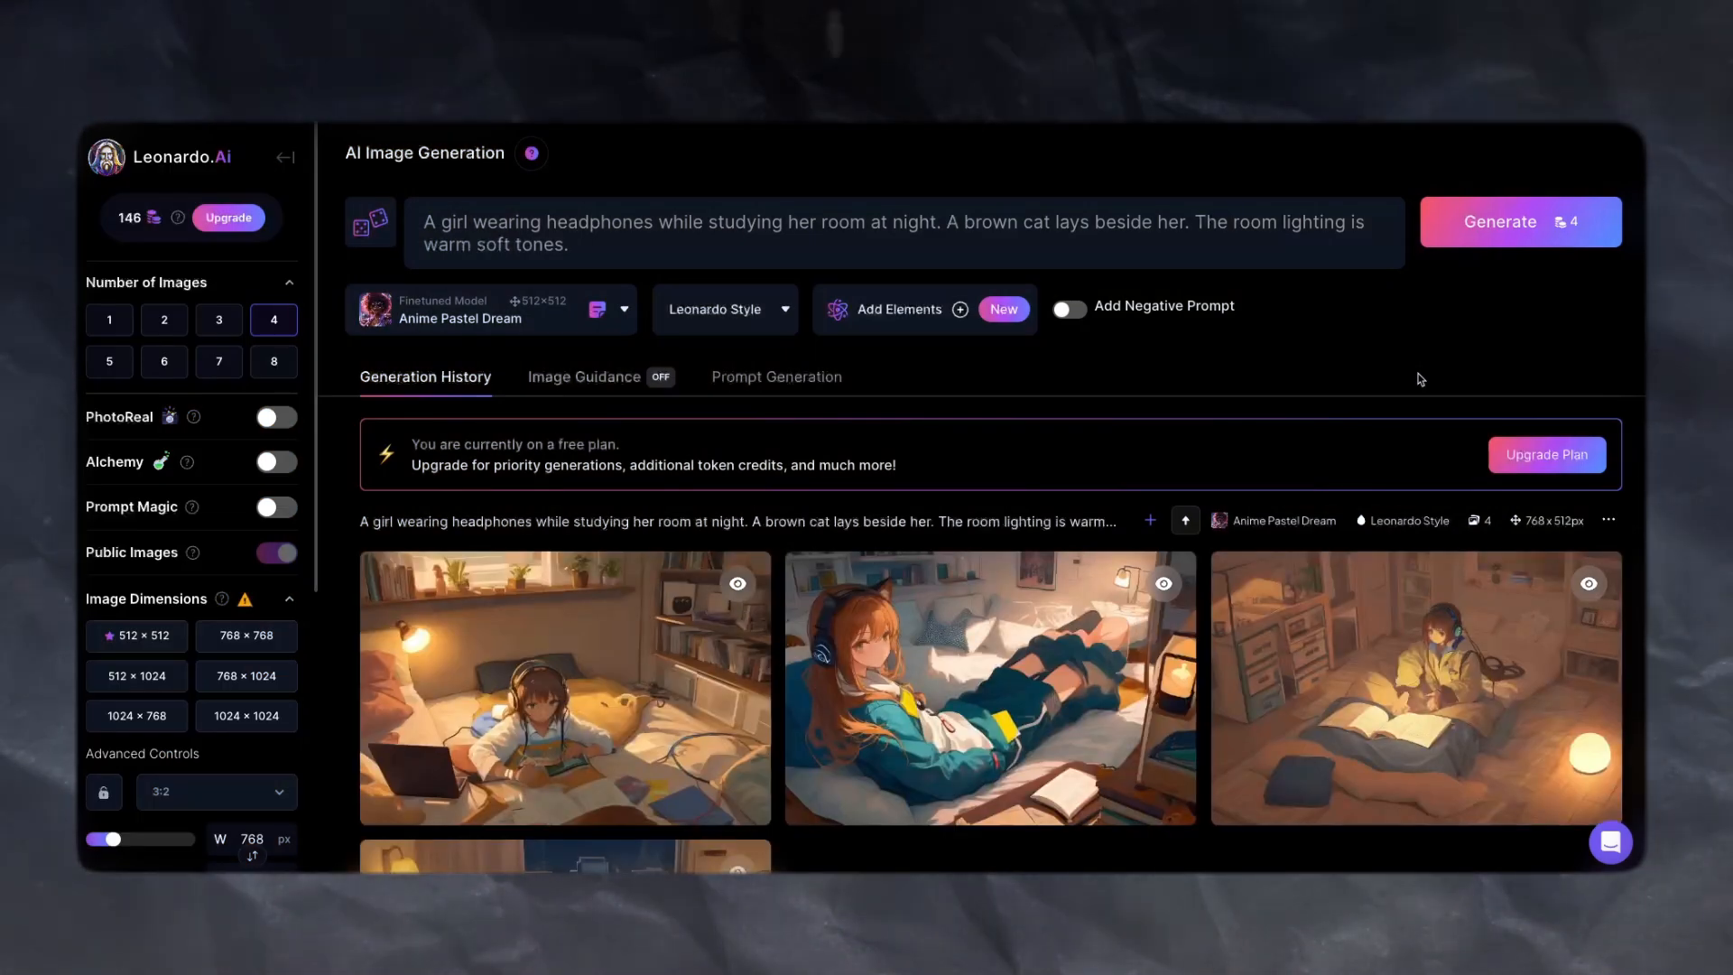
scroll("down", 3)
type("a girl studying late night with headphones in her room")
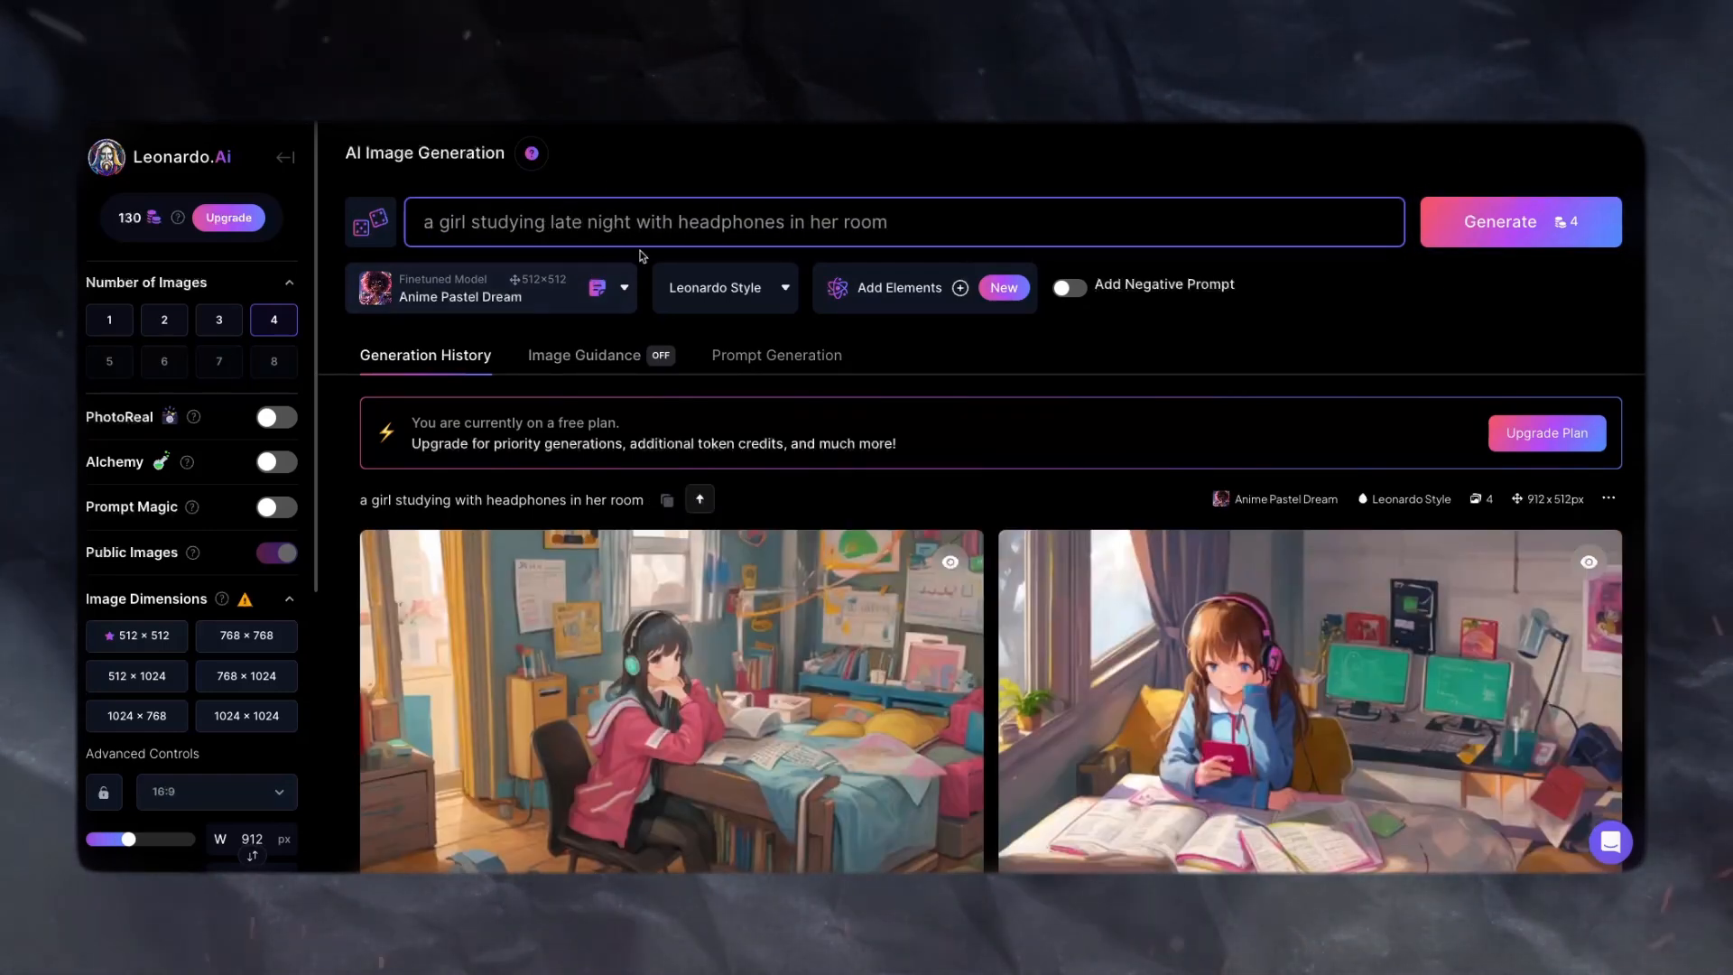
left_click(1520, 220)
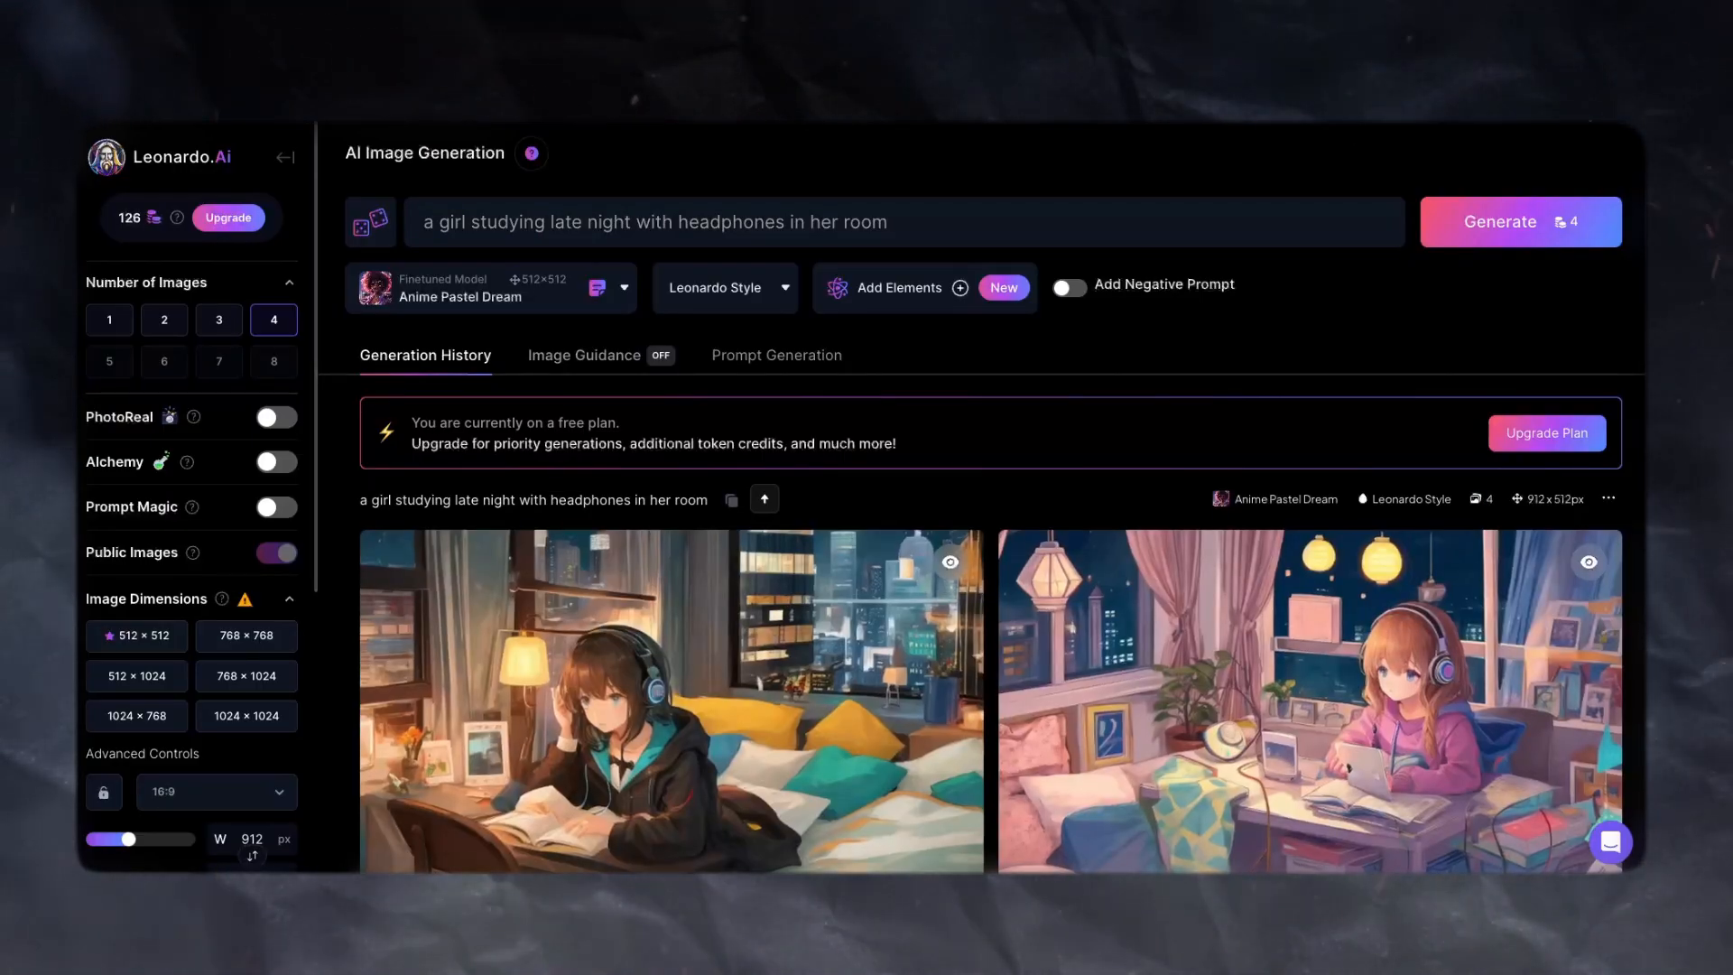
left_click(672, 701)
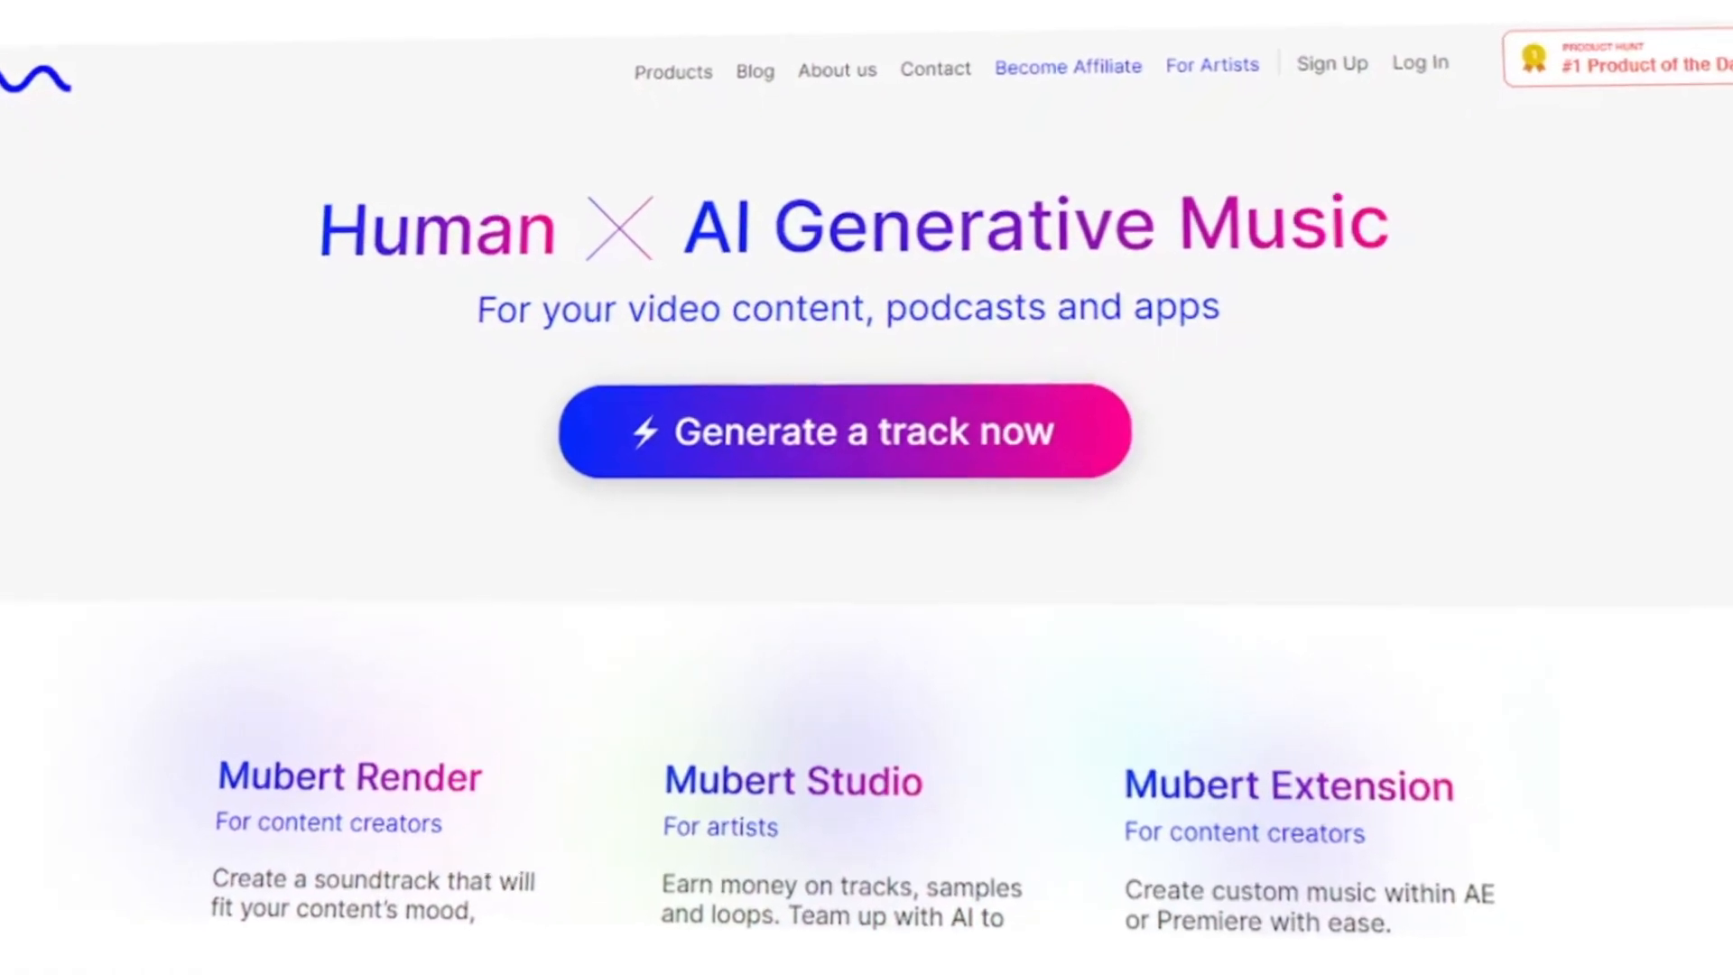
- Start a 'Lofi Track' prompt at 03:45 in the track generator and generate it
left_click(845, 430)
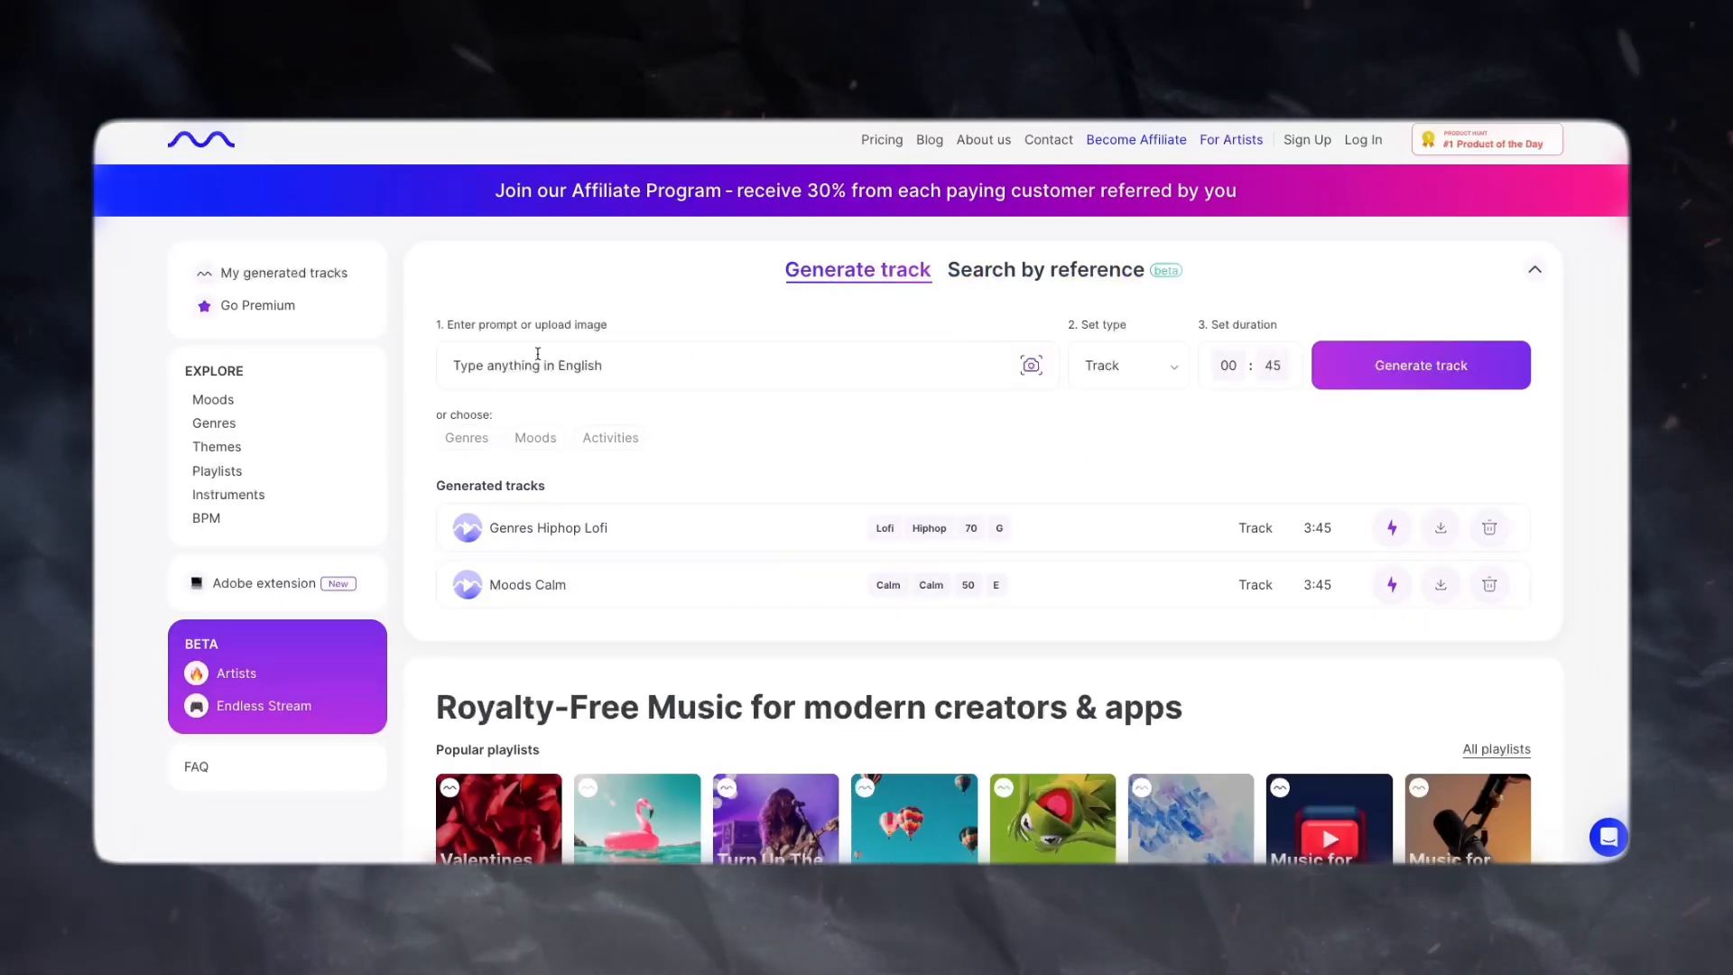
type("Lofi Track")
type("03")
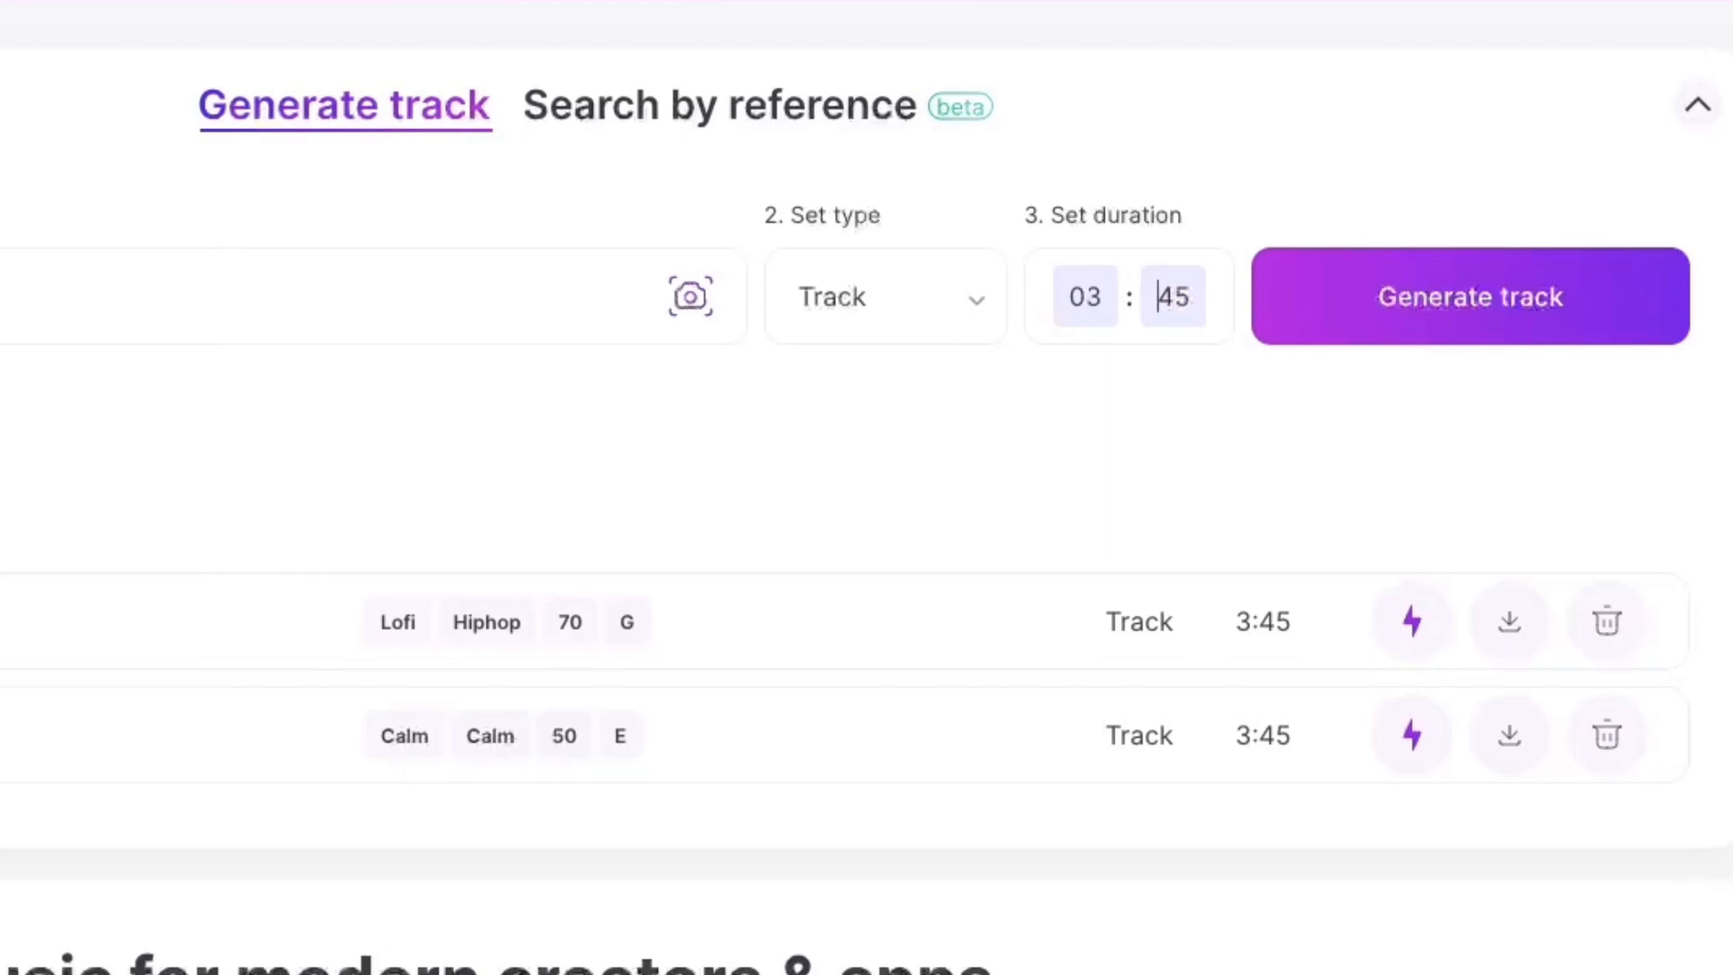
left_click(1470, 296)
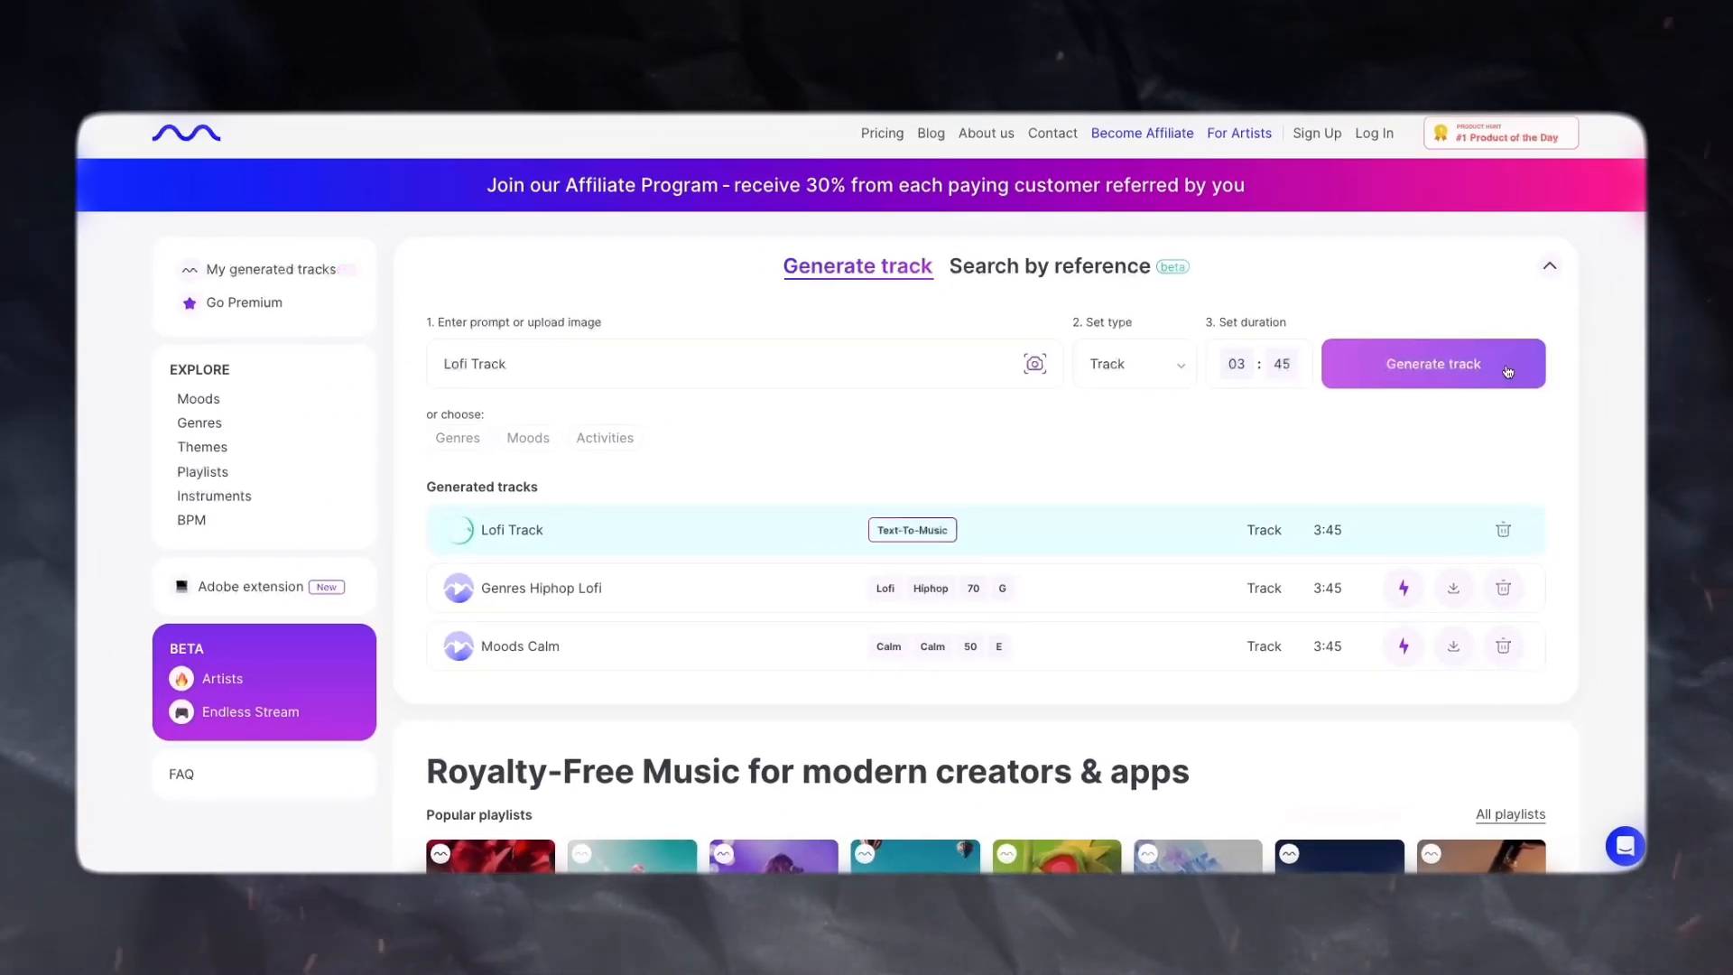
- Play the finished Lofi Track and request its download
left_click(1432, 363)
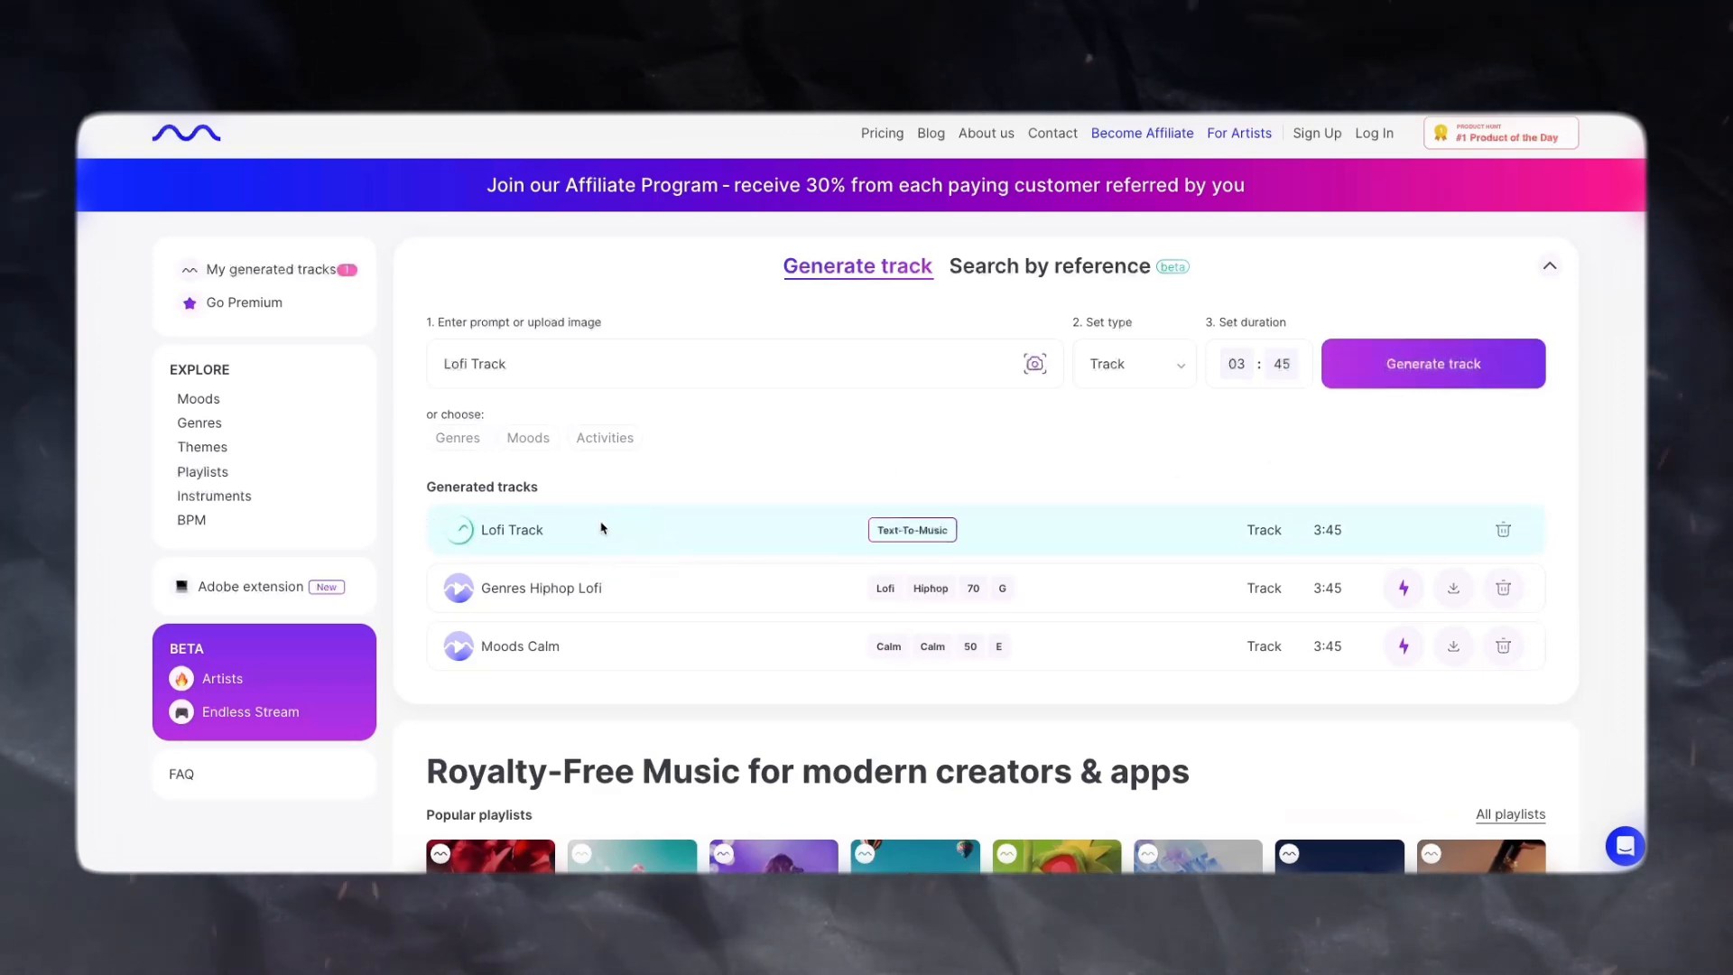
left_click(511, 529)
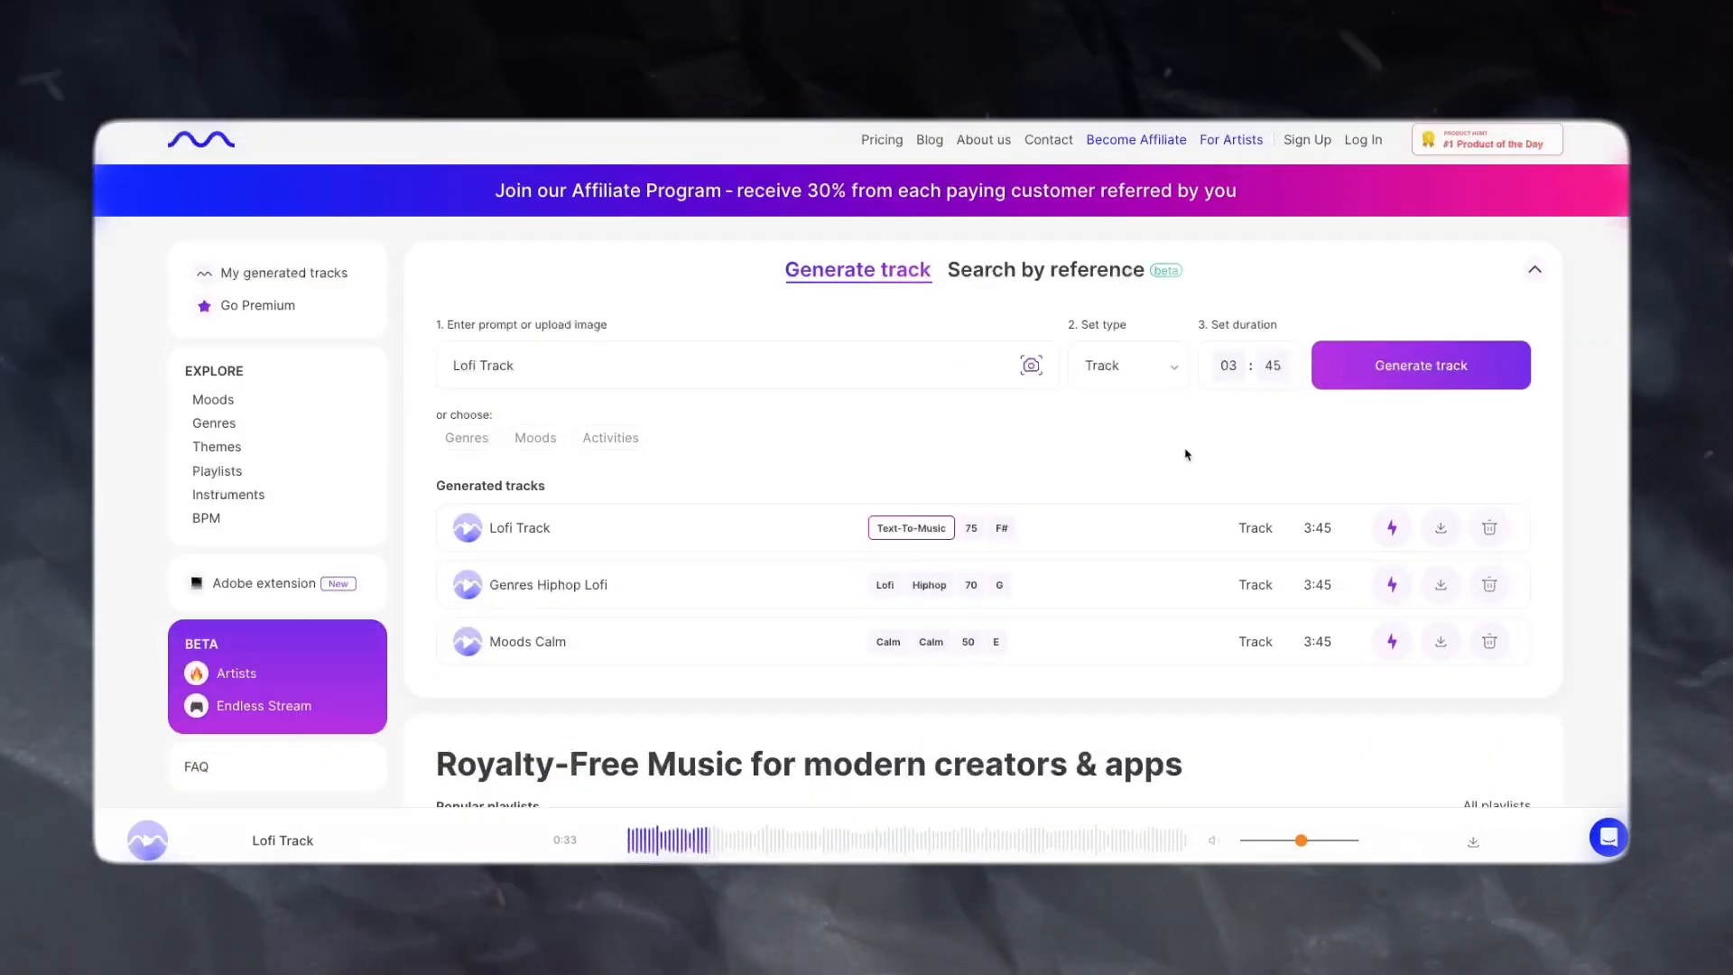
left_click(1441, 527)
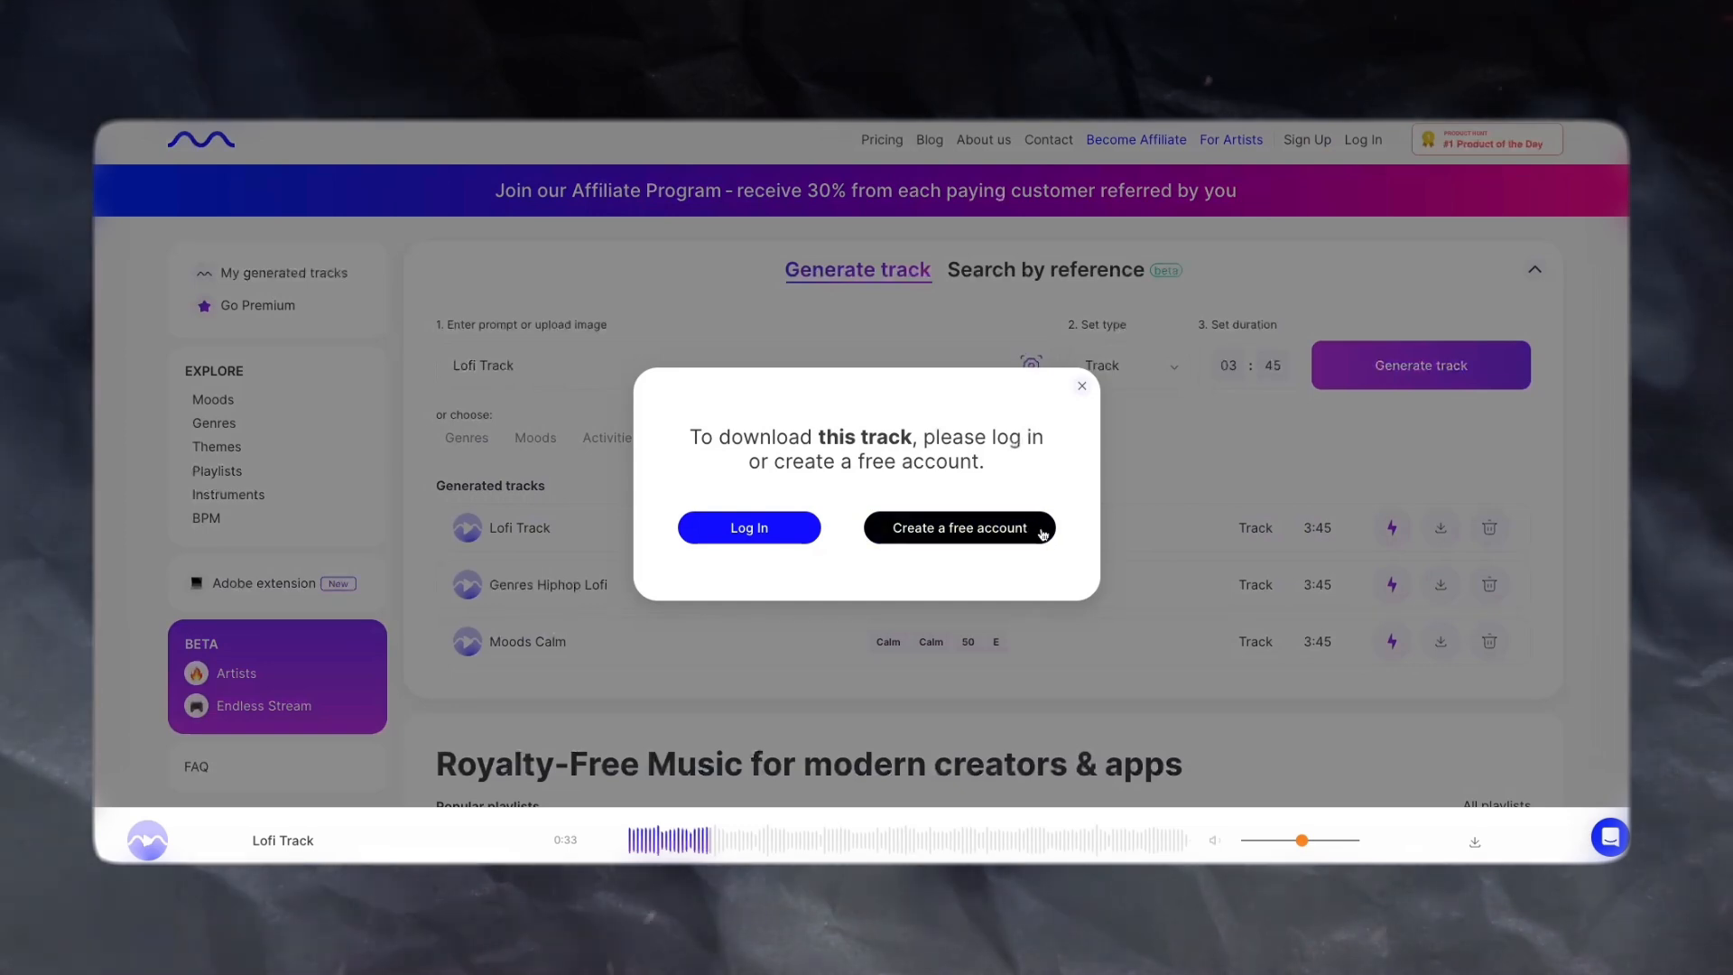
- Create a free Mubert account with email and password
left_click(958, 527)
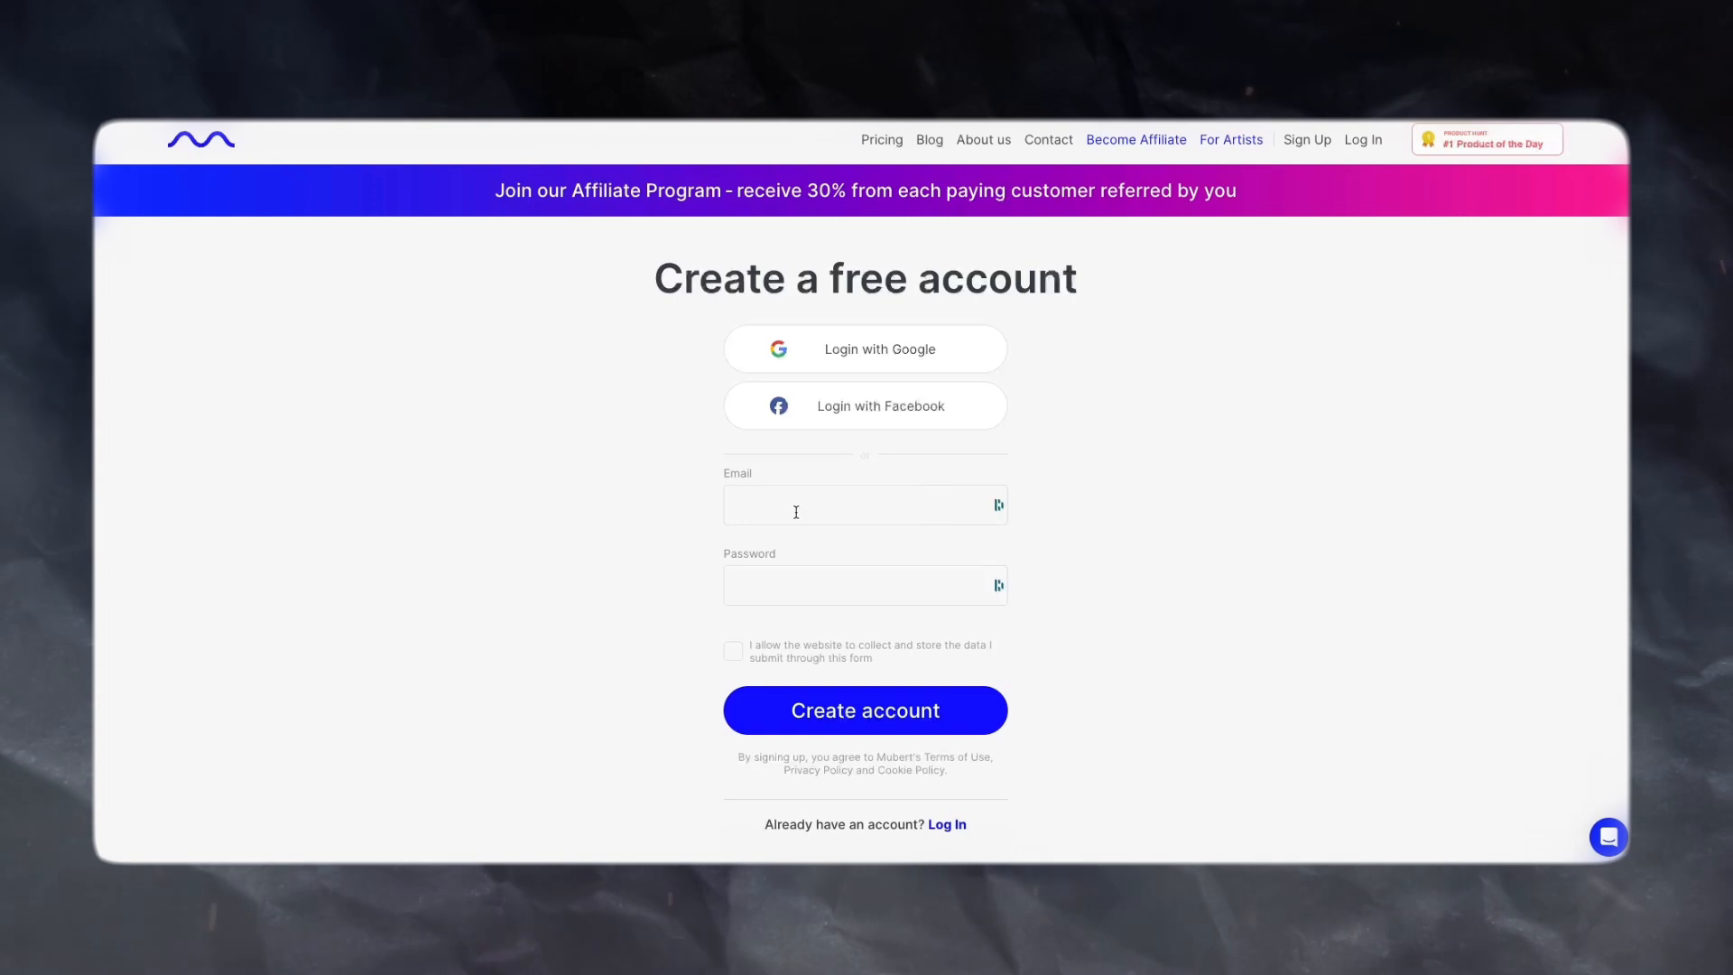
left_click(865, 709)
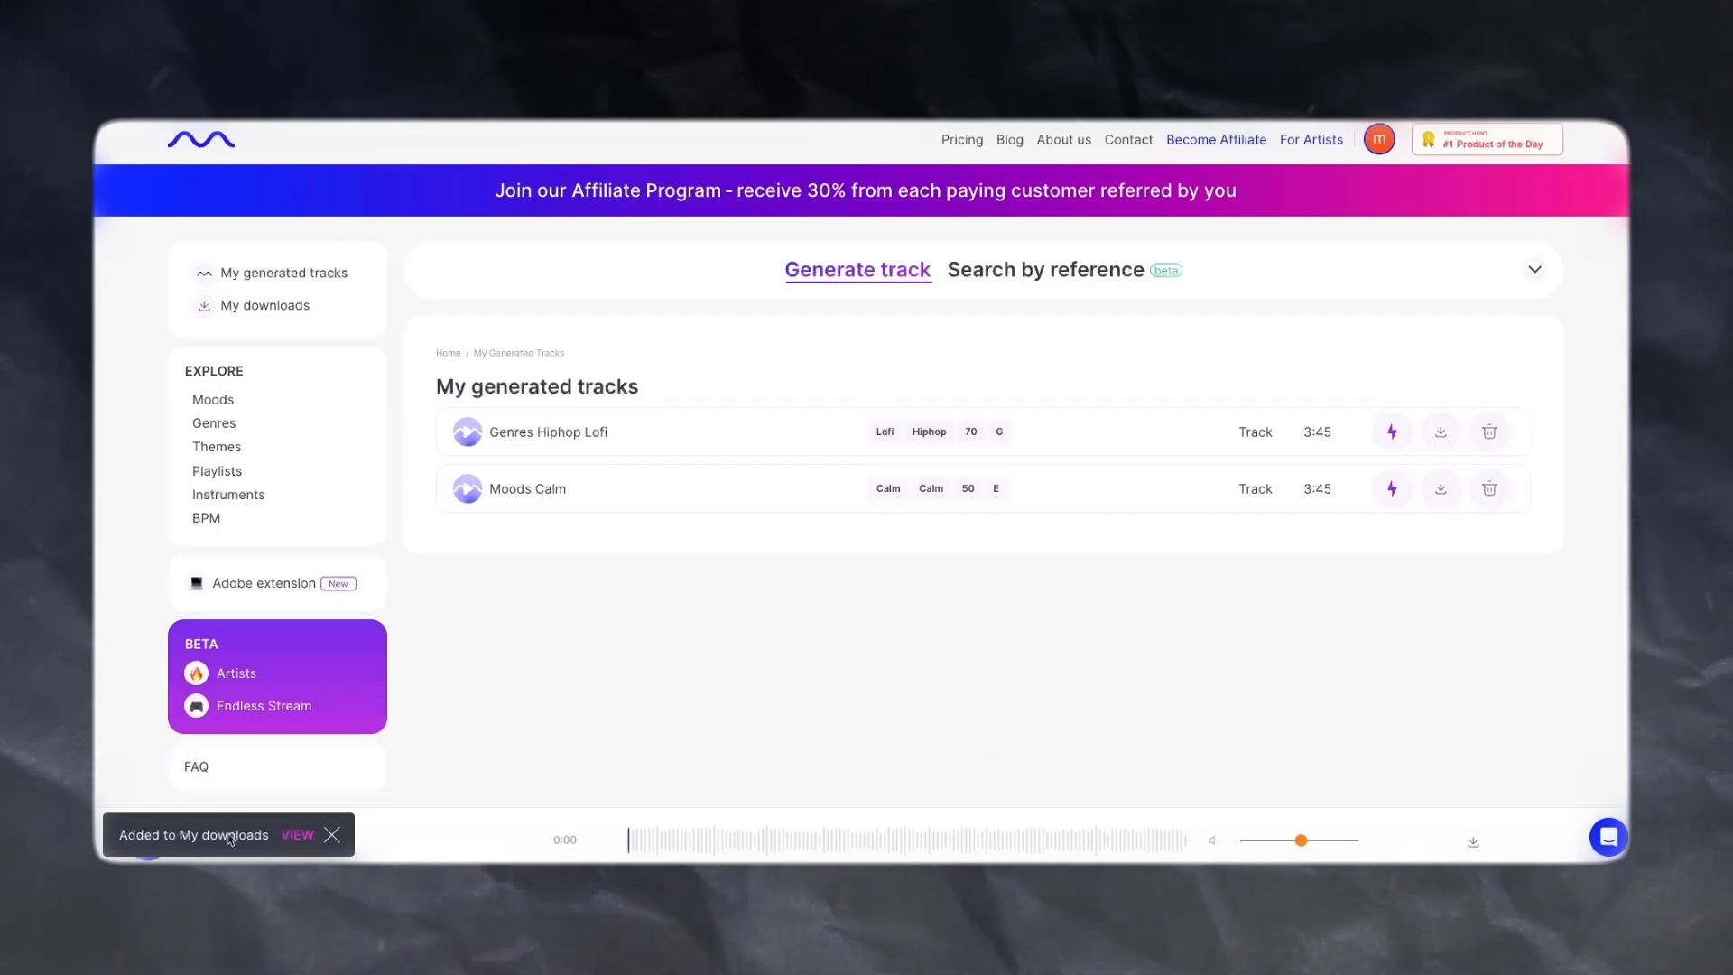
- View My Downloads and play the downloaded Lofi Track
left_click(265, 305)
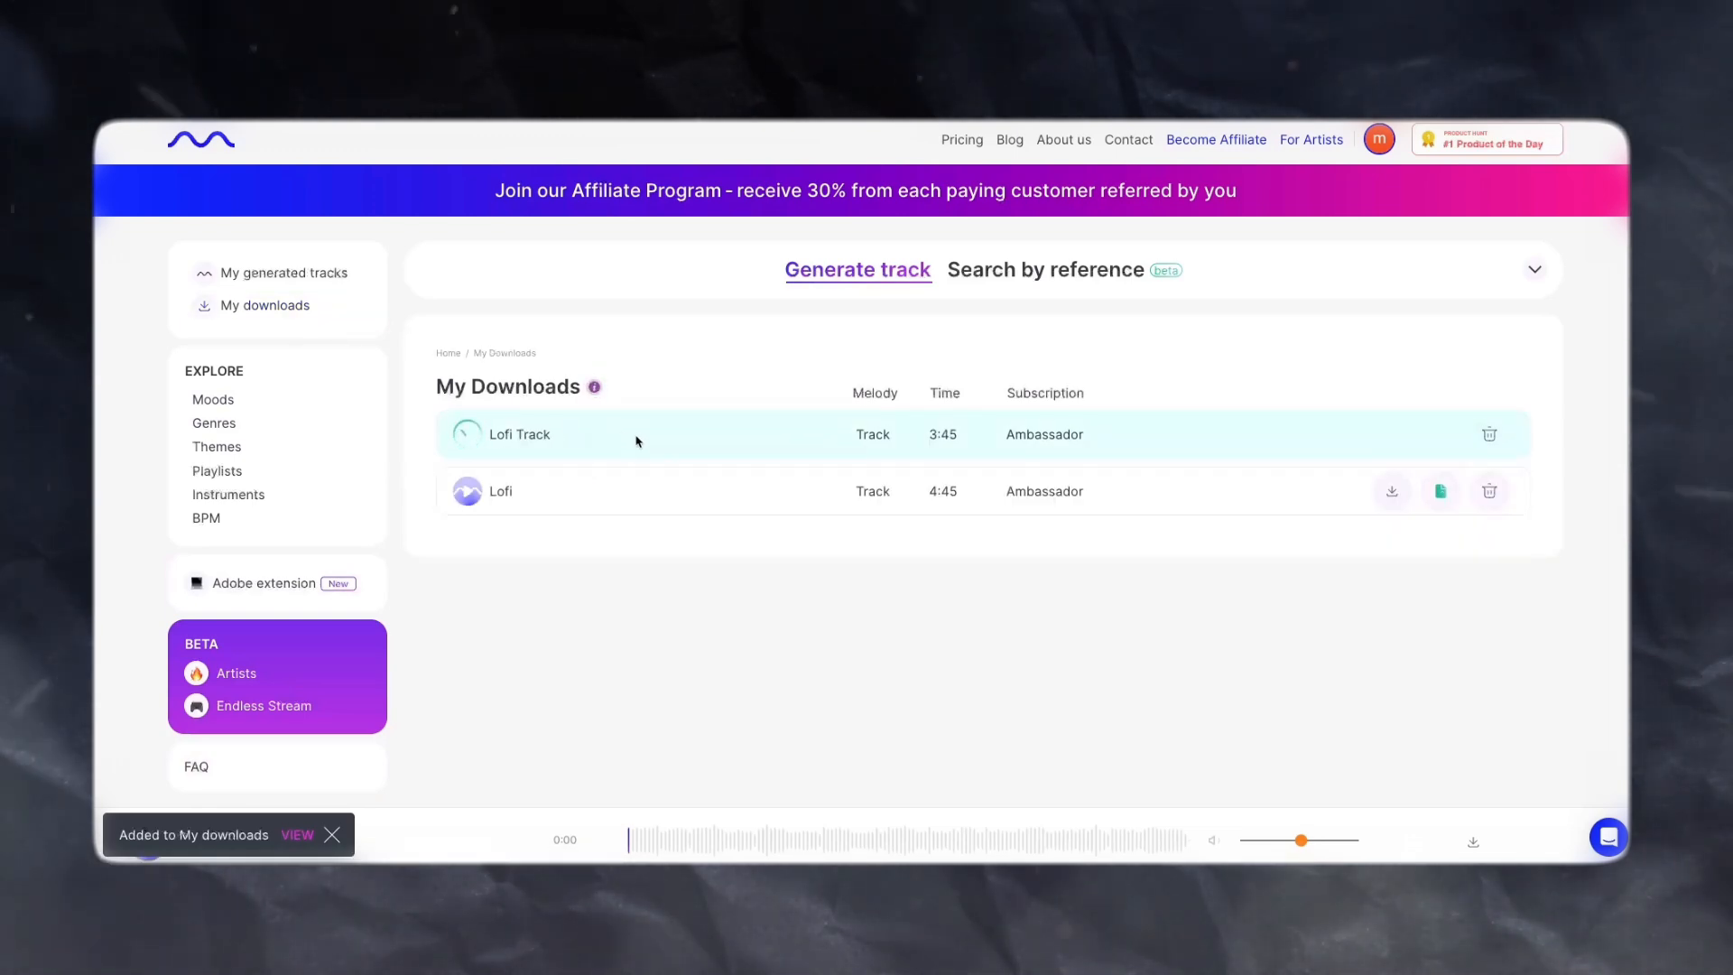
left_click(466, 433)
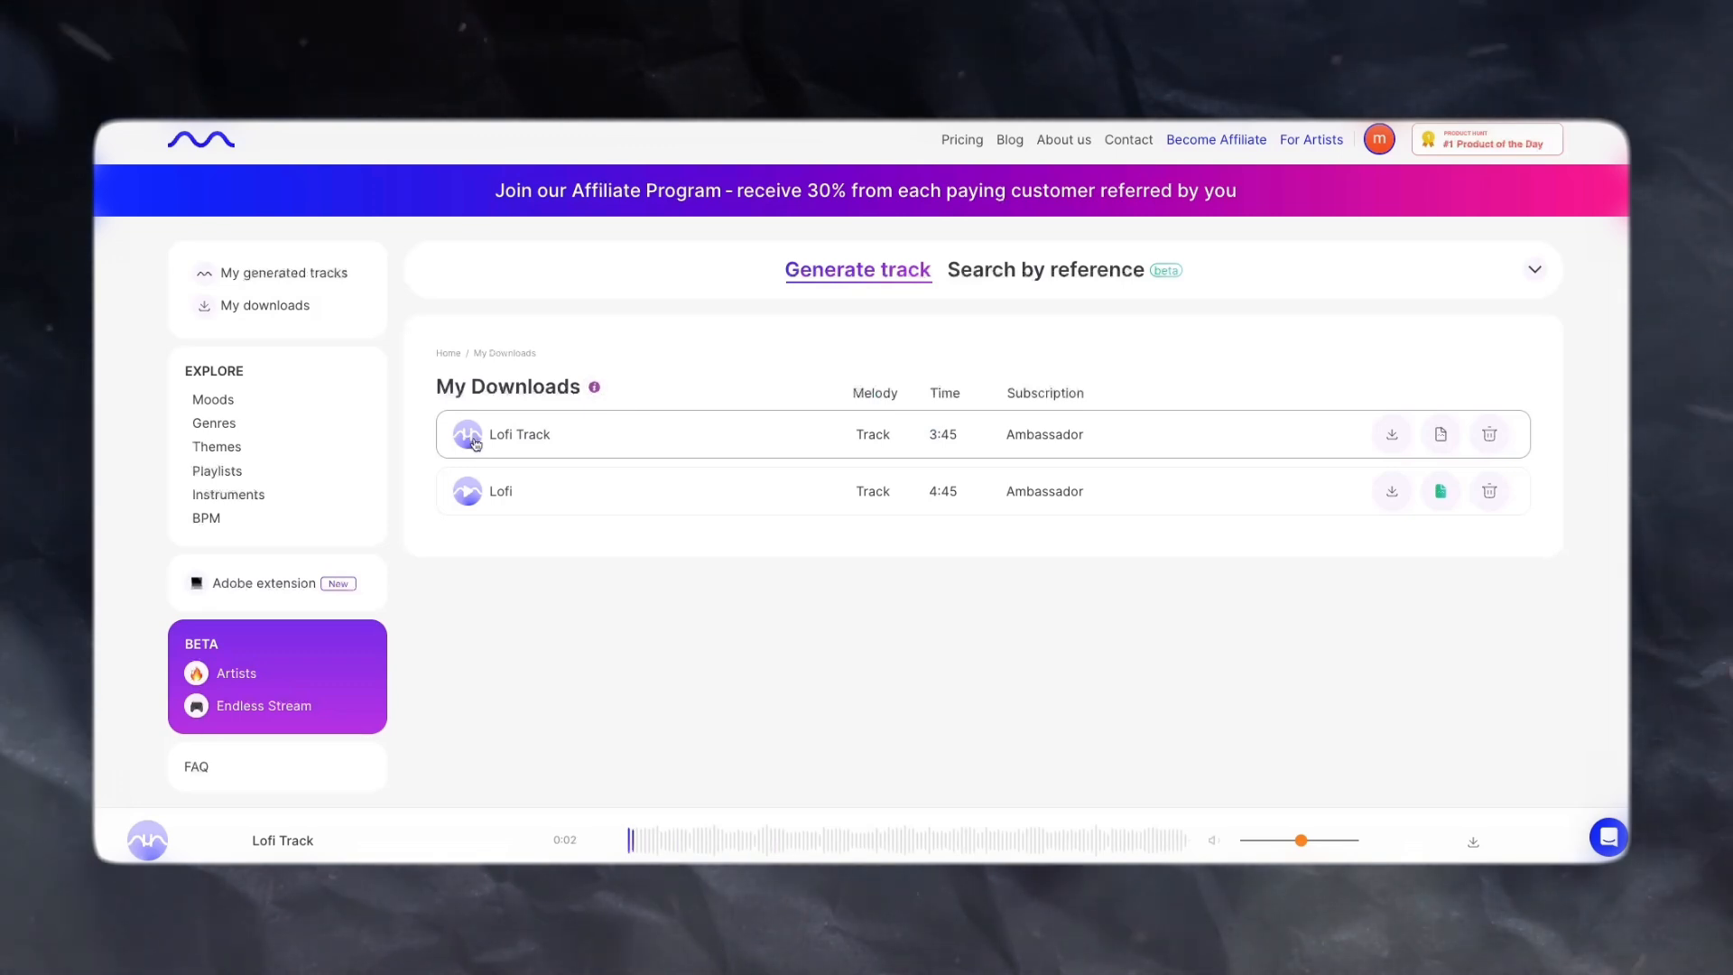
left_click(844, 839)
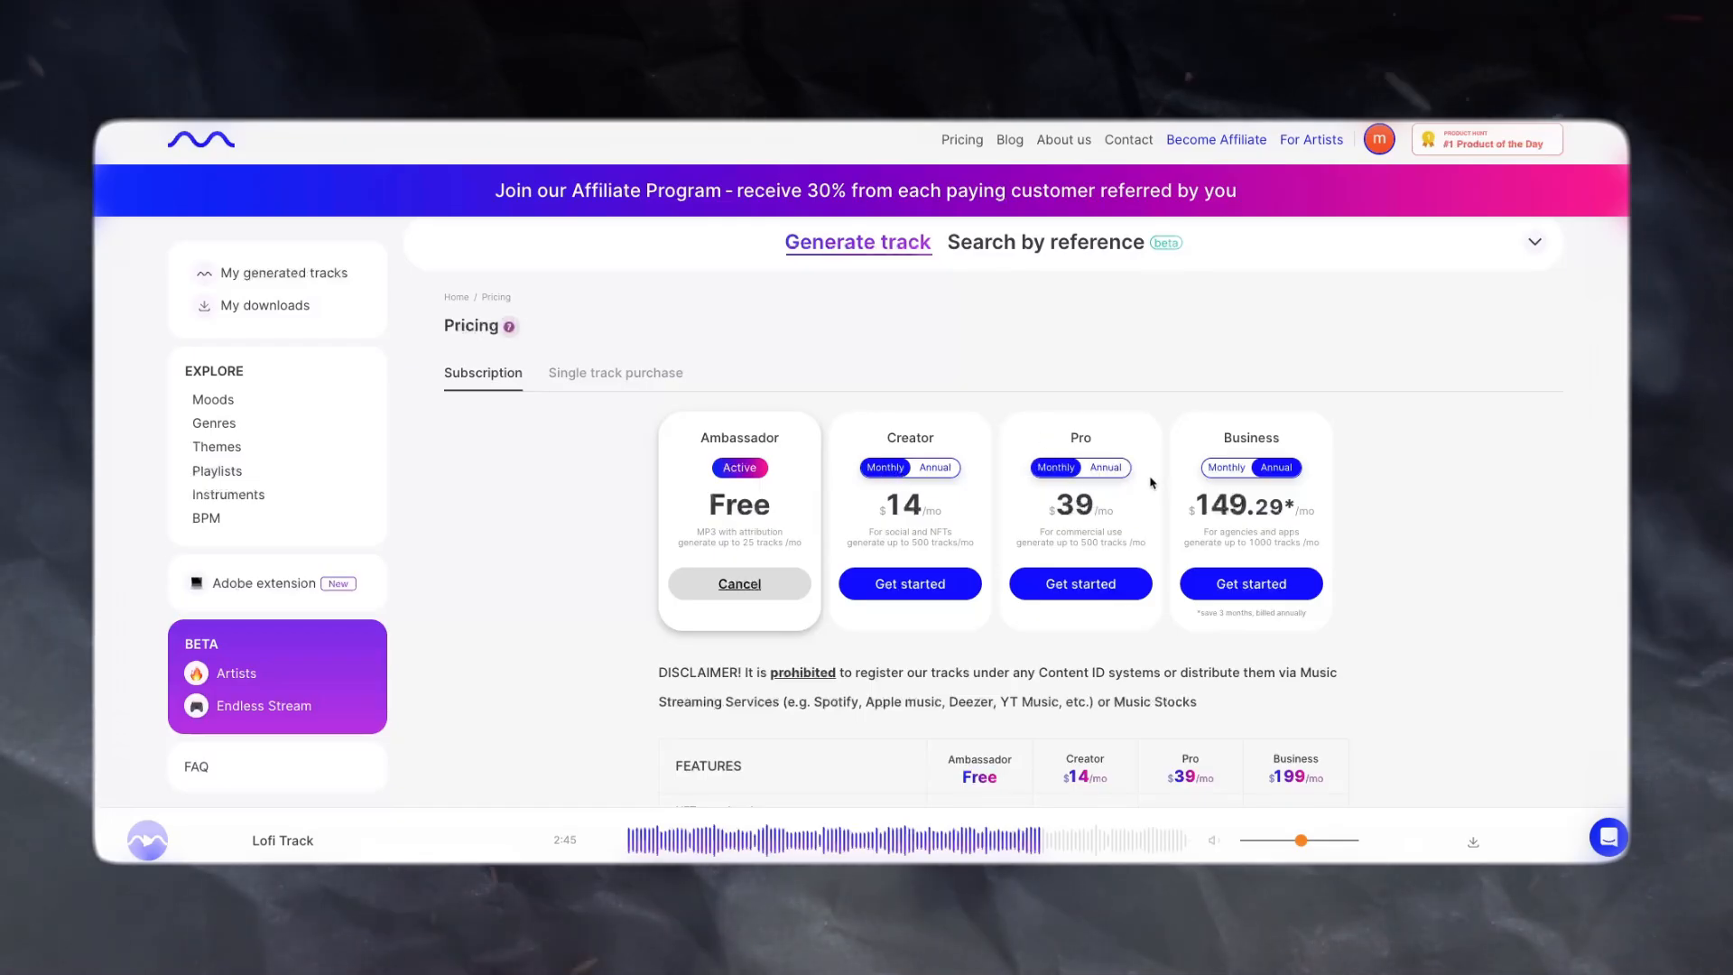
- Scroll through the subscription plans on the Pricing page
scroll("down", 3)
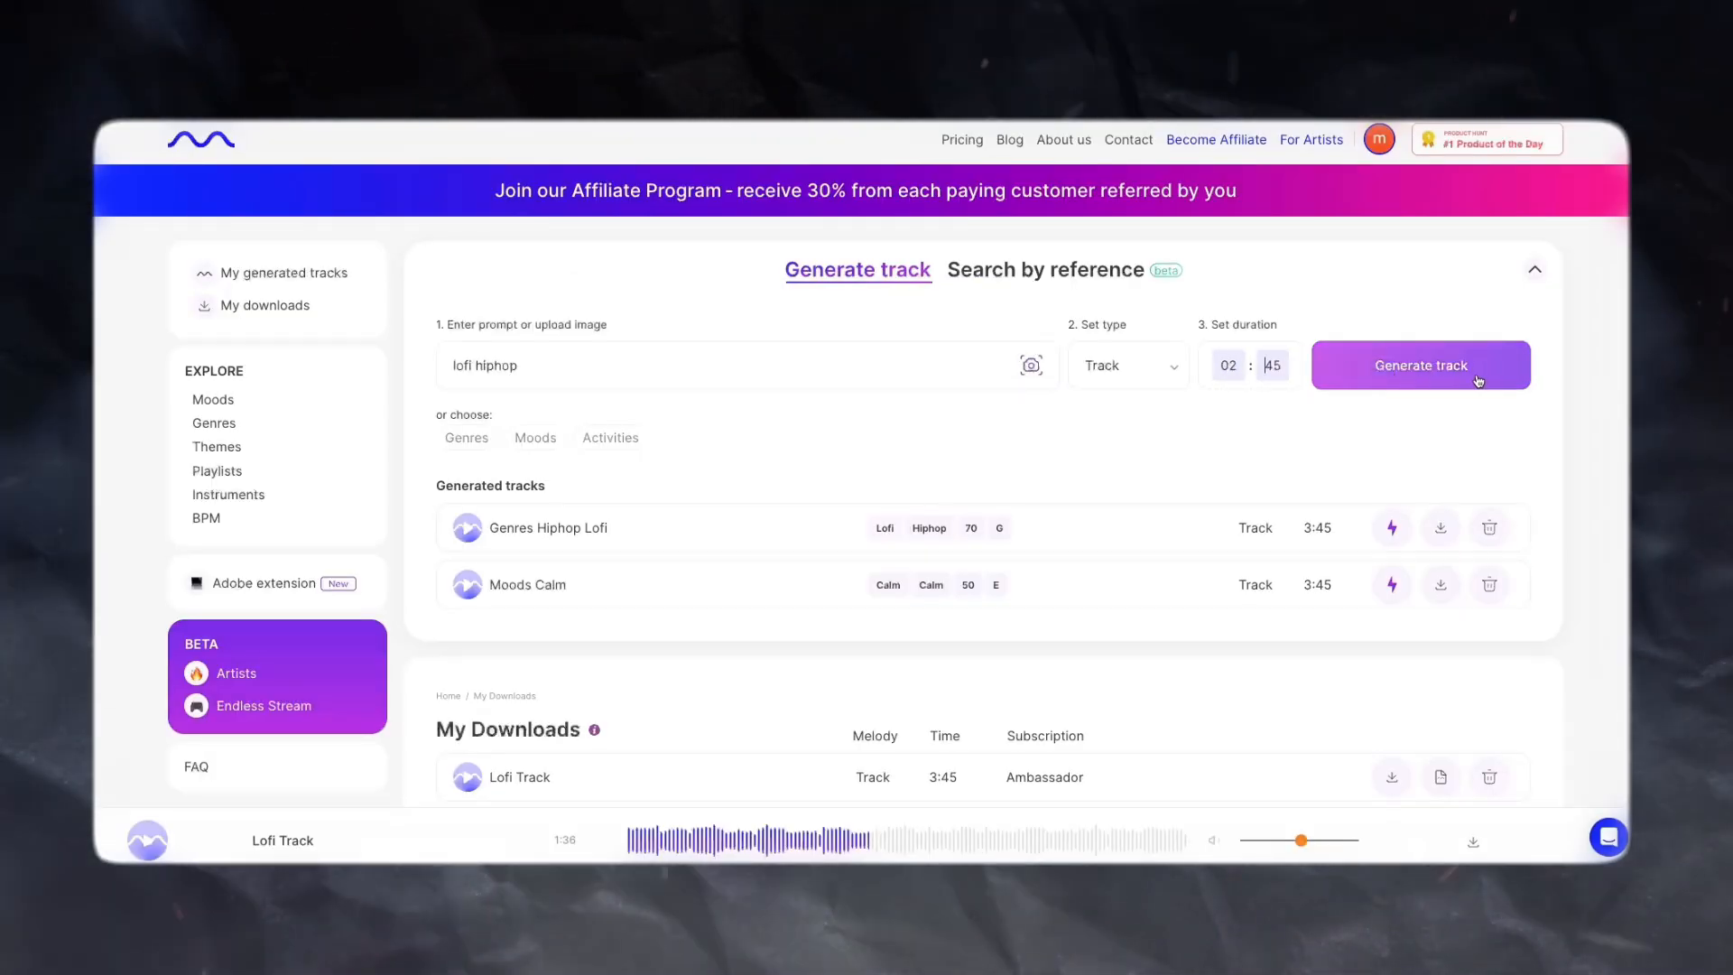
- Generate the 2:45 lofi hiphop track, add it to My Downloads and download Lofi Track
left_click(1421, 365)
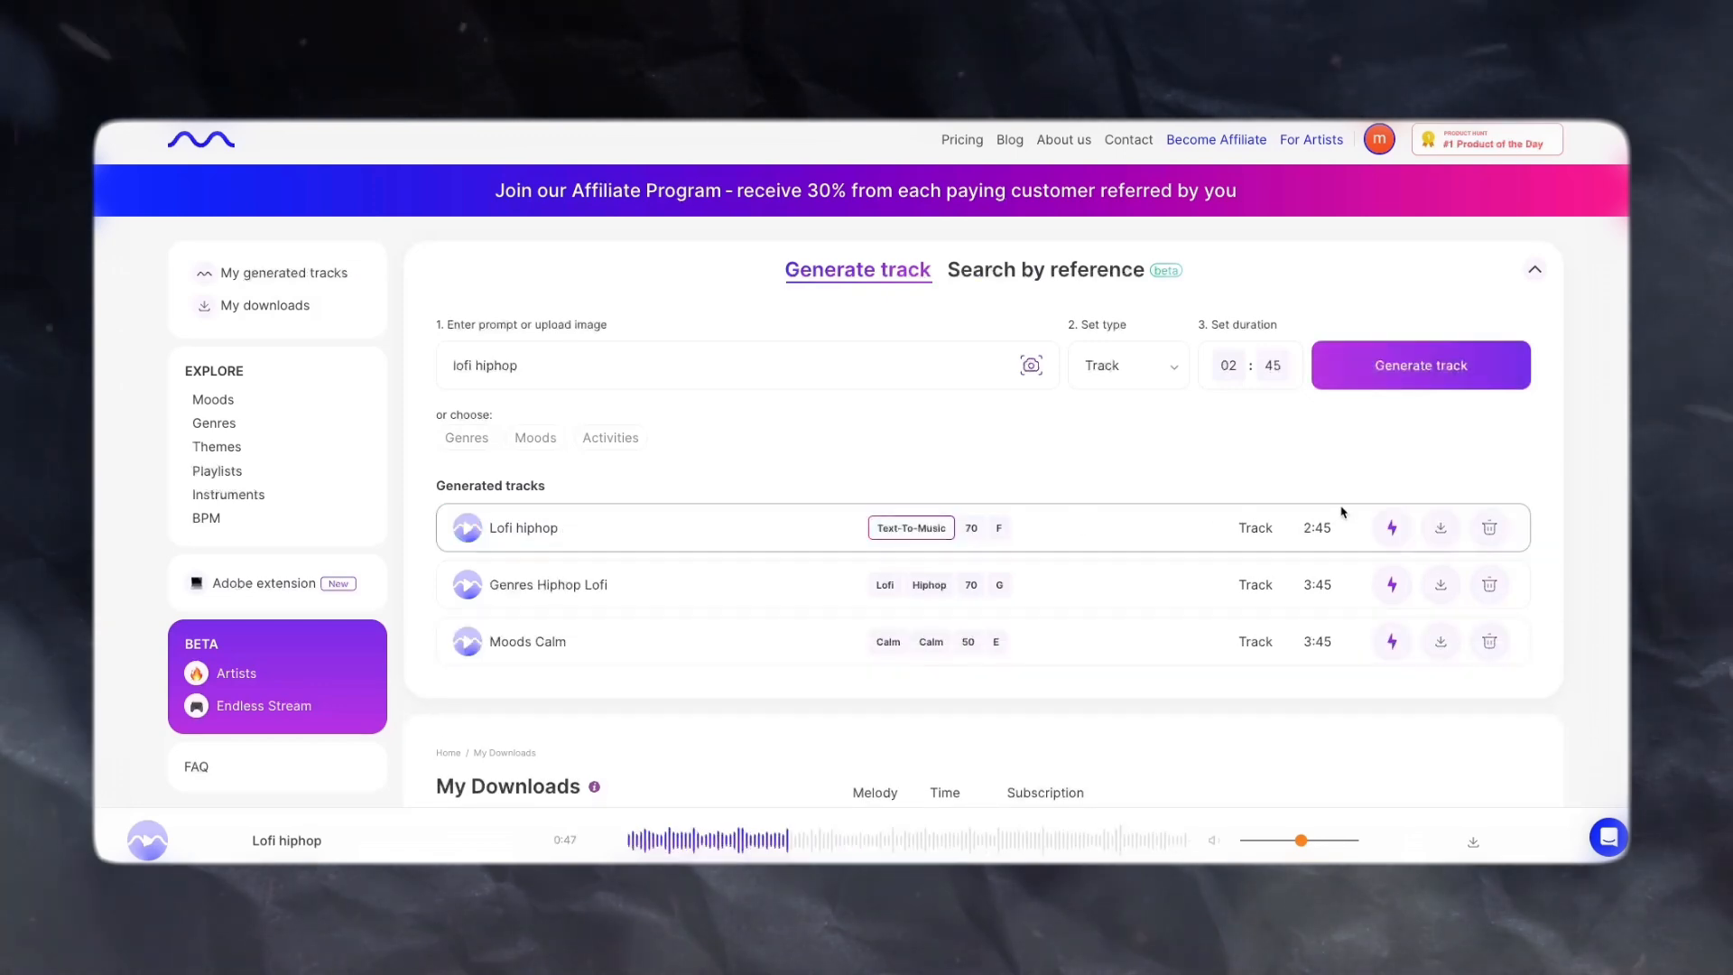
left_click(1438, 527)
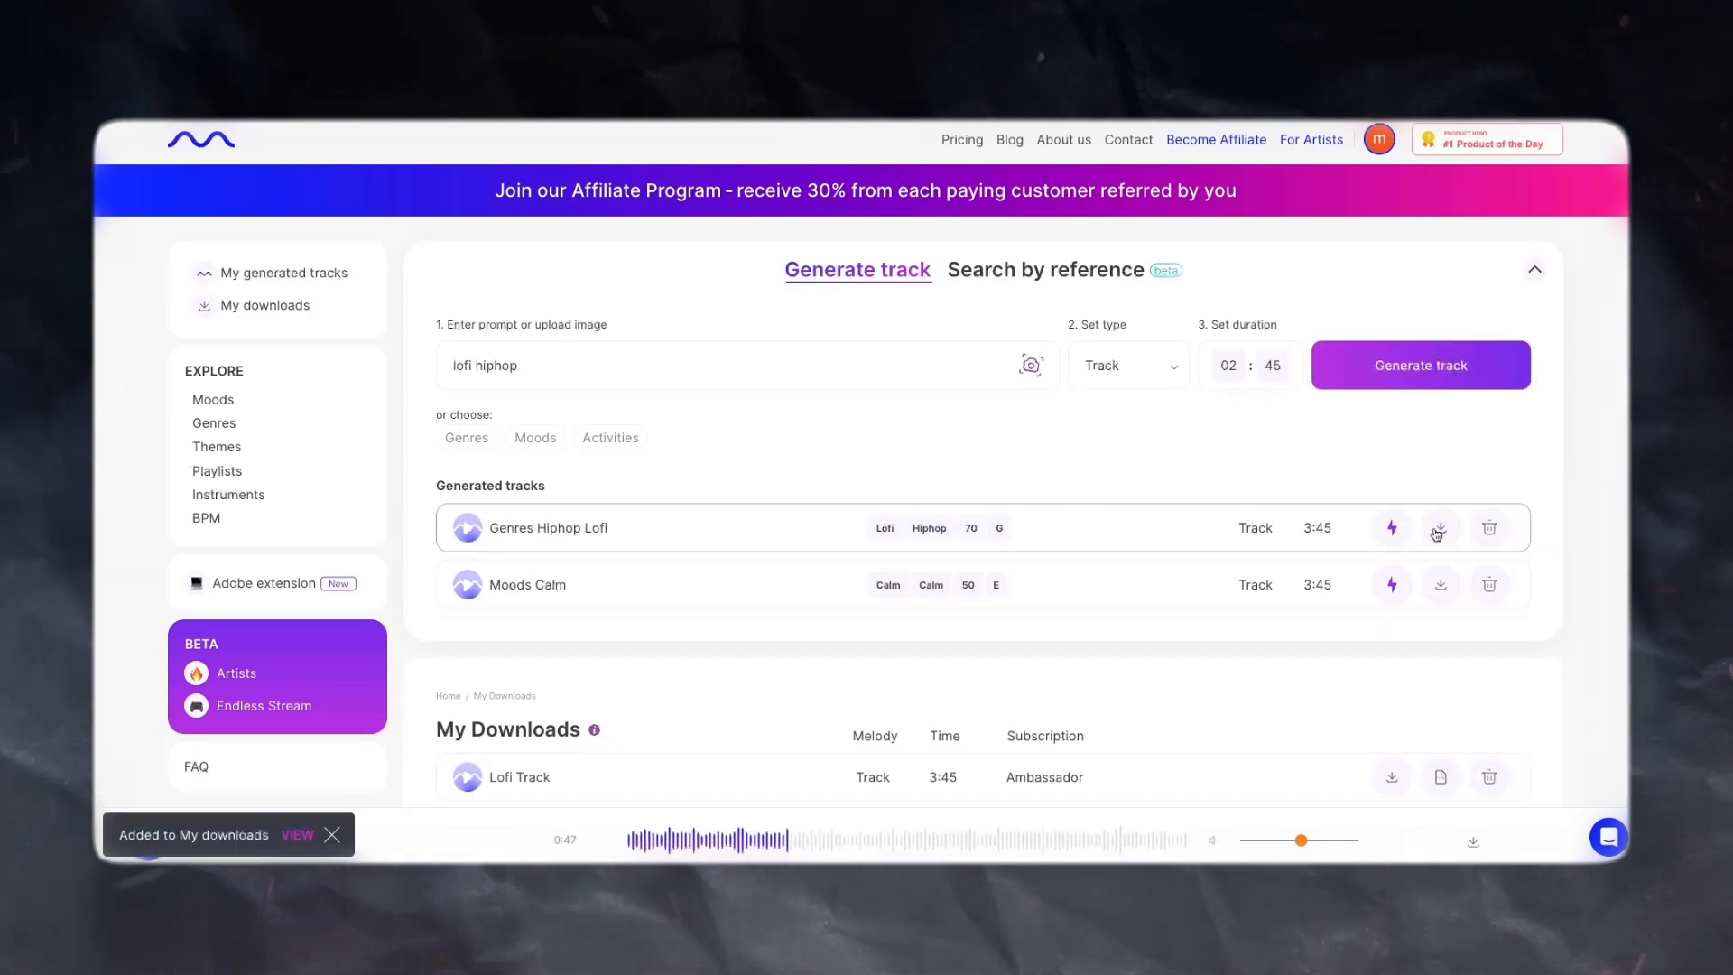
scroll("down", 3)
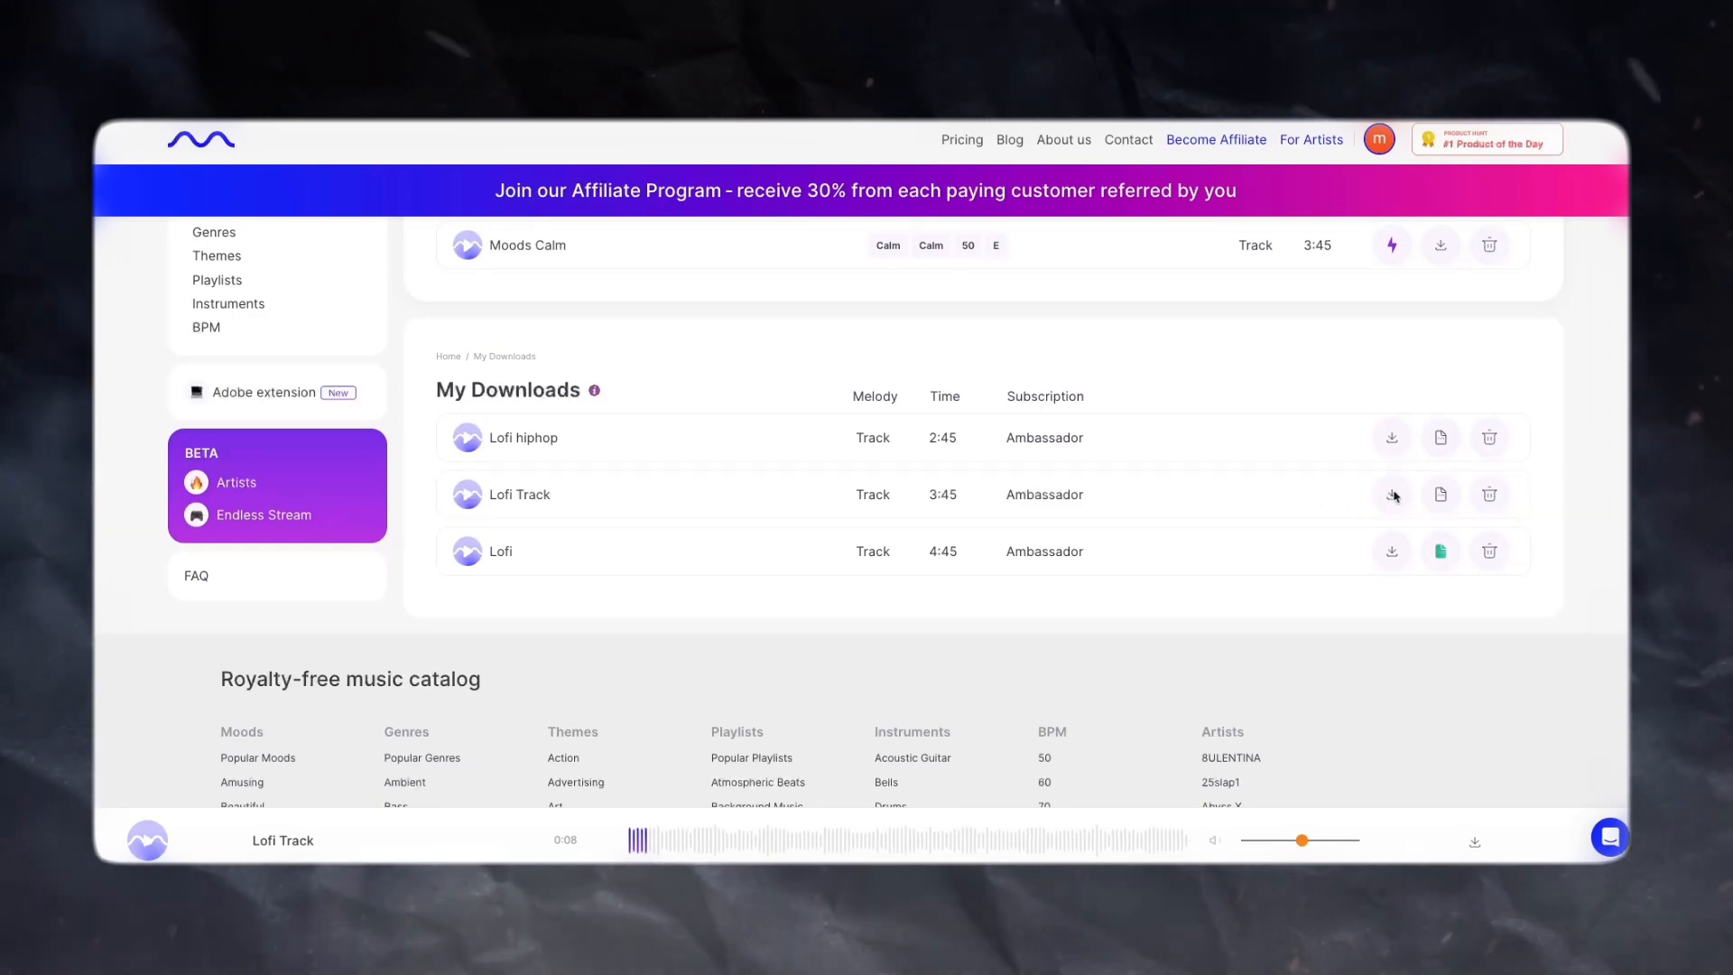
left_click(1390, 495)
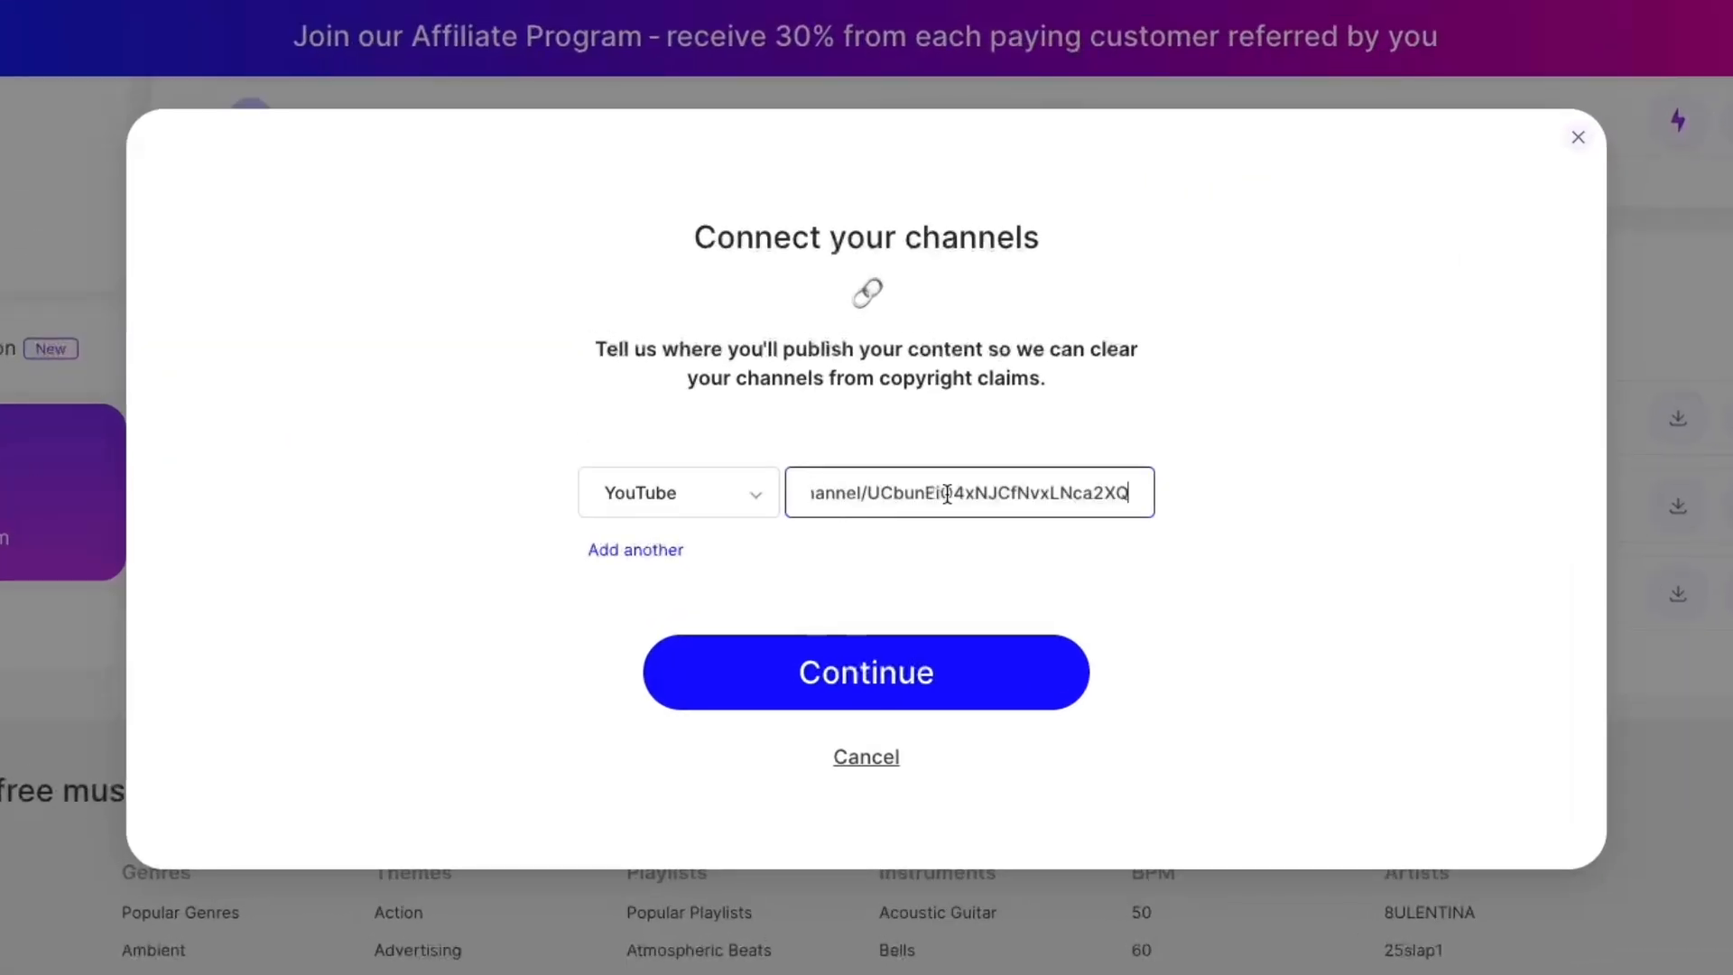
- Submit the YouTube channel, accept the Ambassador attribution terms and download the Lofi Track
left_click(865, 672)
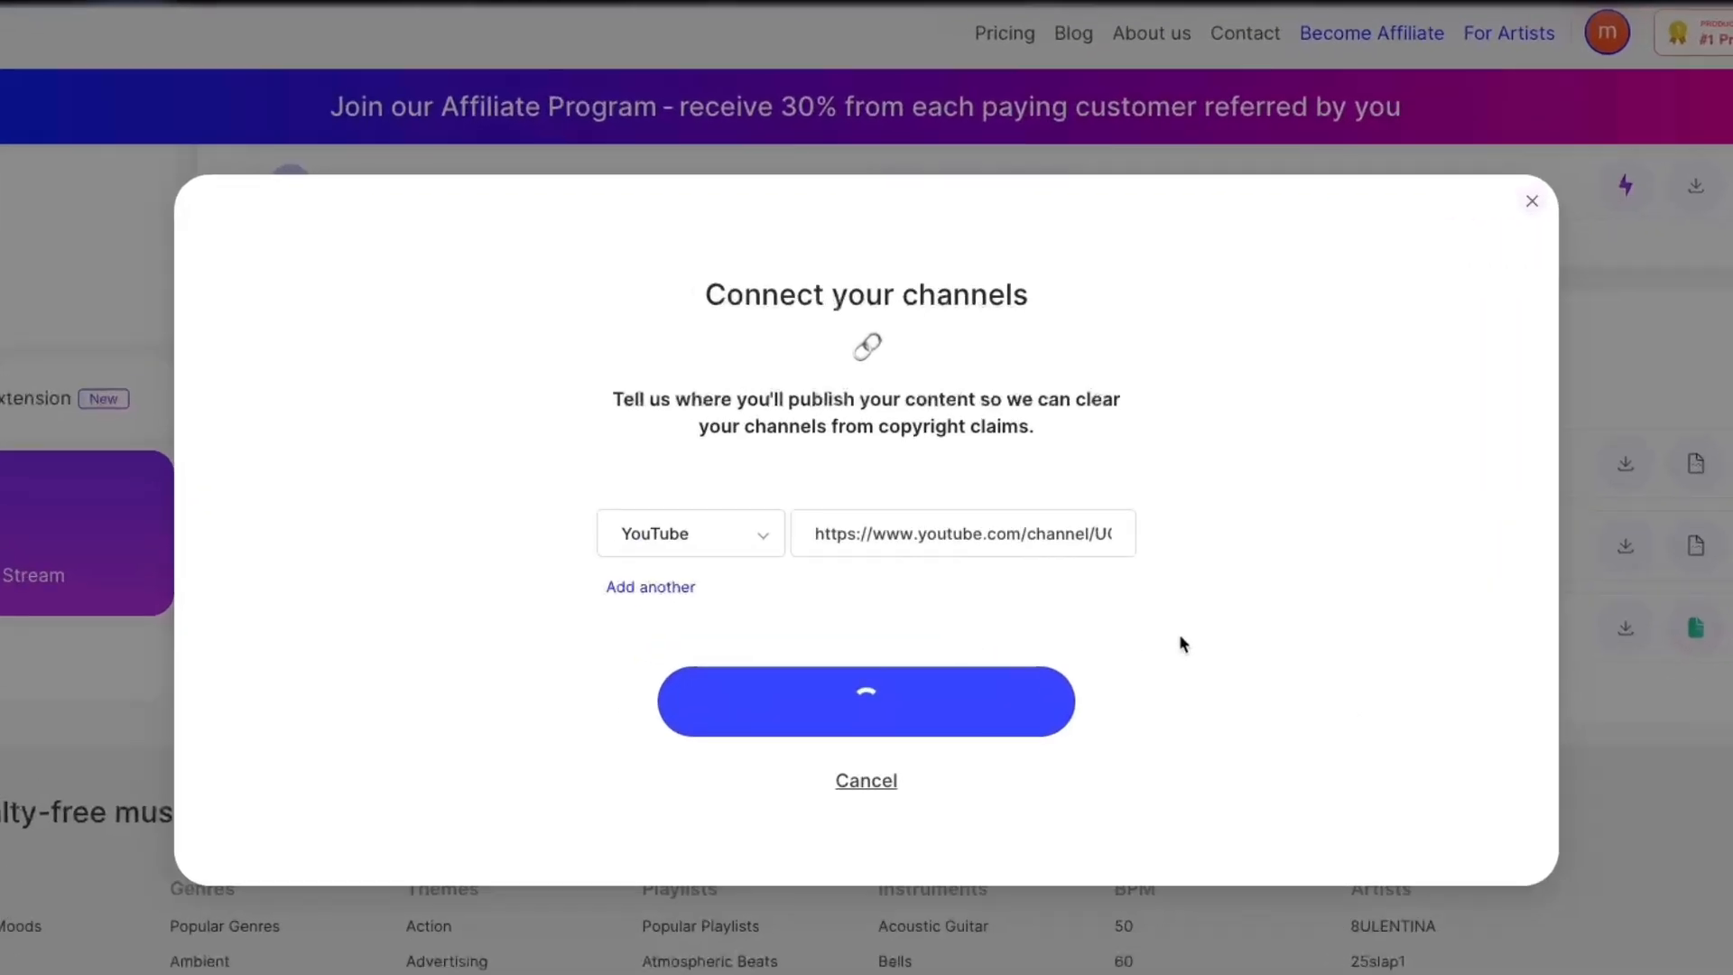
left_click(865, 700)
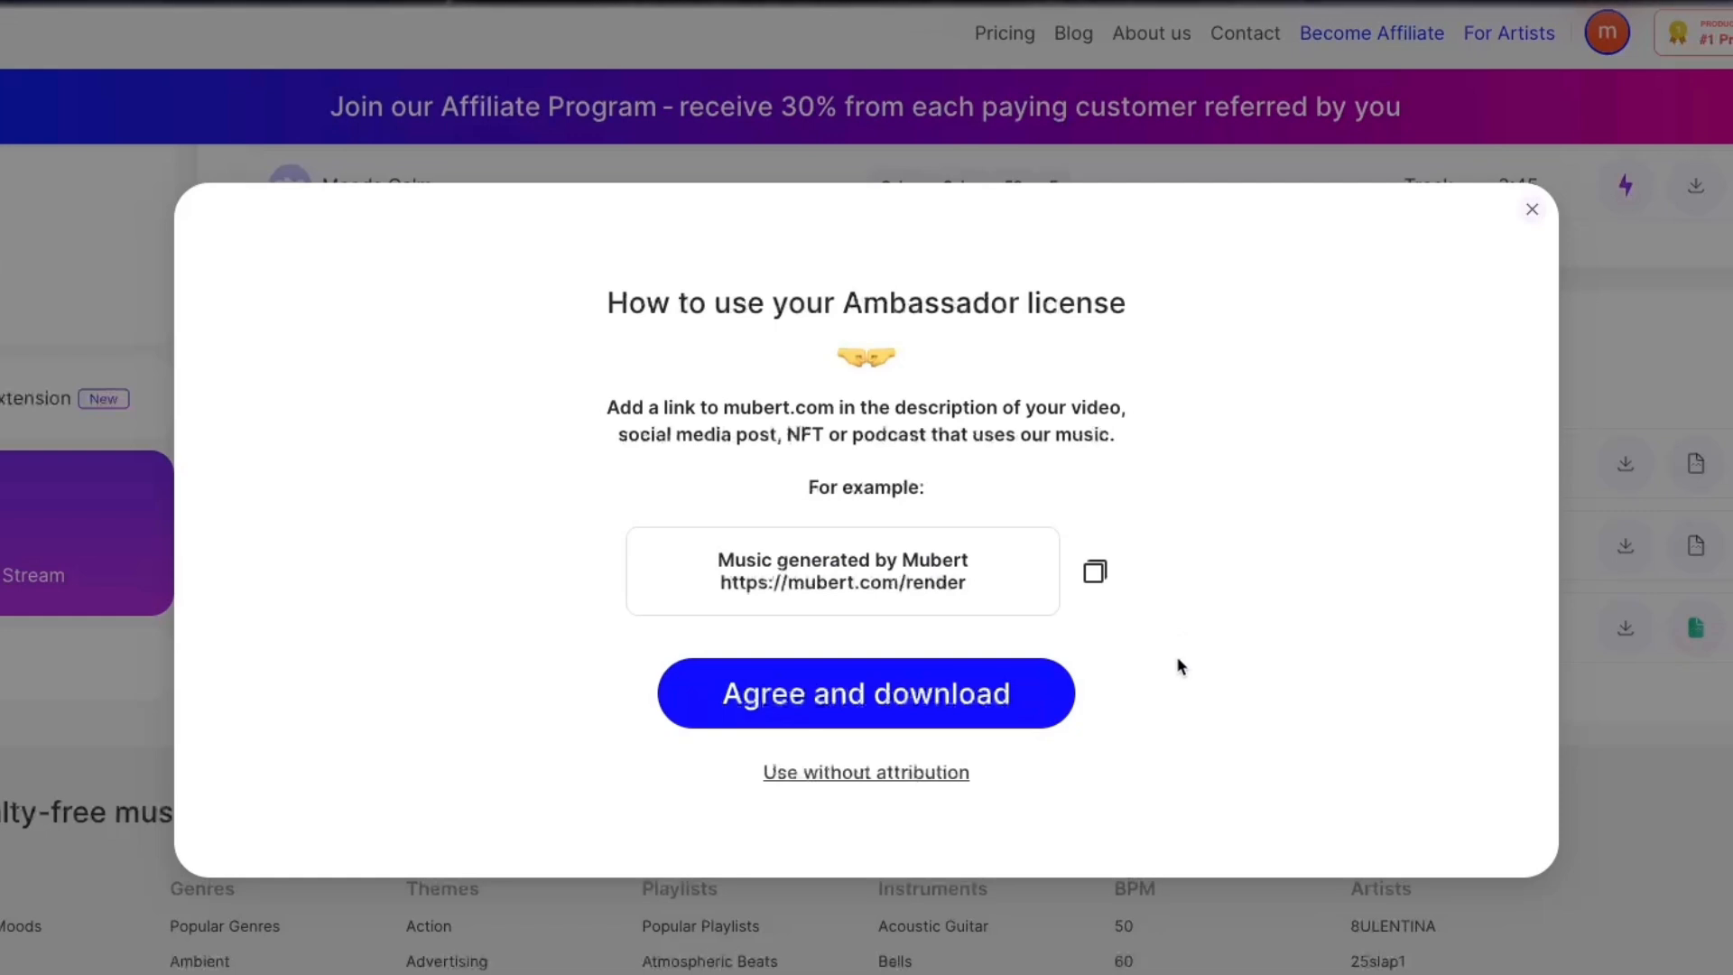
mouse_move(1045, 708)
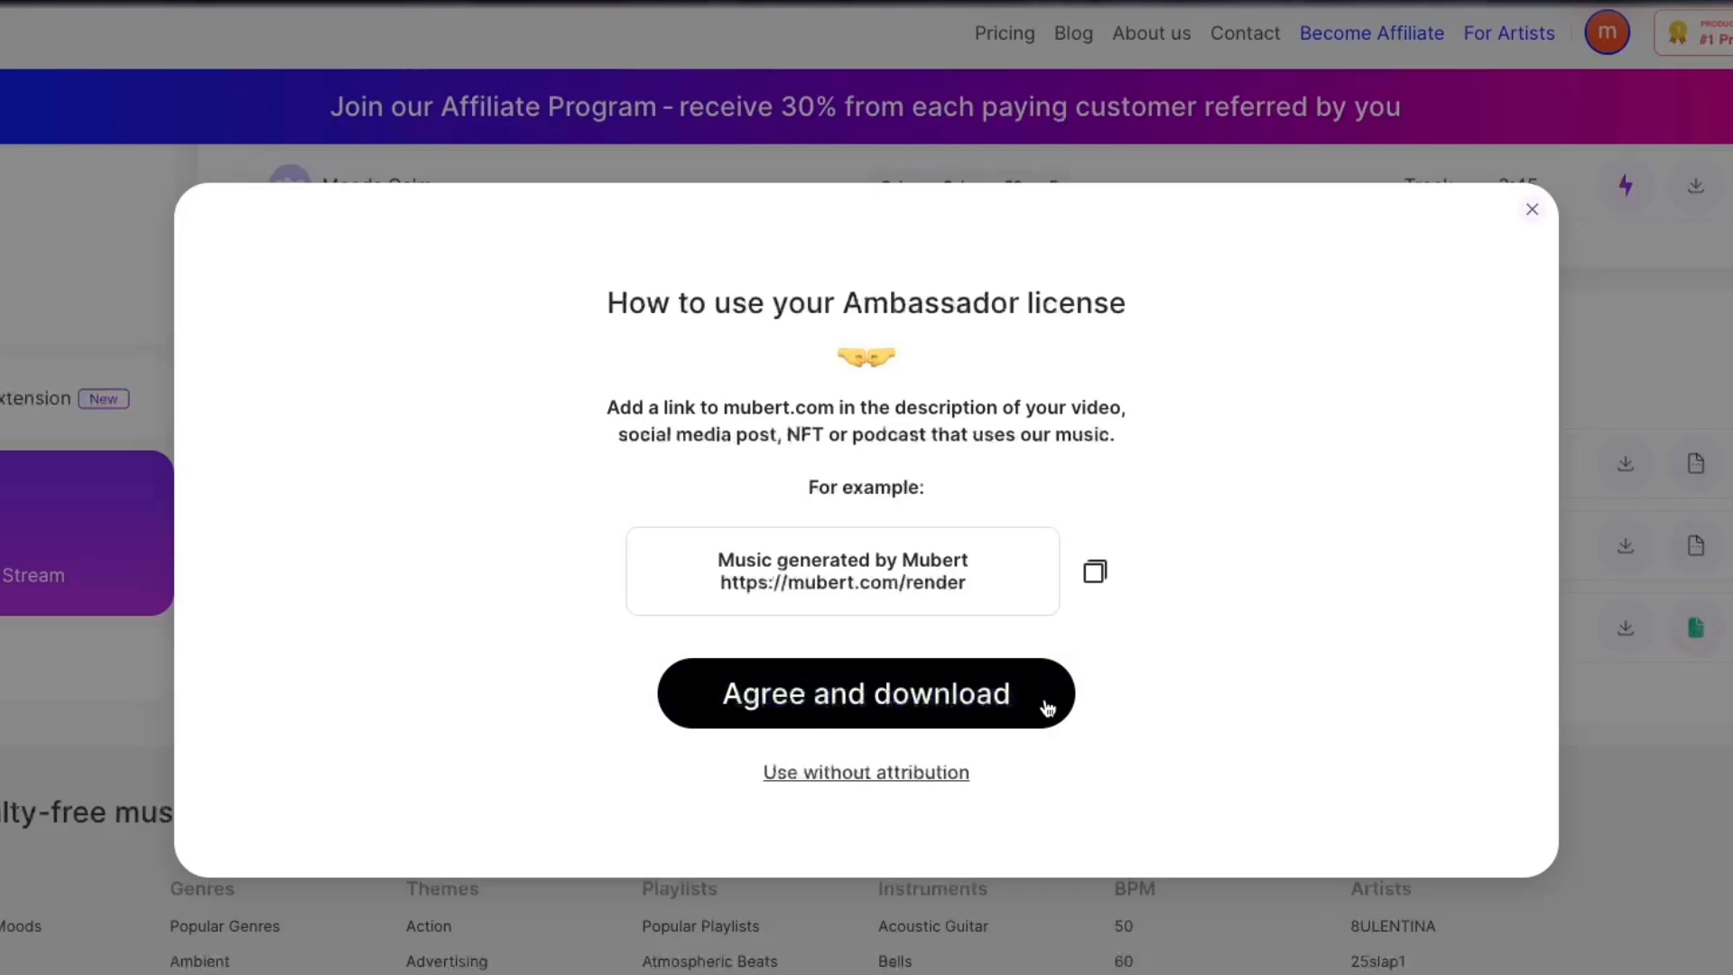
left_click(1094, 570)
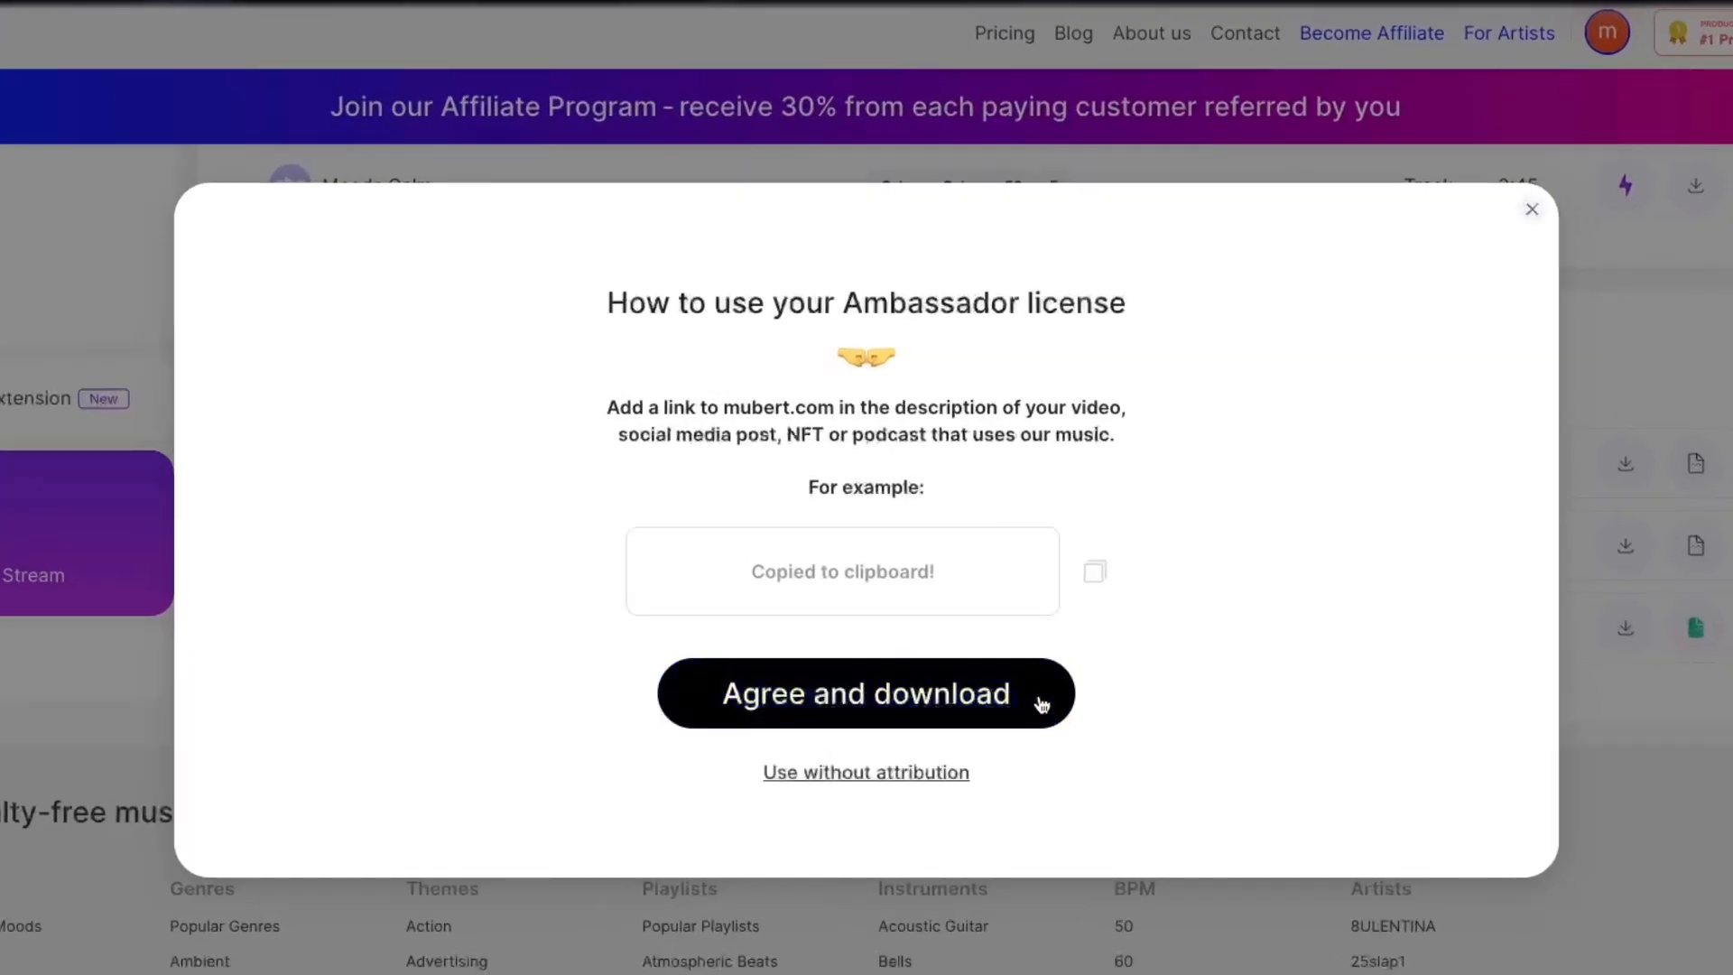
left_click(865, 694)
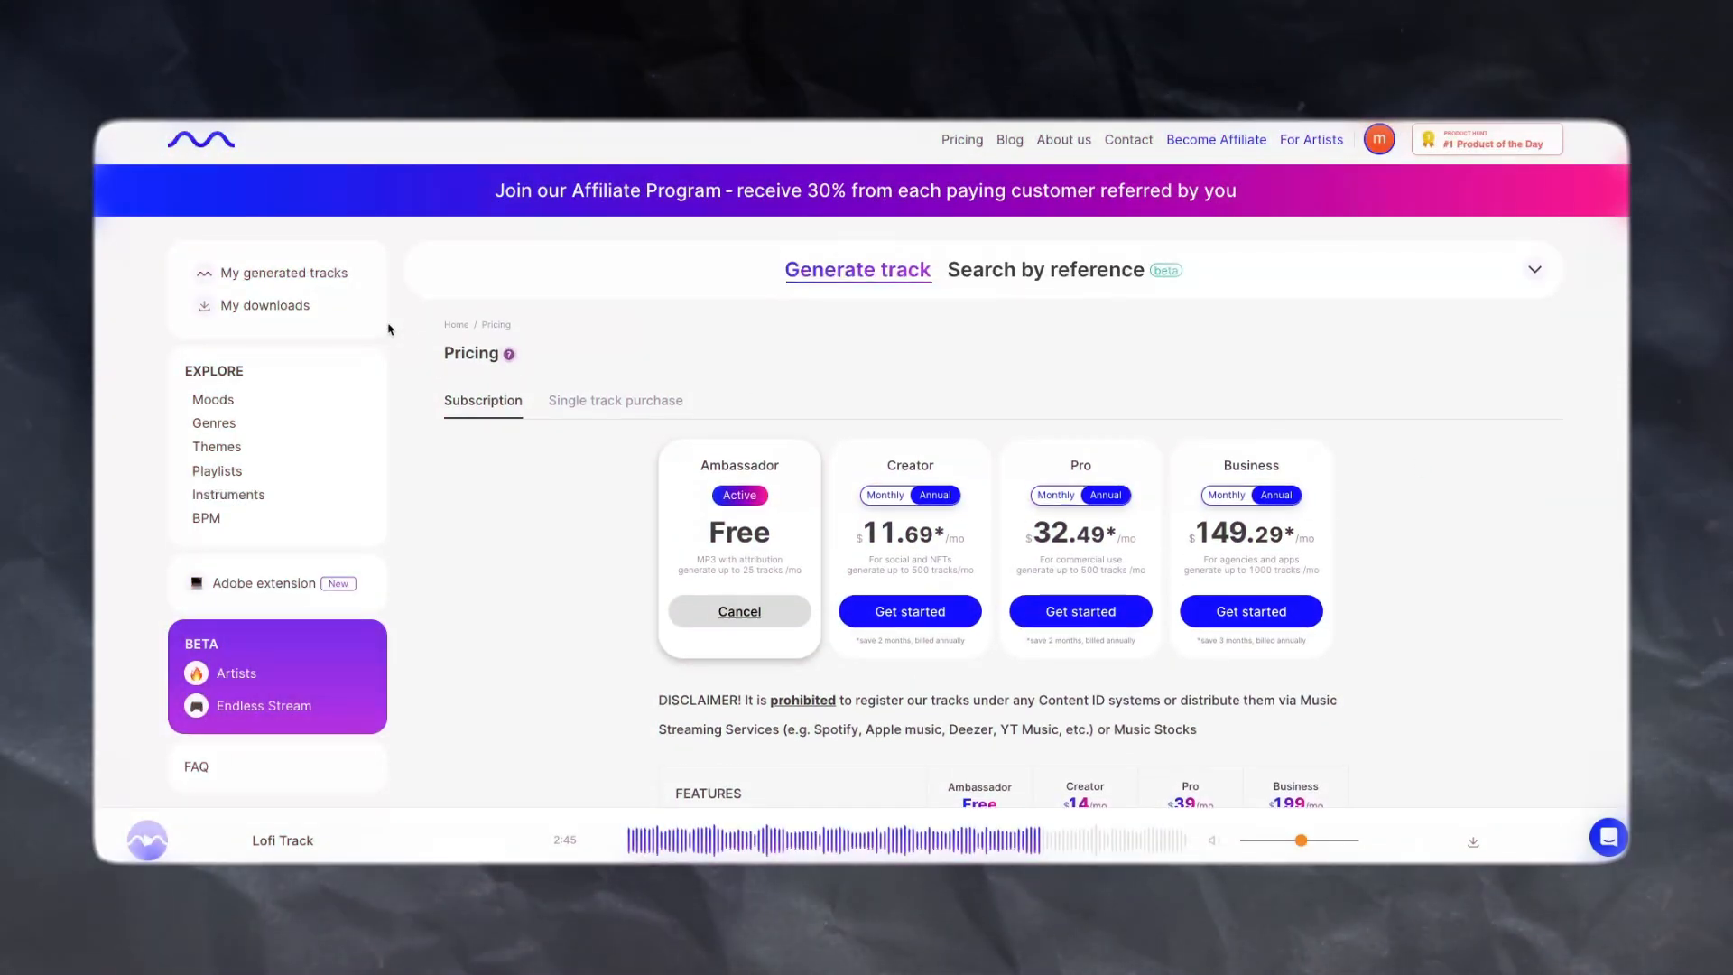
mouse_move(464, 569)
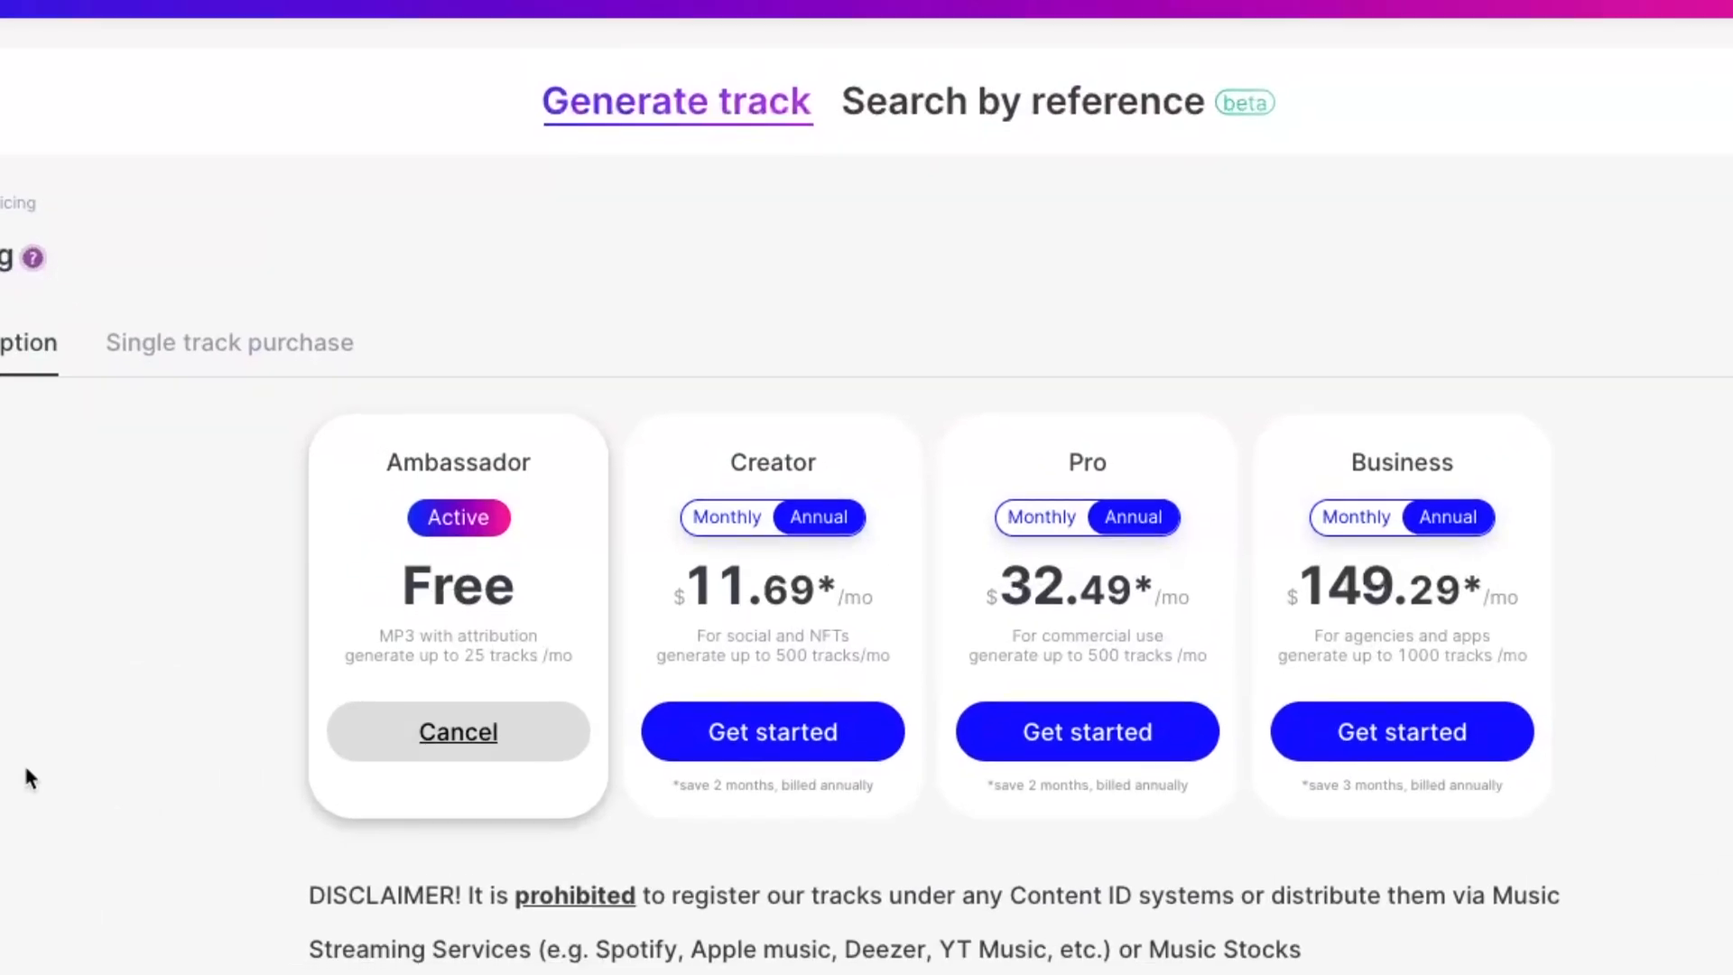
- Scroll the Pricing page down to the Creator and Pro plan feature comparison table
scroll("down", 3)
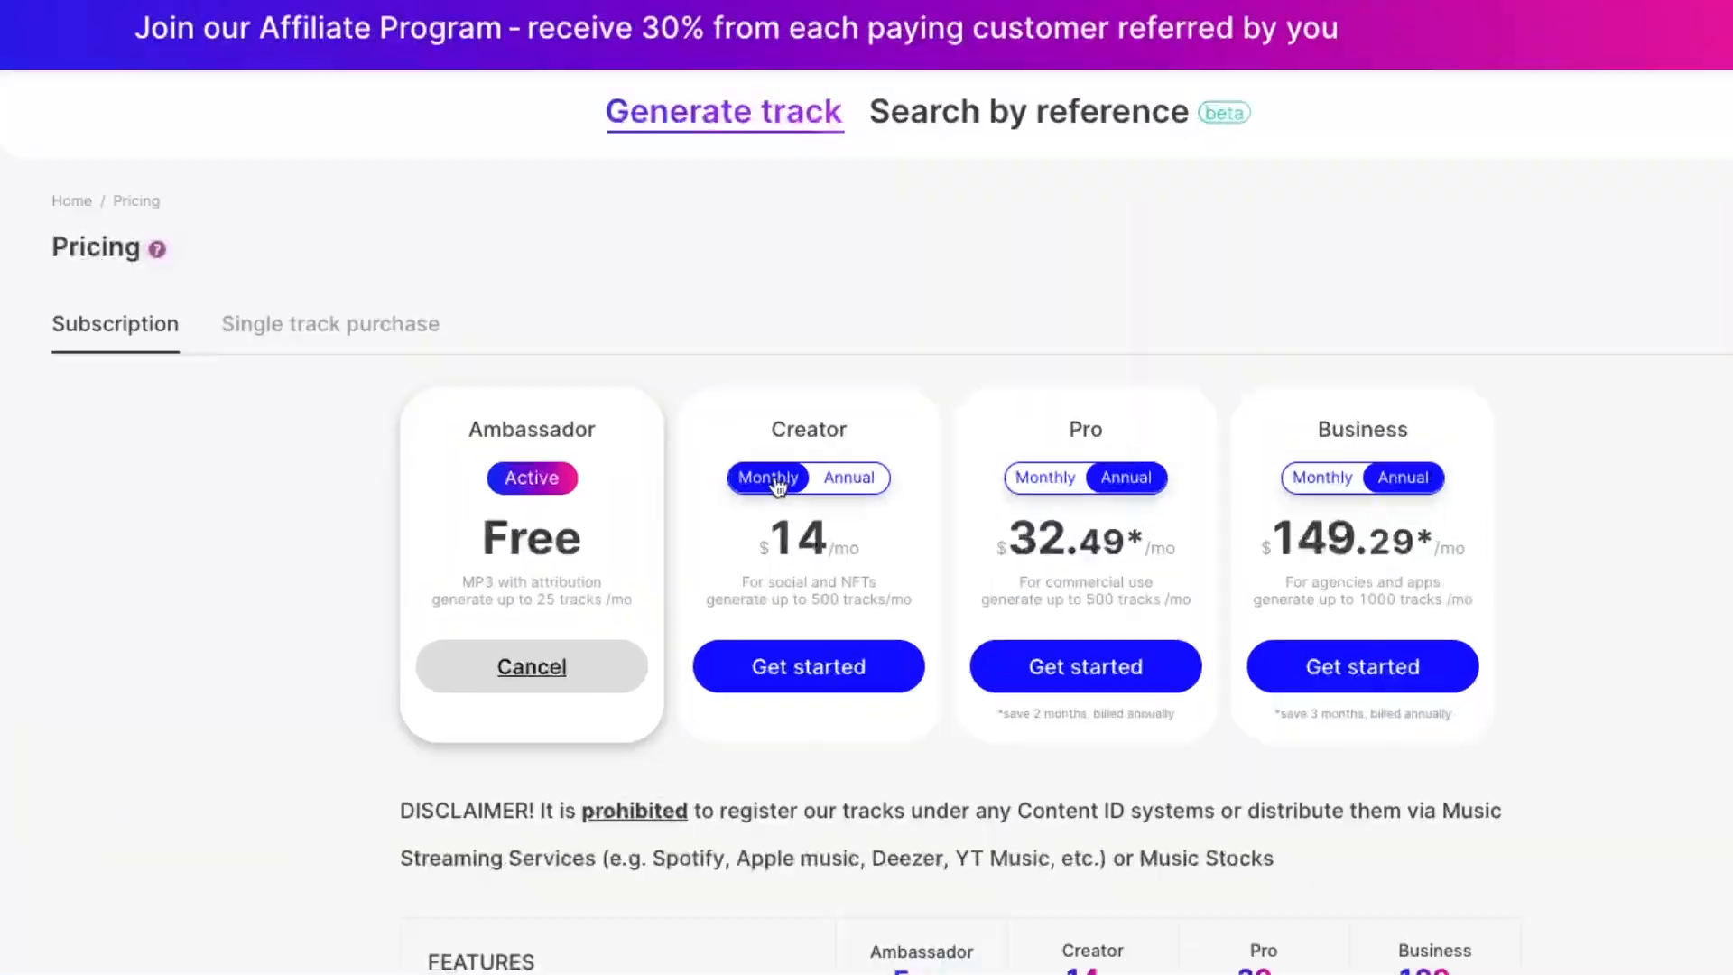
scroll("down", 3)
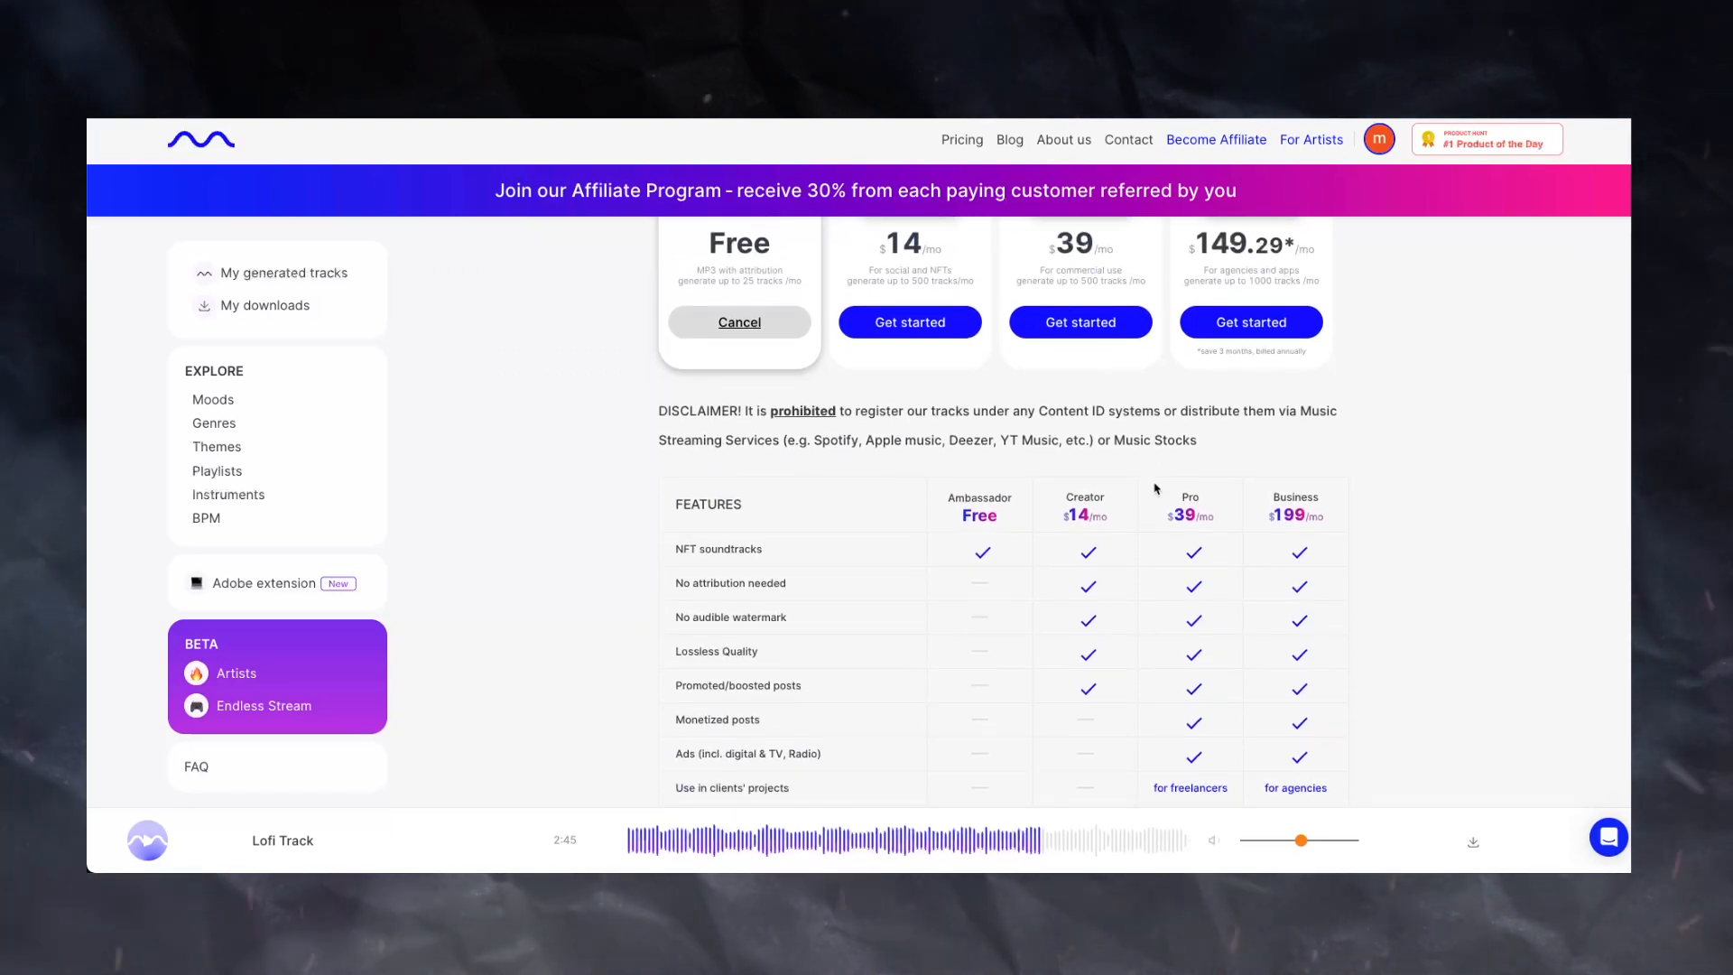
scroll("down", 3)
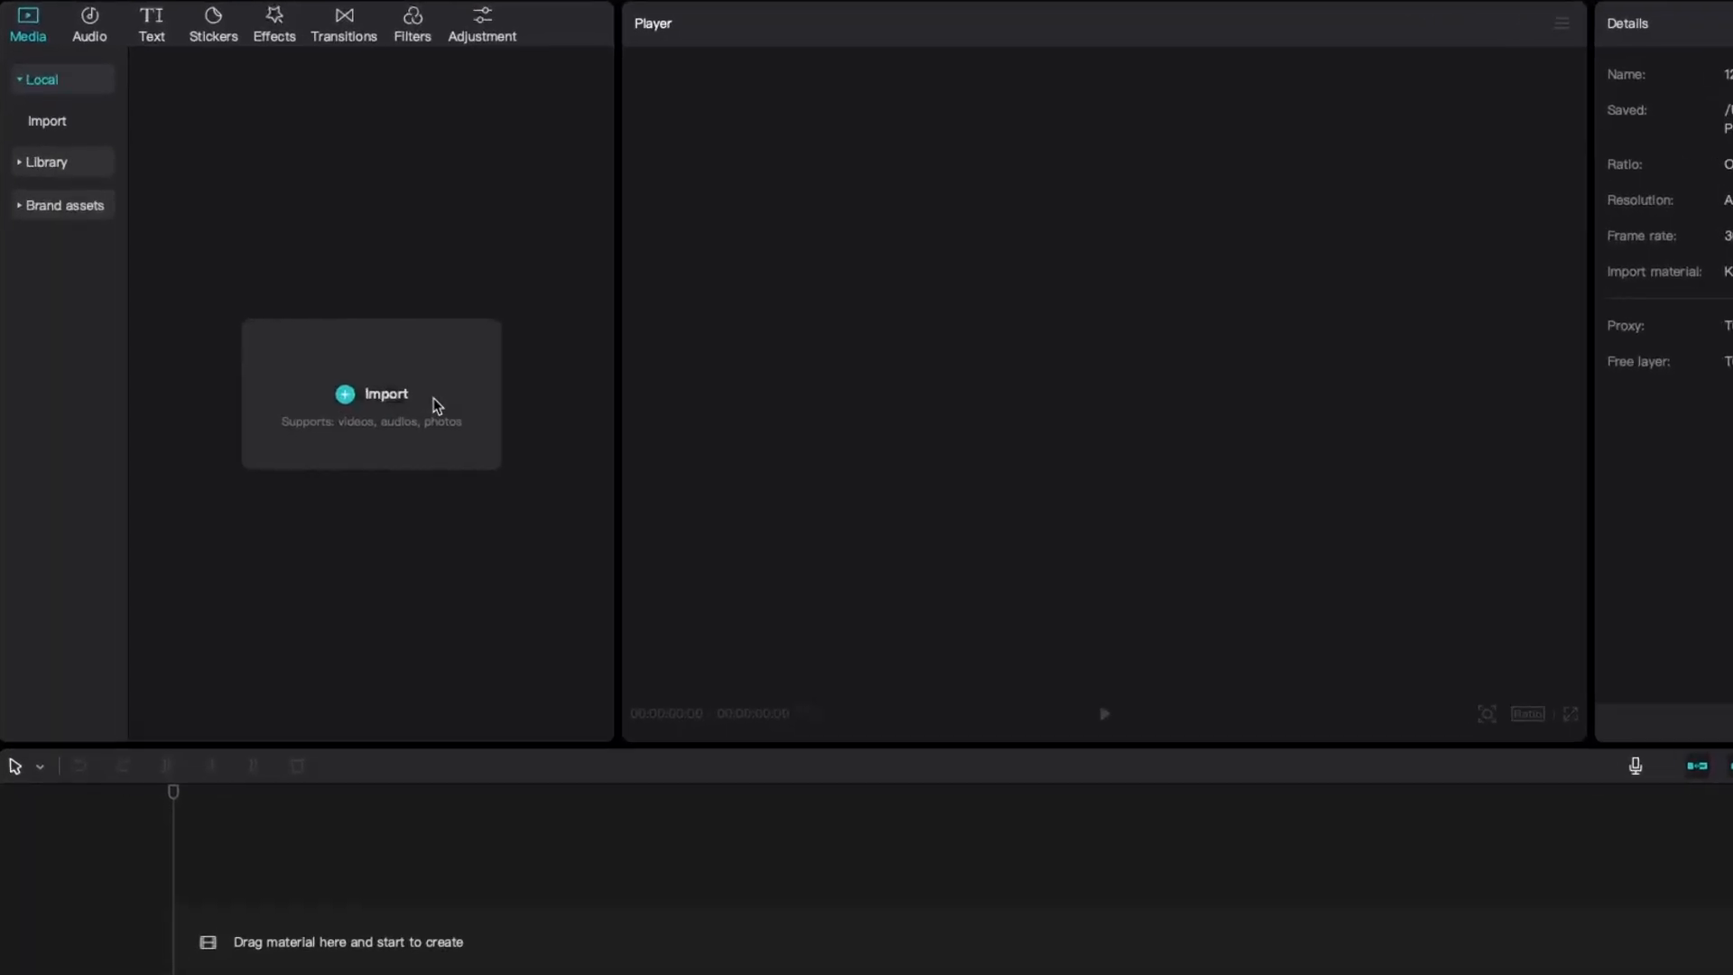
- Import the study-room JPG and Lofi Track MP3 from Downloads onto the timeline
left_click(387, 394)
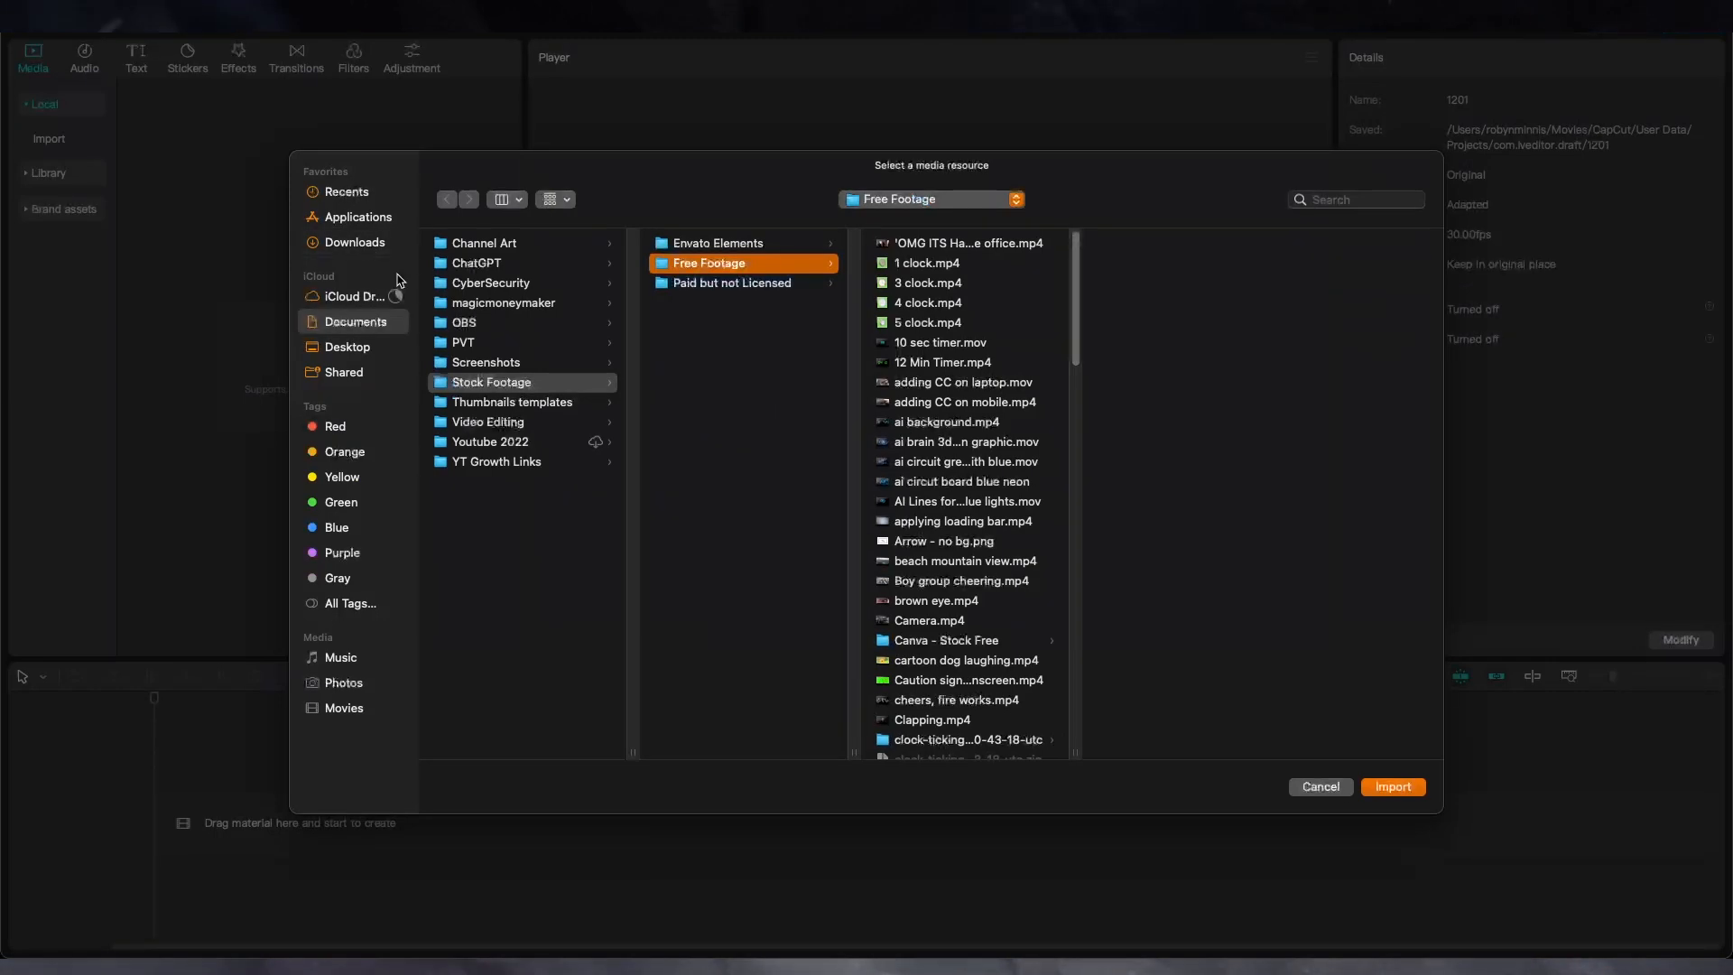
left_click(354, 242)
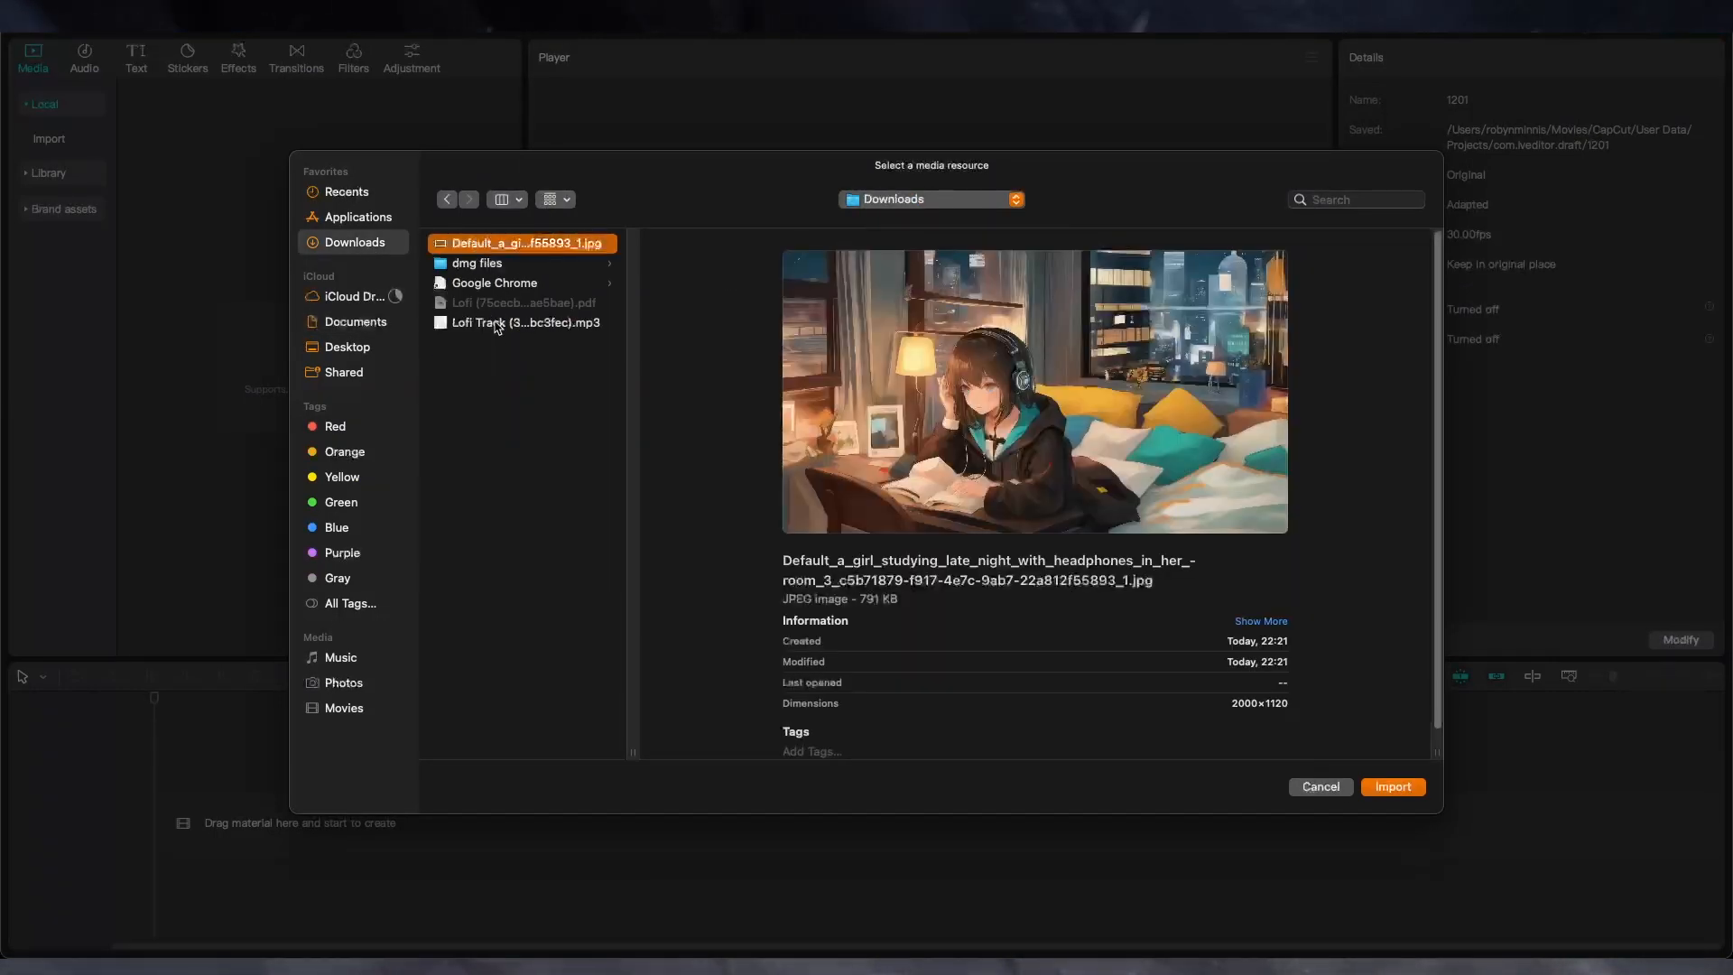
left_click(1392, 785)
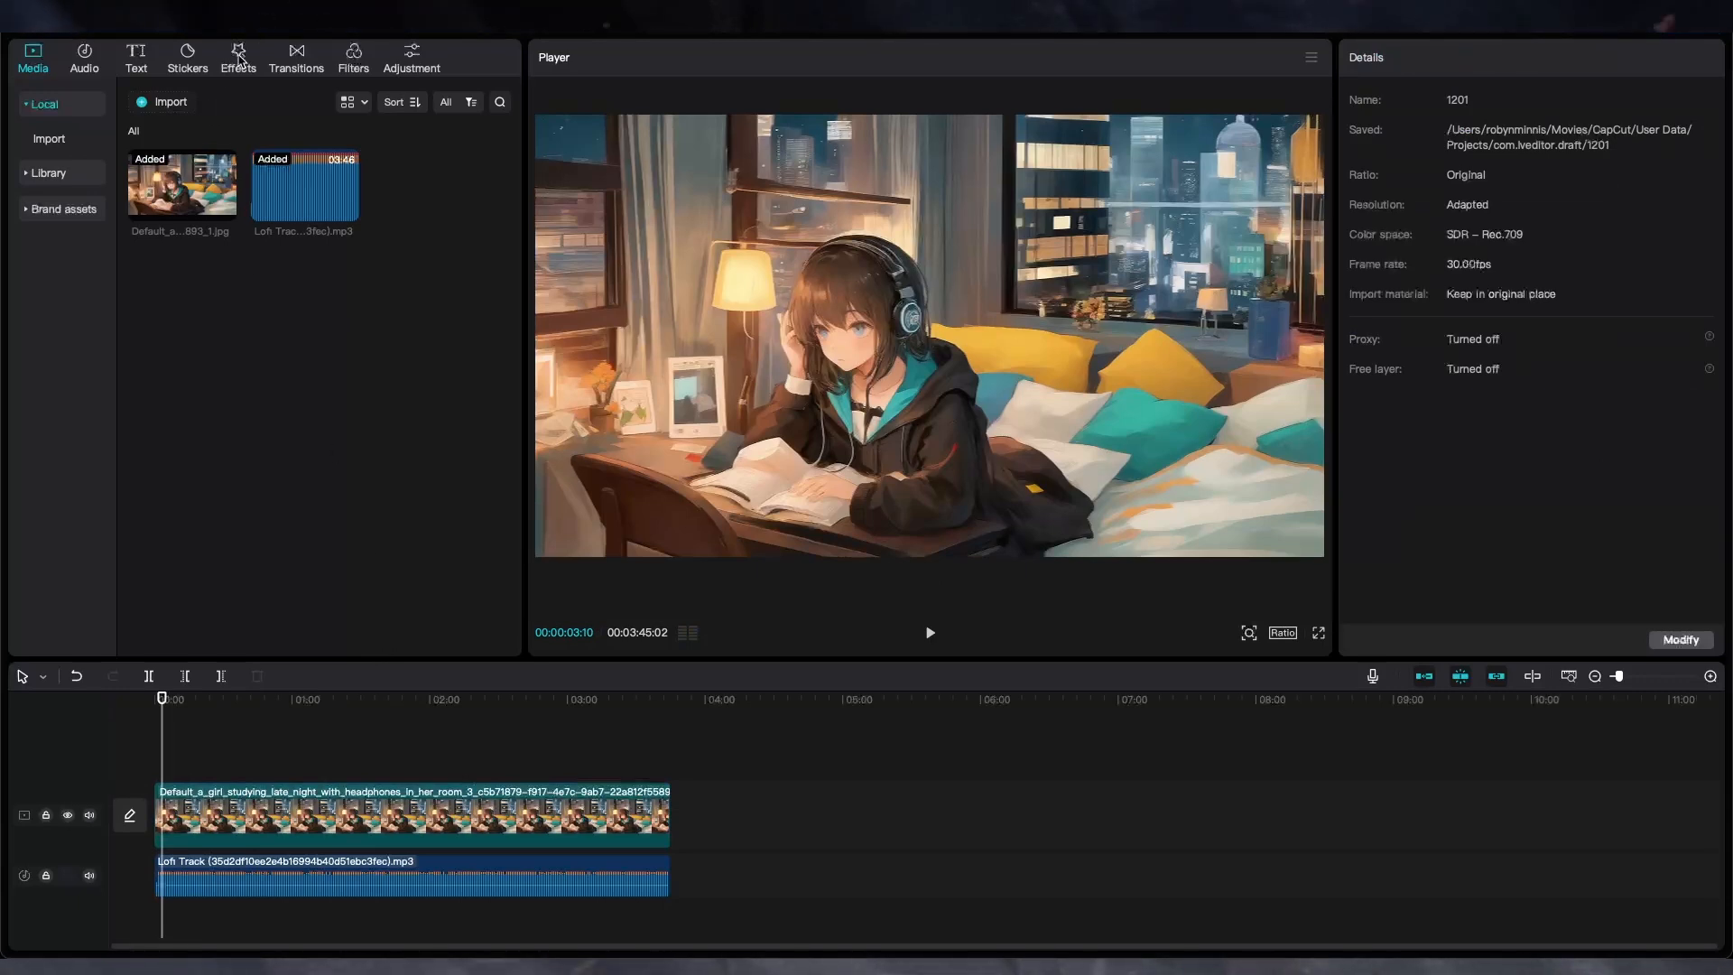
left_click(236, 58)
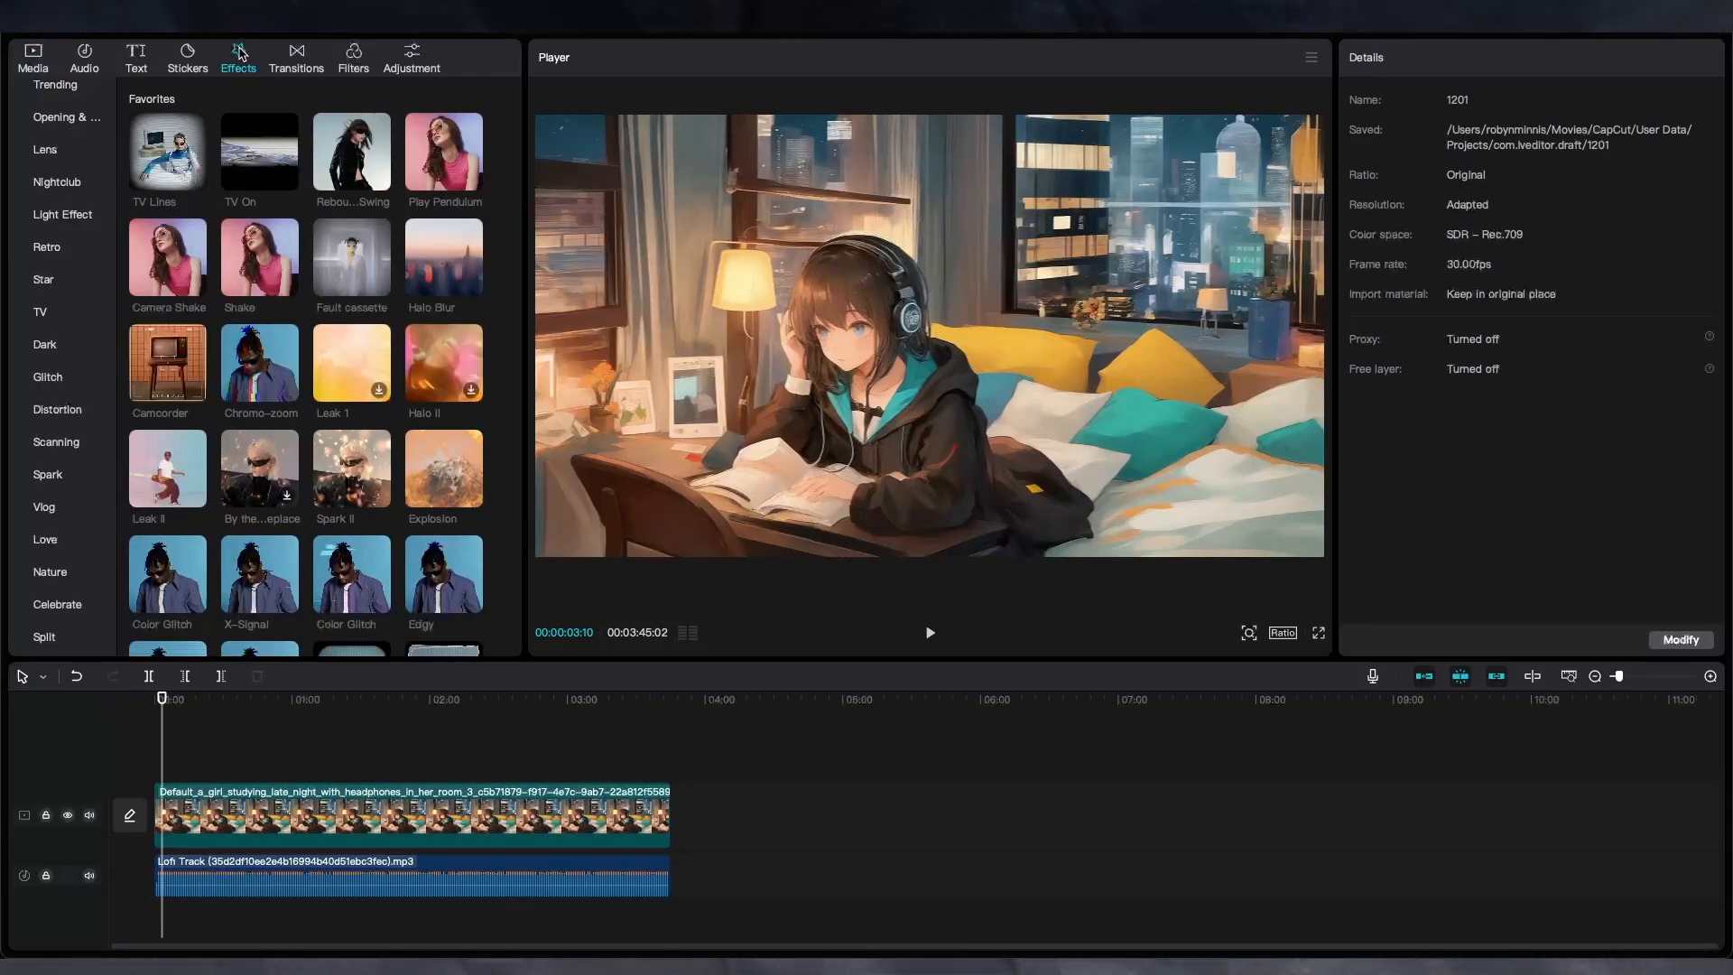
- Add the Play Pendulum effect from Favorites with lowered strength, twist and speed
left_click(61, 215)
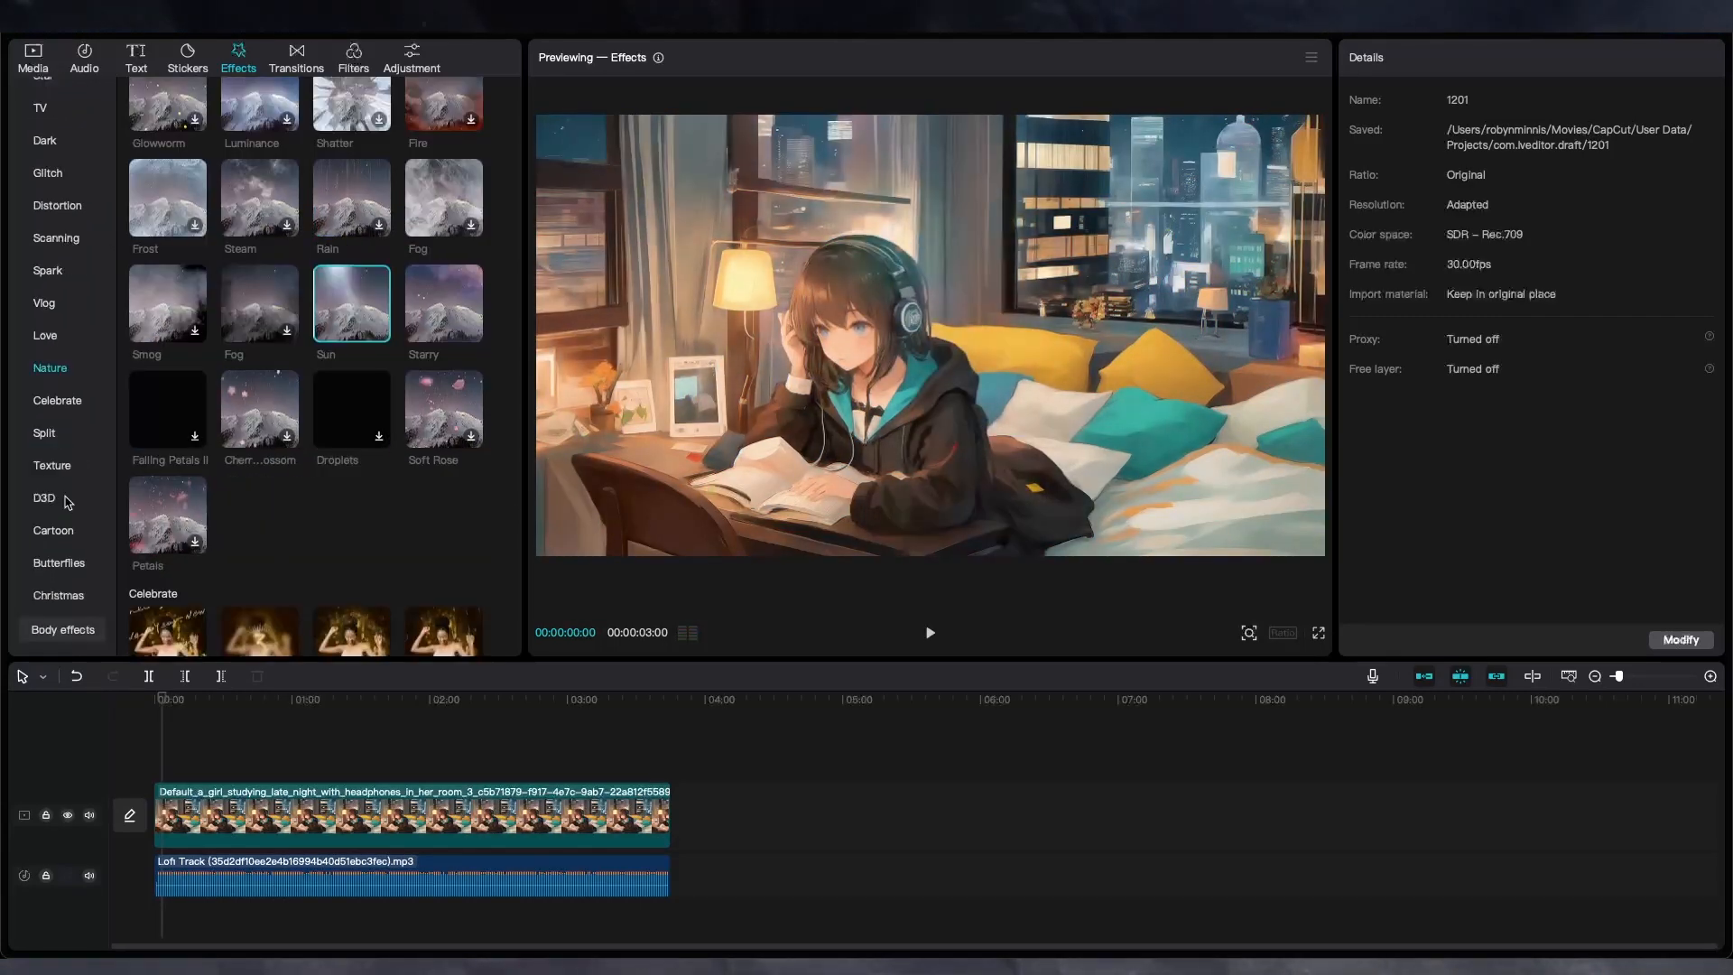
left_click(61, 301)
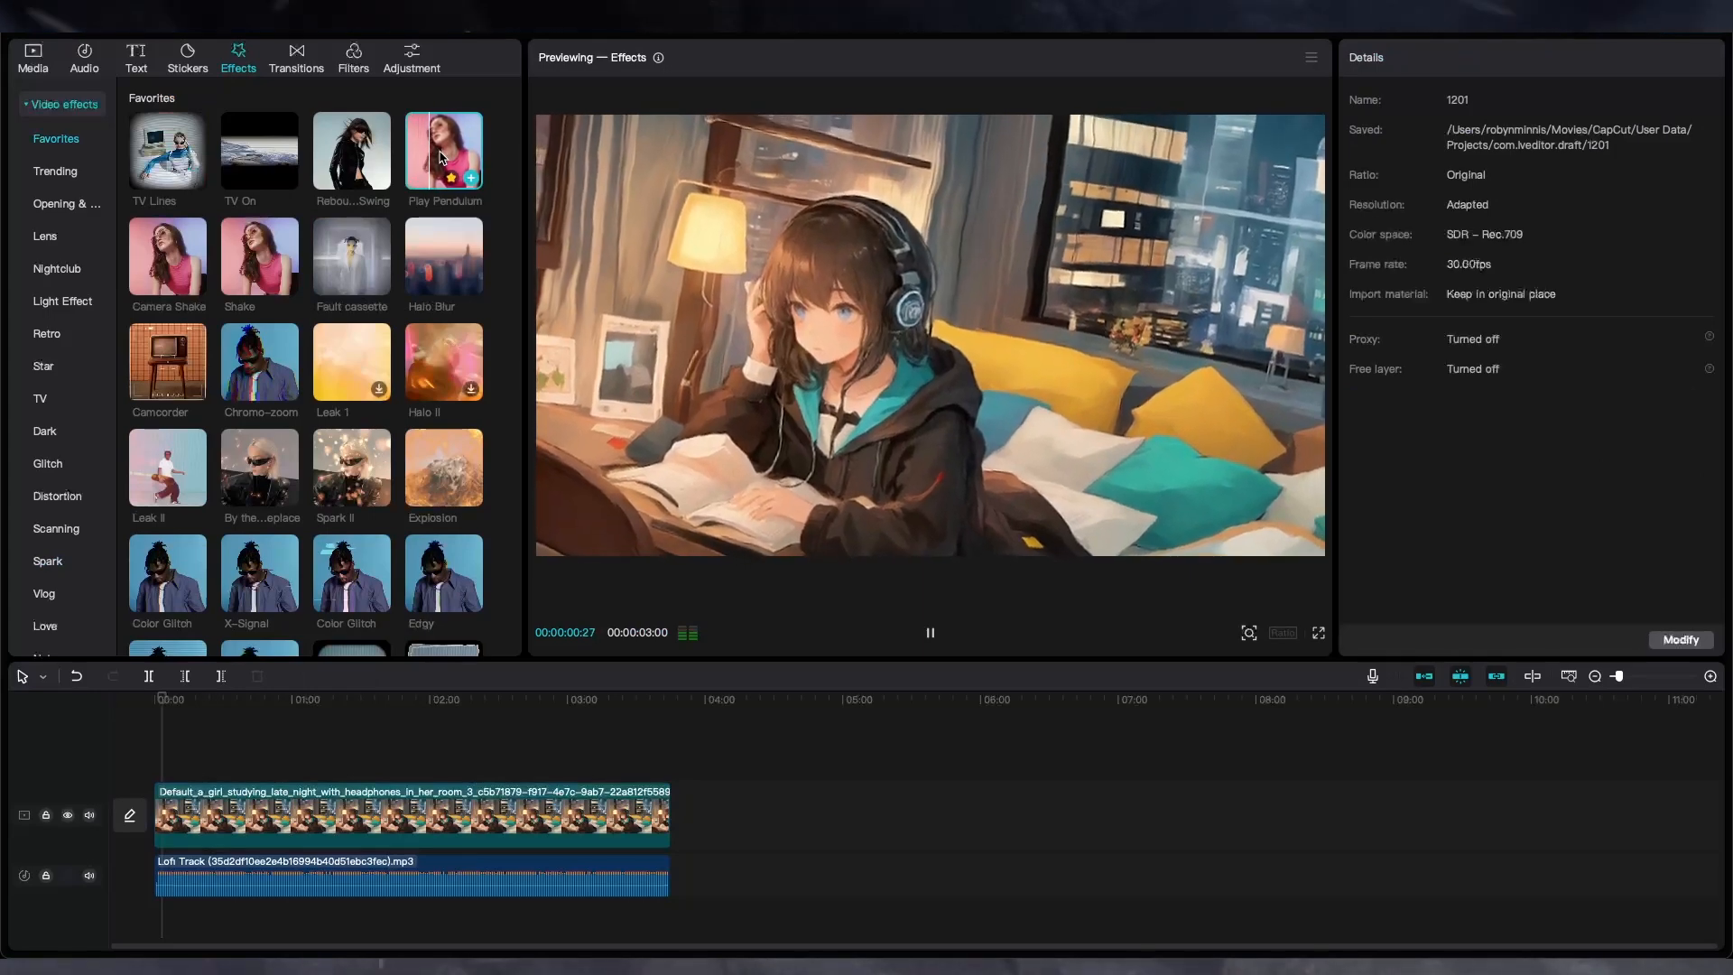
left_click(444, 151)
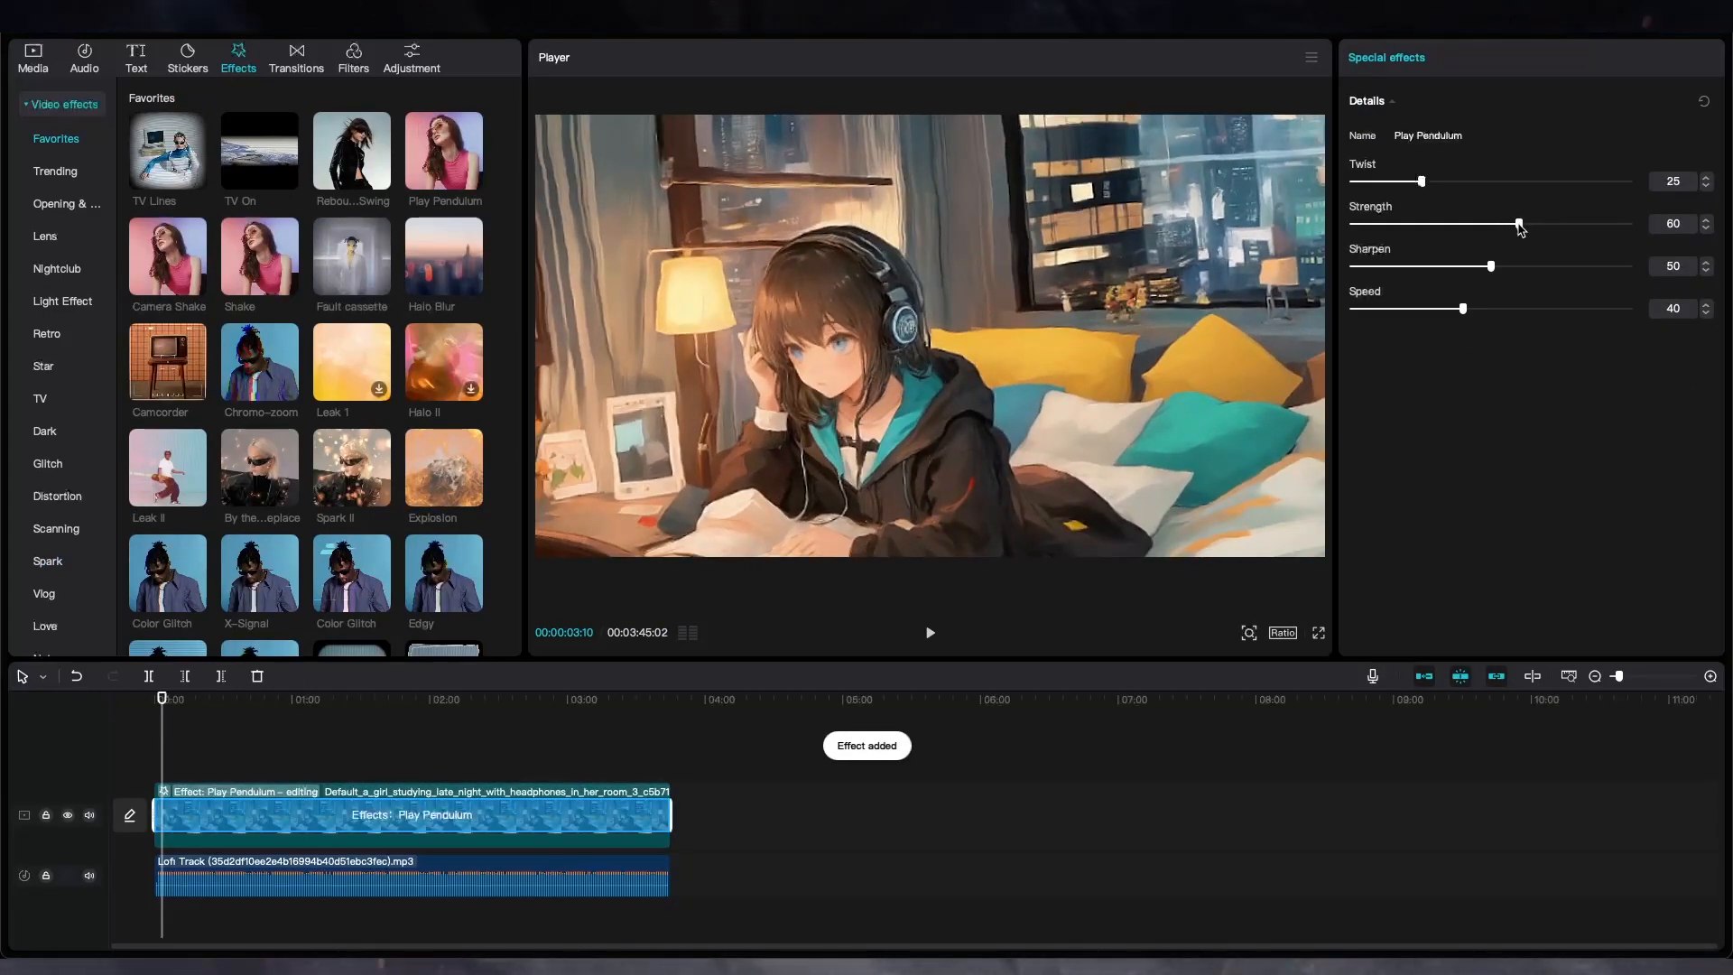
left_click_drag(1519, 226, 1359, 225)
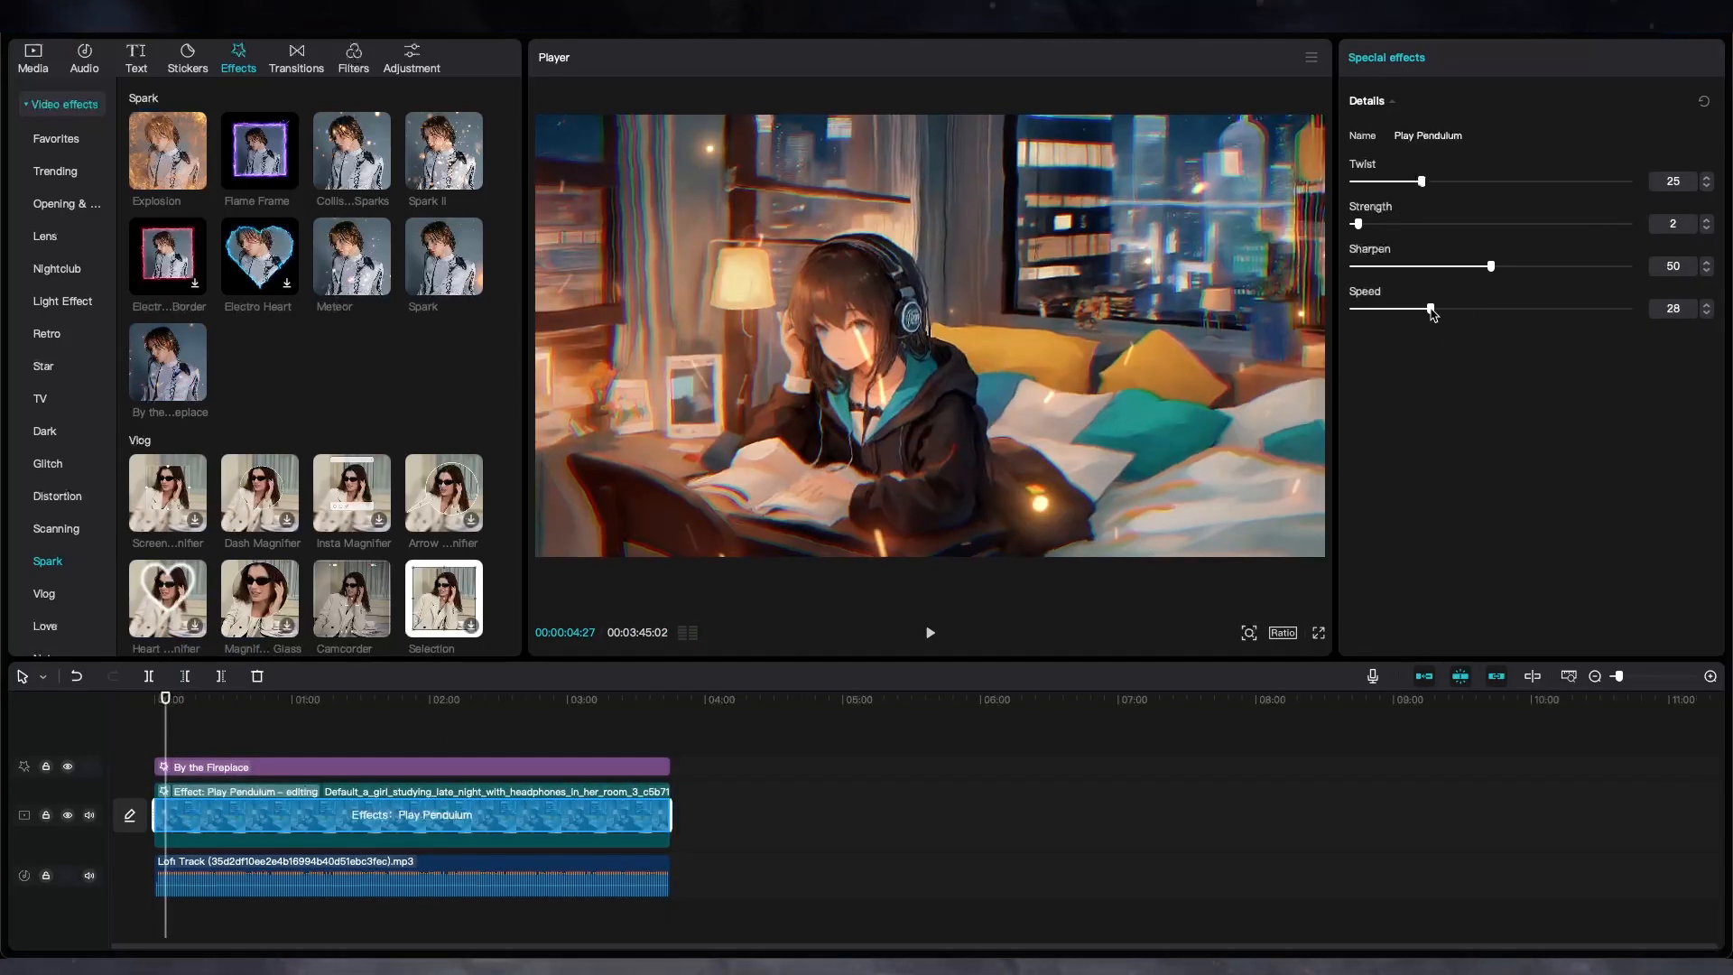
left_click_drag(1425, 181, 1377, 180)
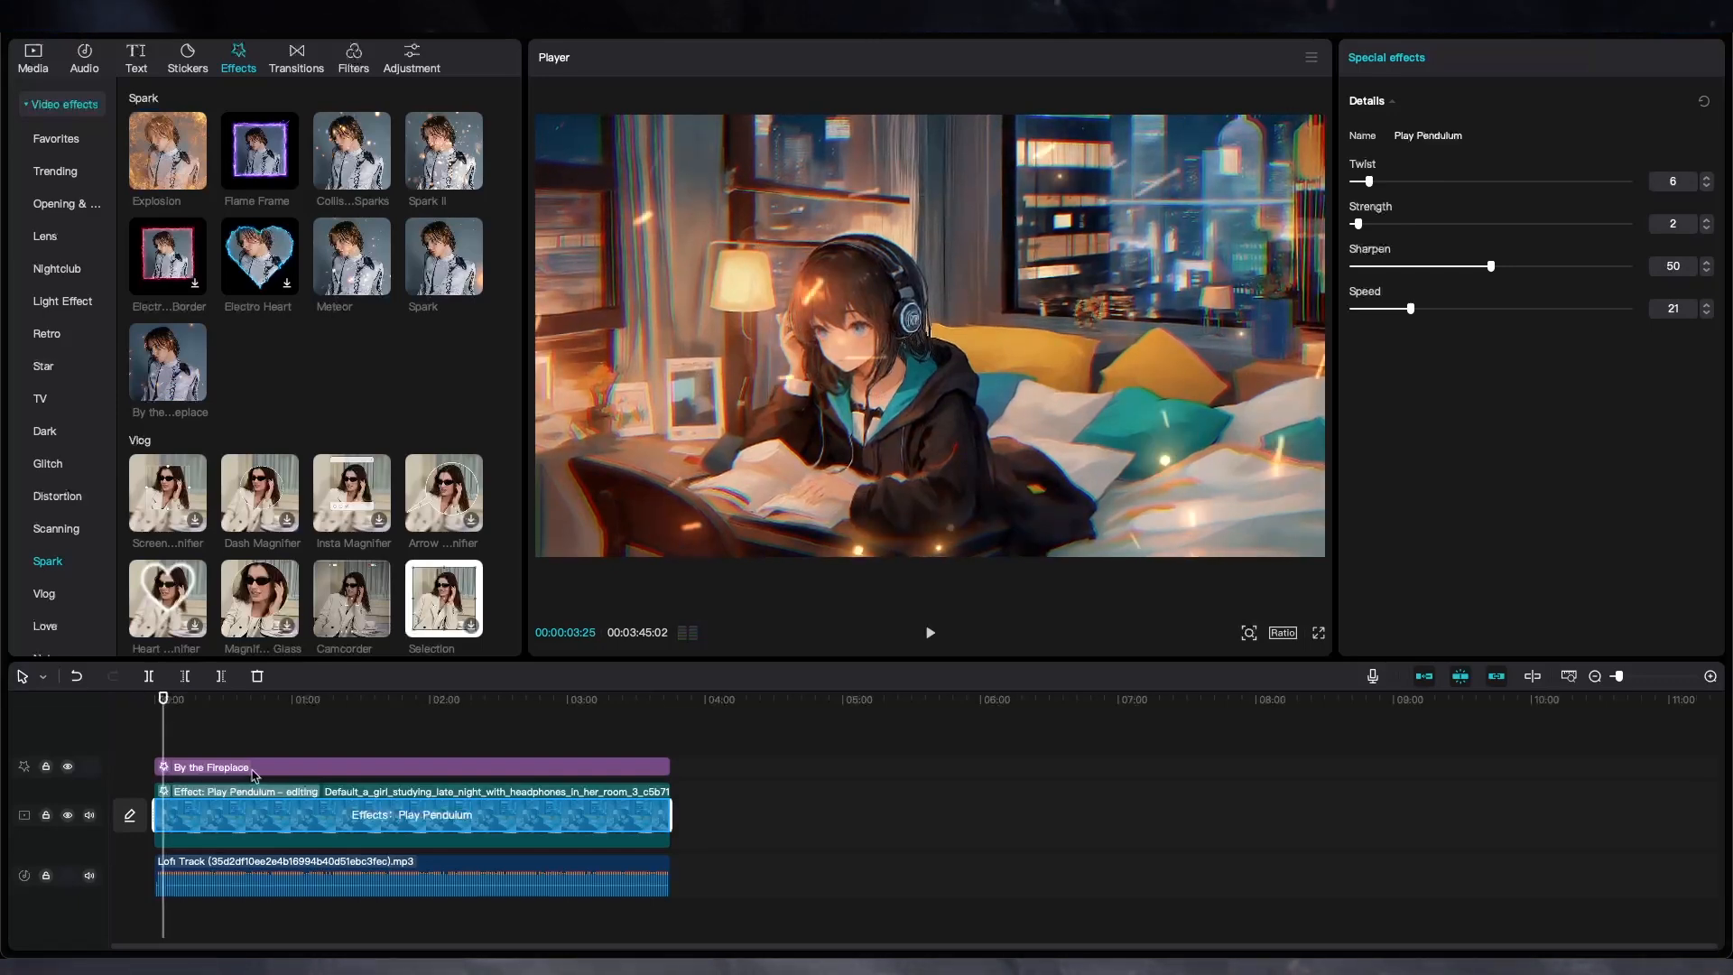
- Add the By the Fireplace spark effect and fine-tune its filter intensity
left_click(209, 766)
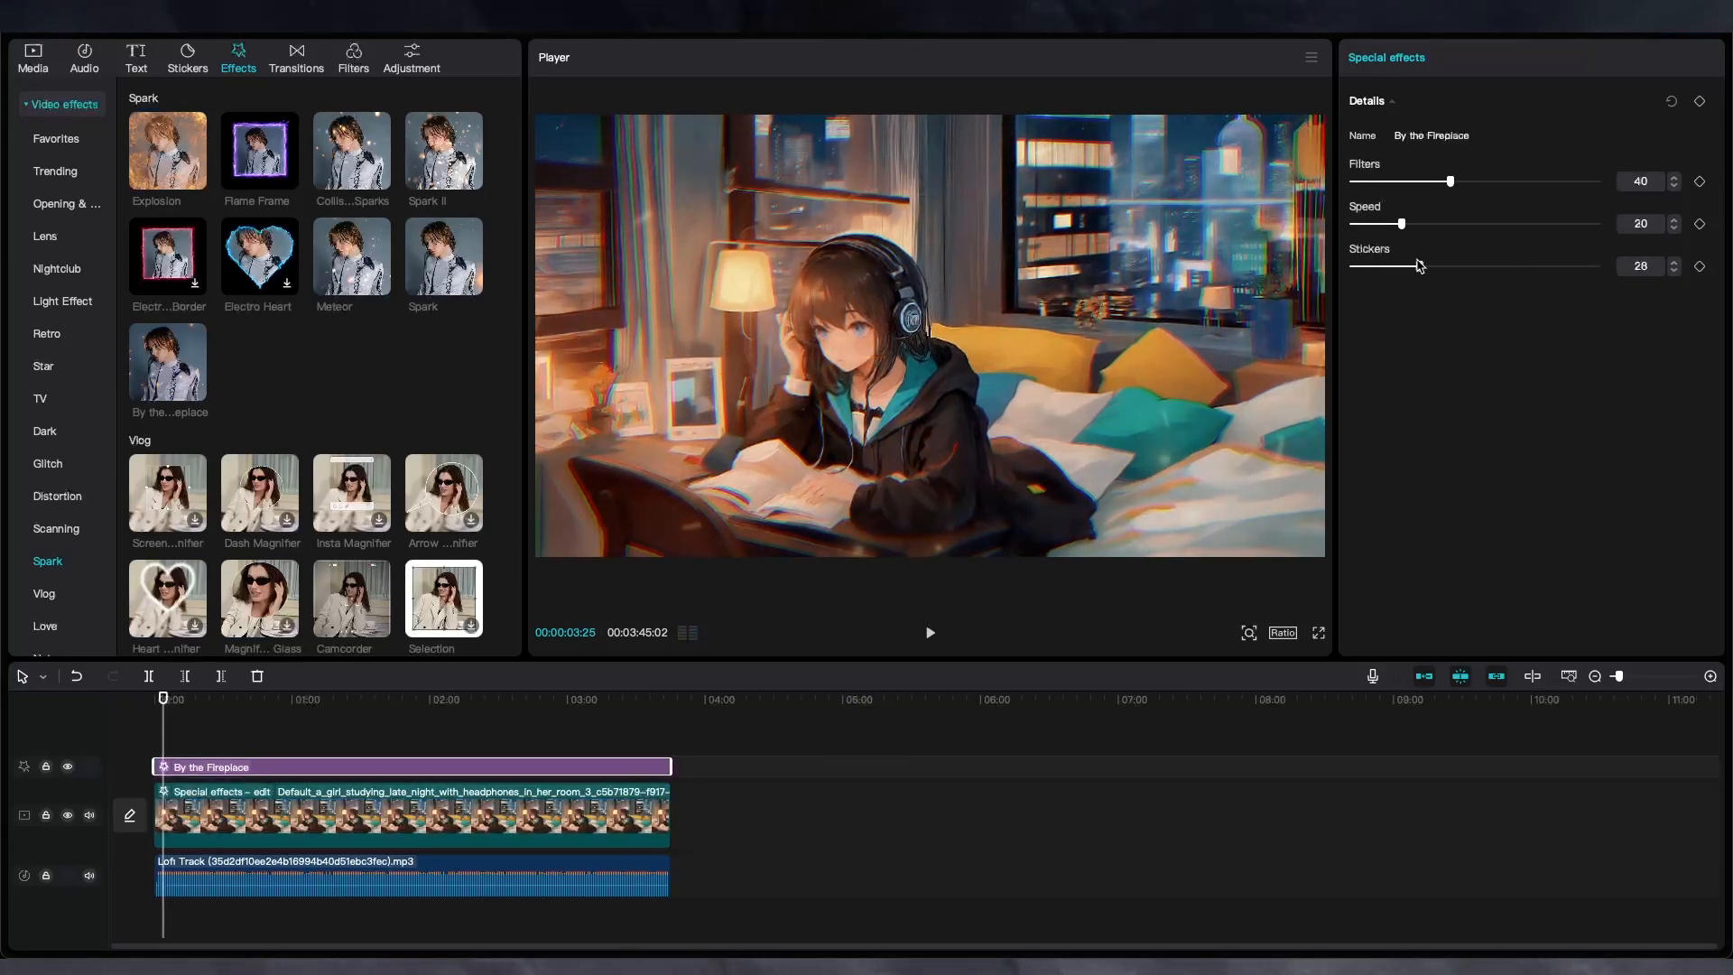
left_click_drag(1457, 181, 1546, 180)
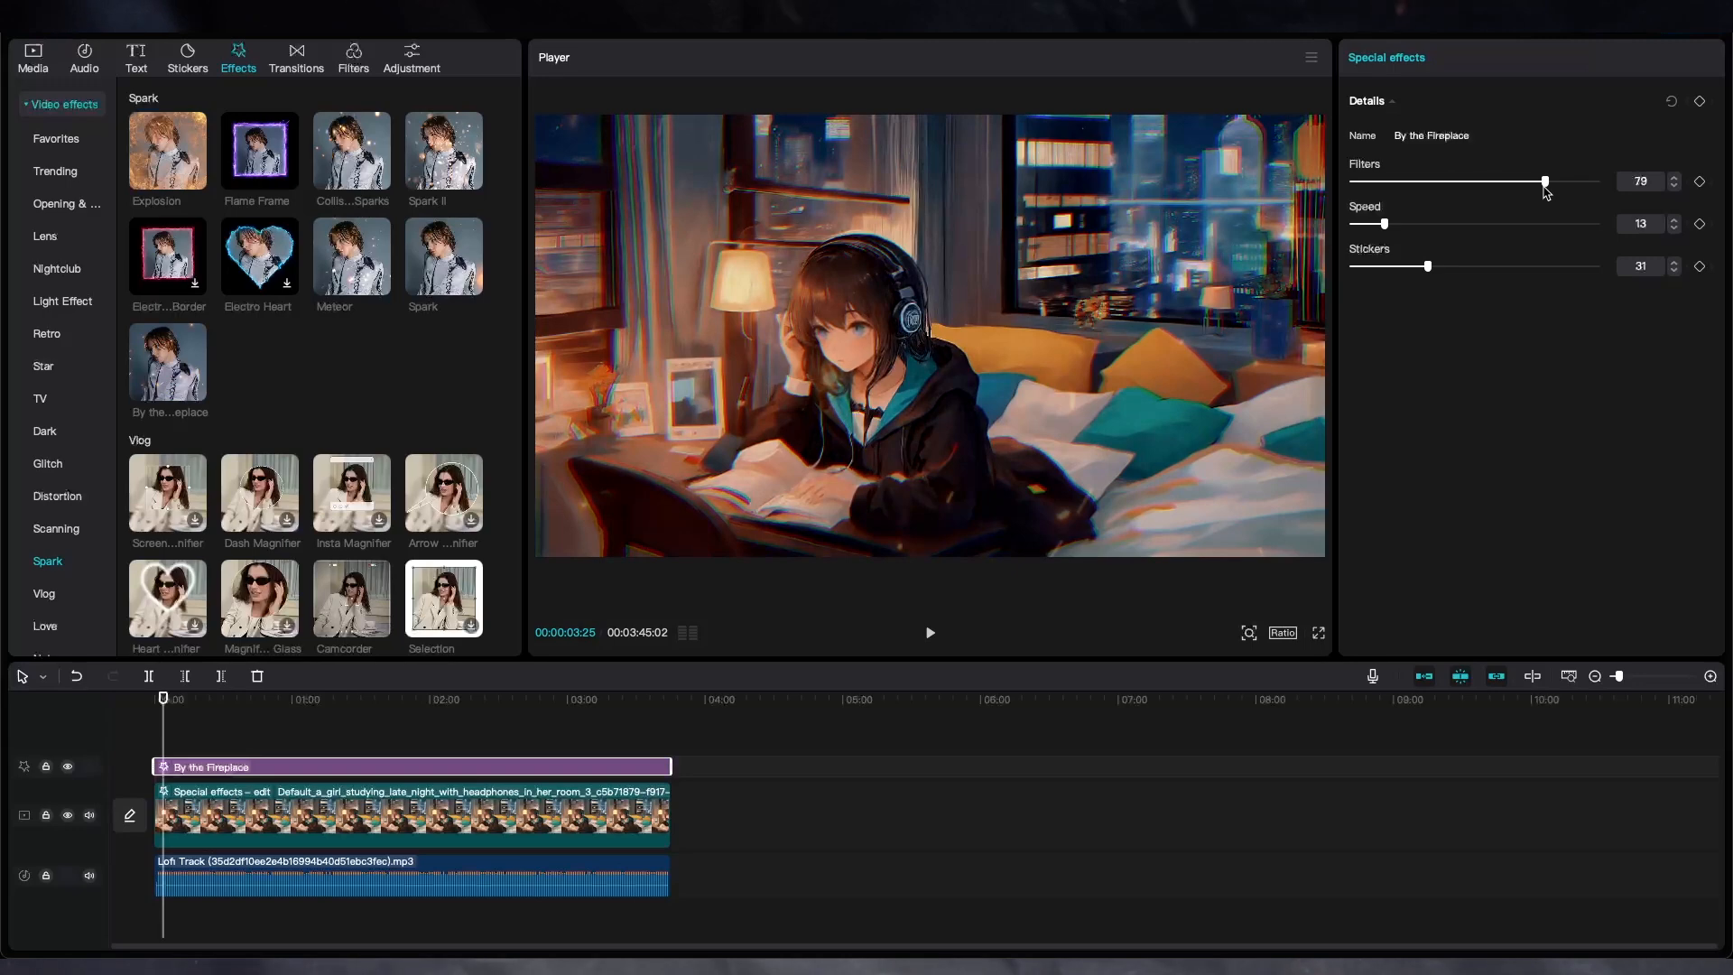
left_click_drag(1545, 180, 1504, 181)
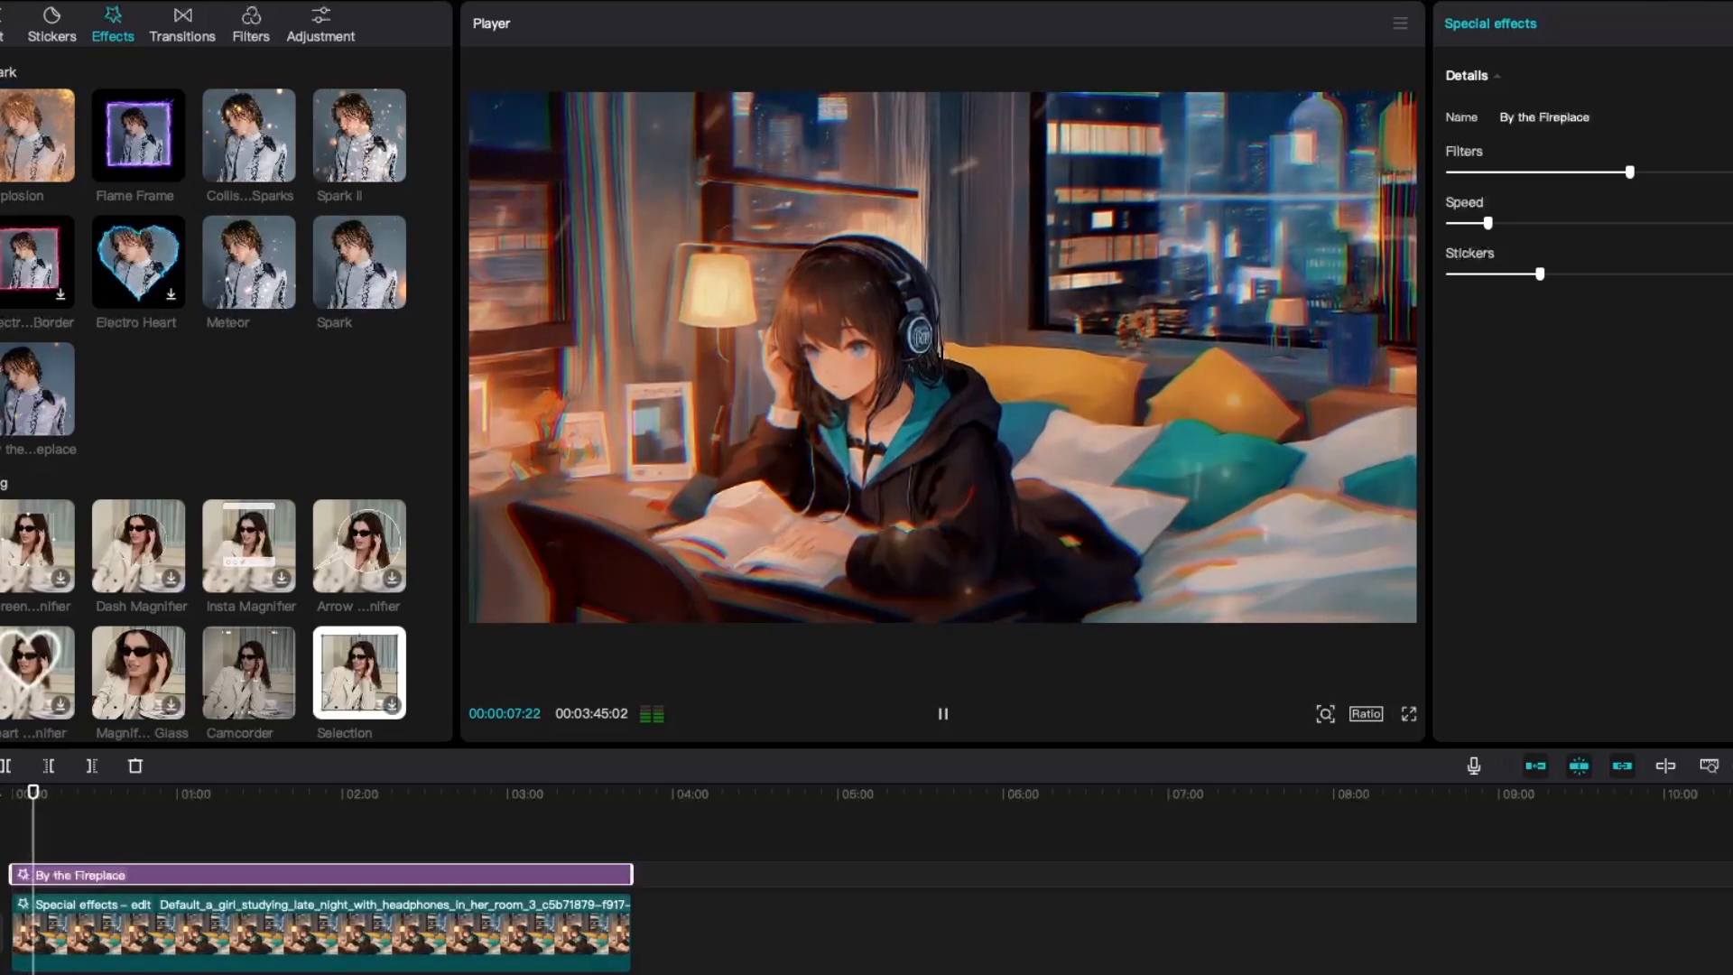
left_click(942, 713)
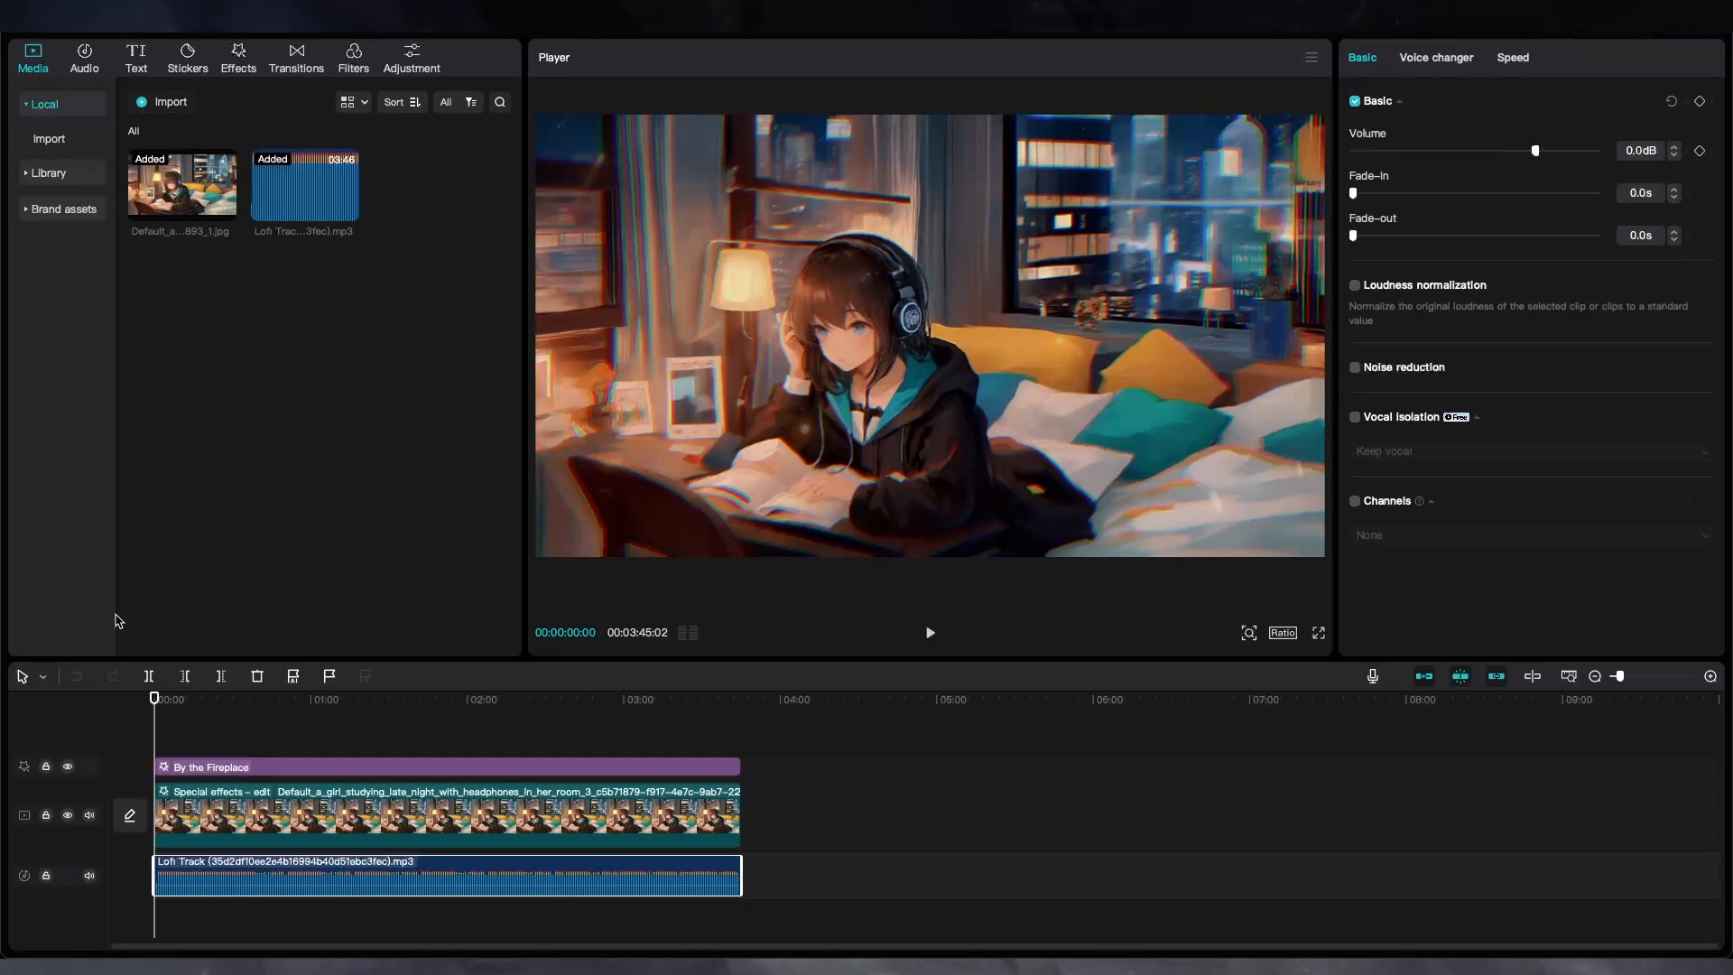
- Duplicate the Lofi Track after itself so the project runs longer, ready for export
left_click(306, 185)
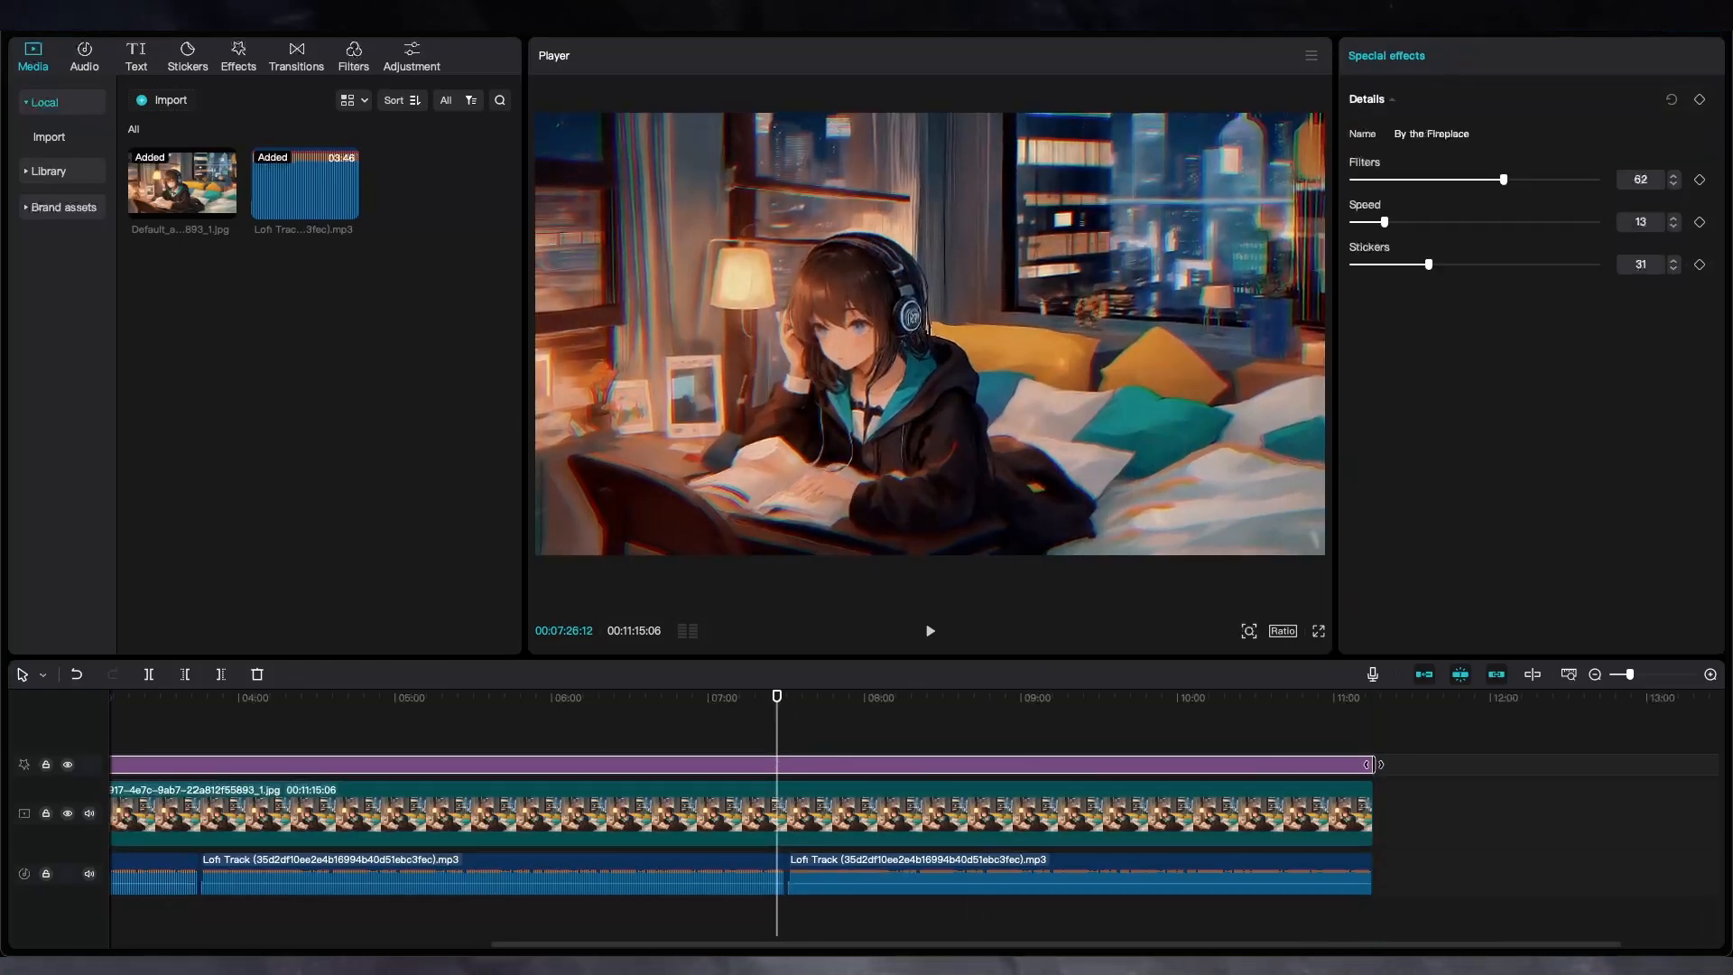
left_click(239, 56)
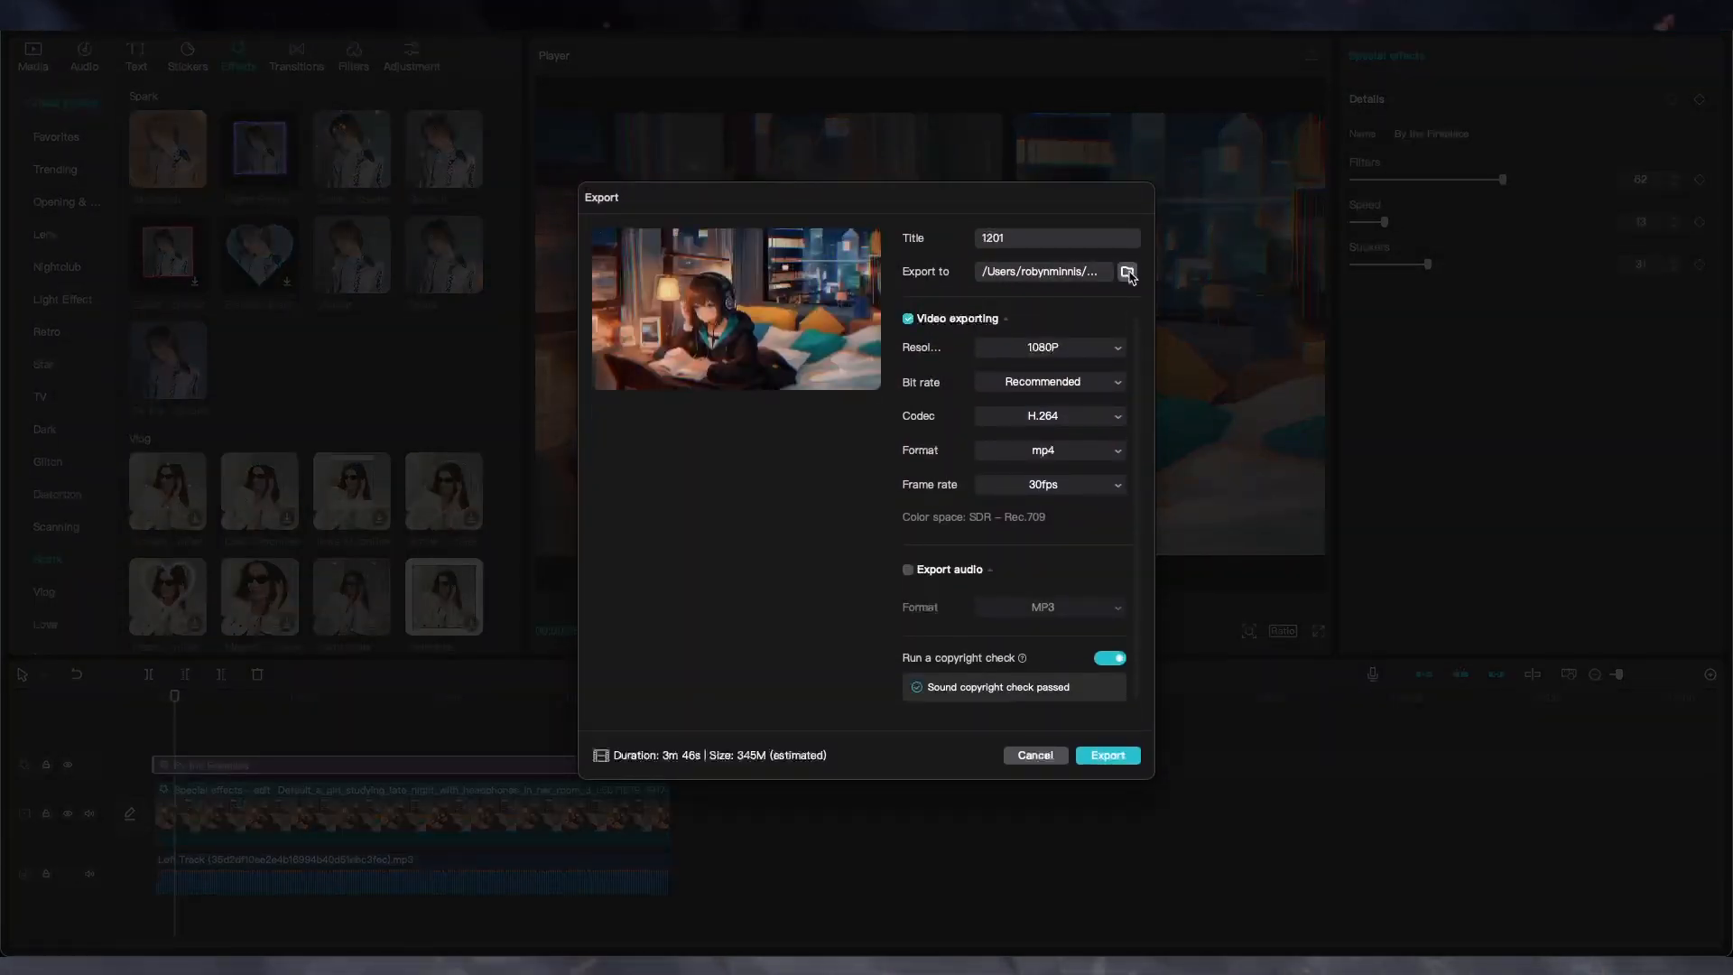
- Export the video as a 1080p MP4 titled Lofi Girl to the chosen folder and dismiss sharing
left_click(1127, 272)
type("Lofi Girl - Stu")
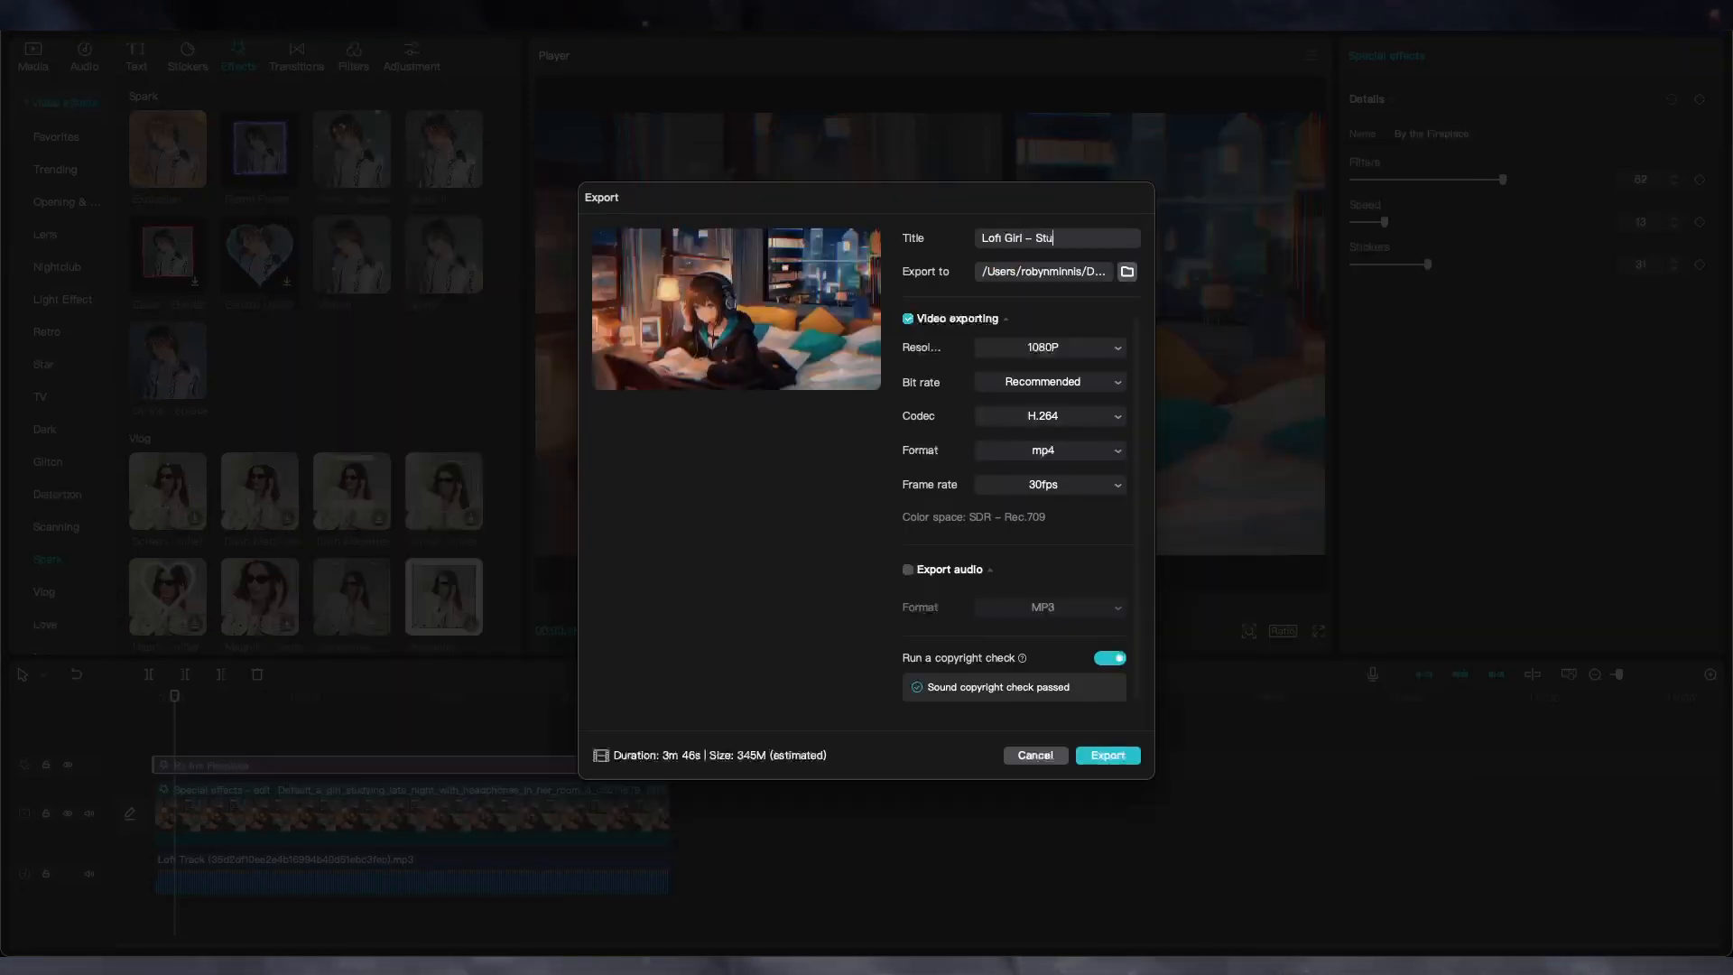
left_click(1106, 754)
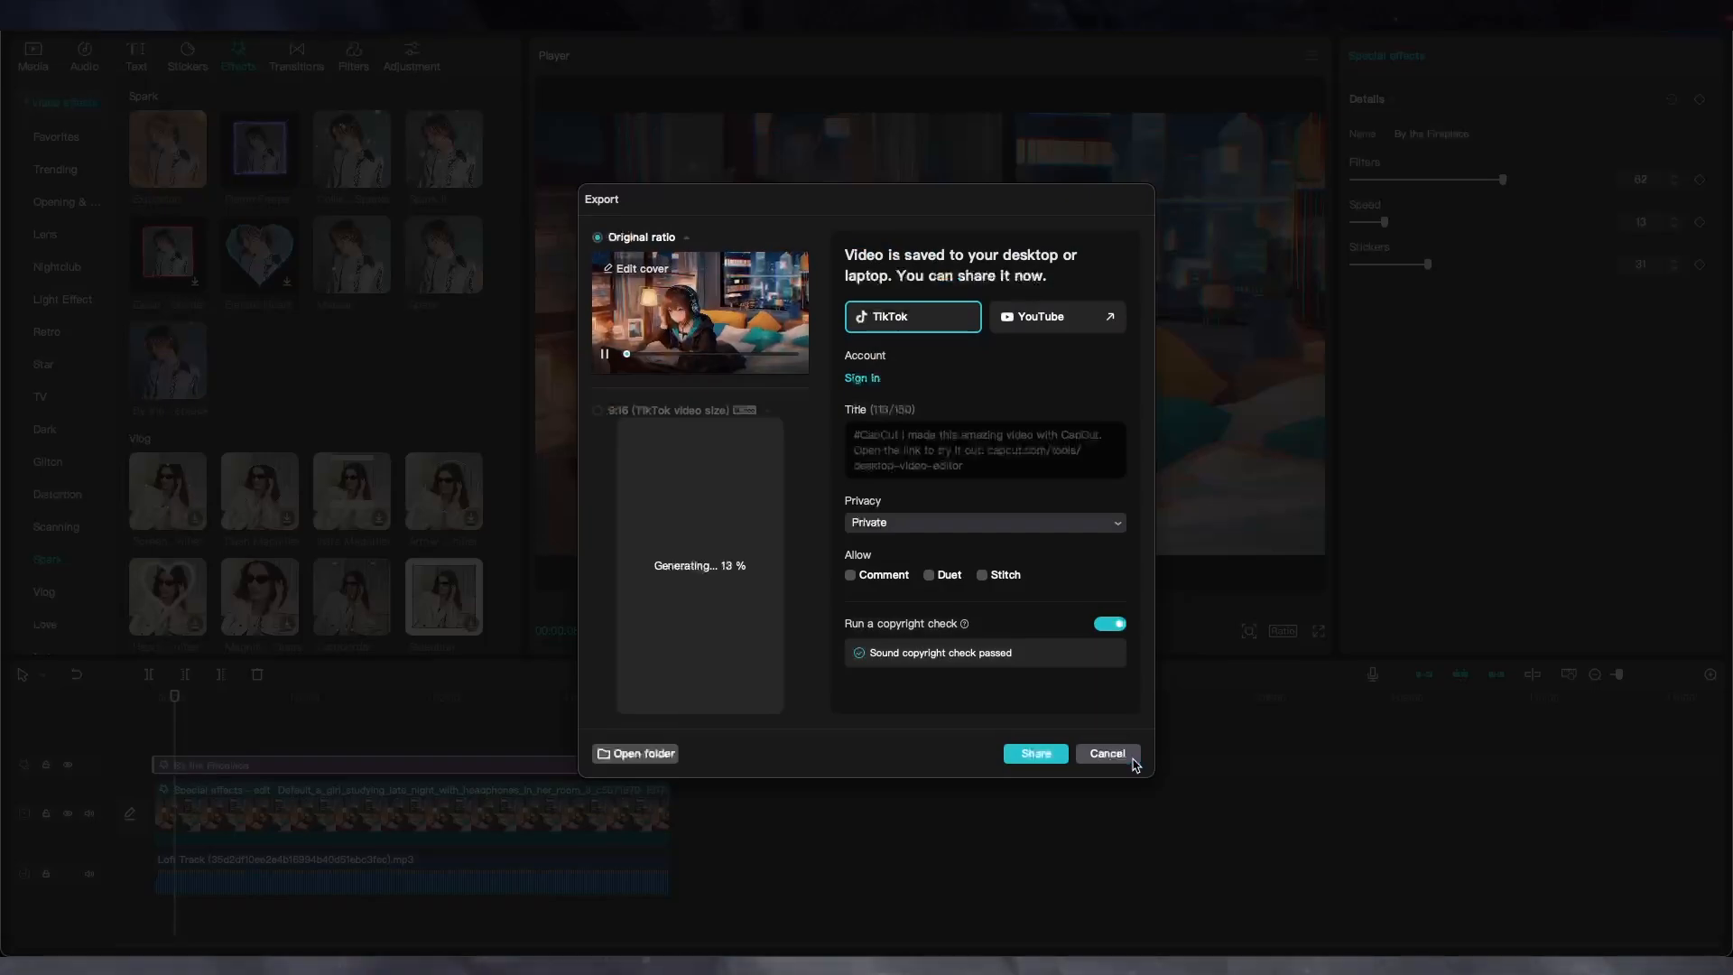
left_click(1105, 753)
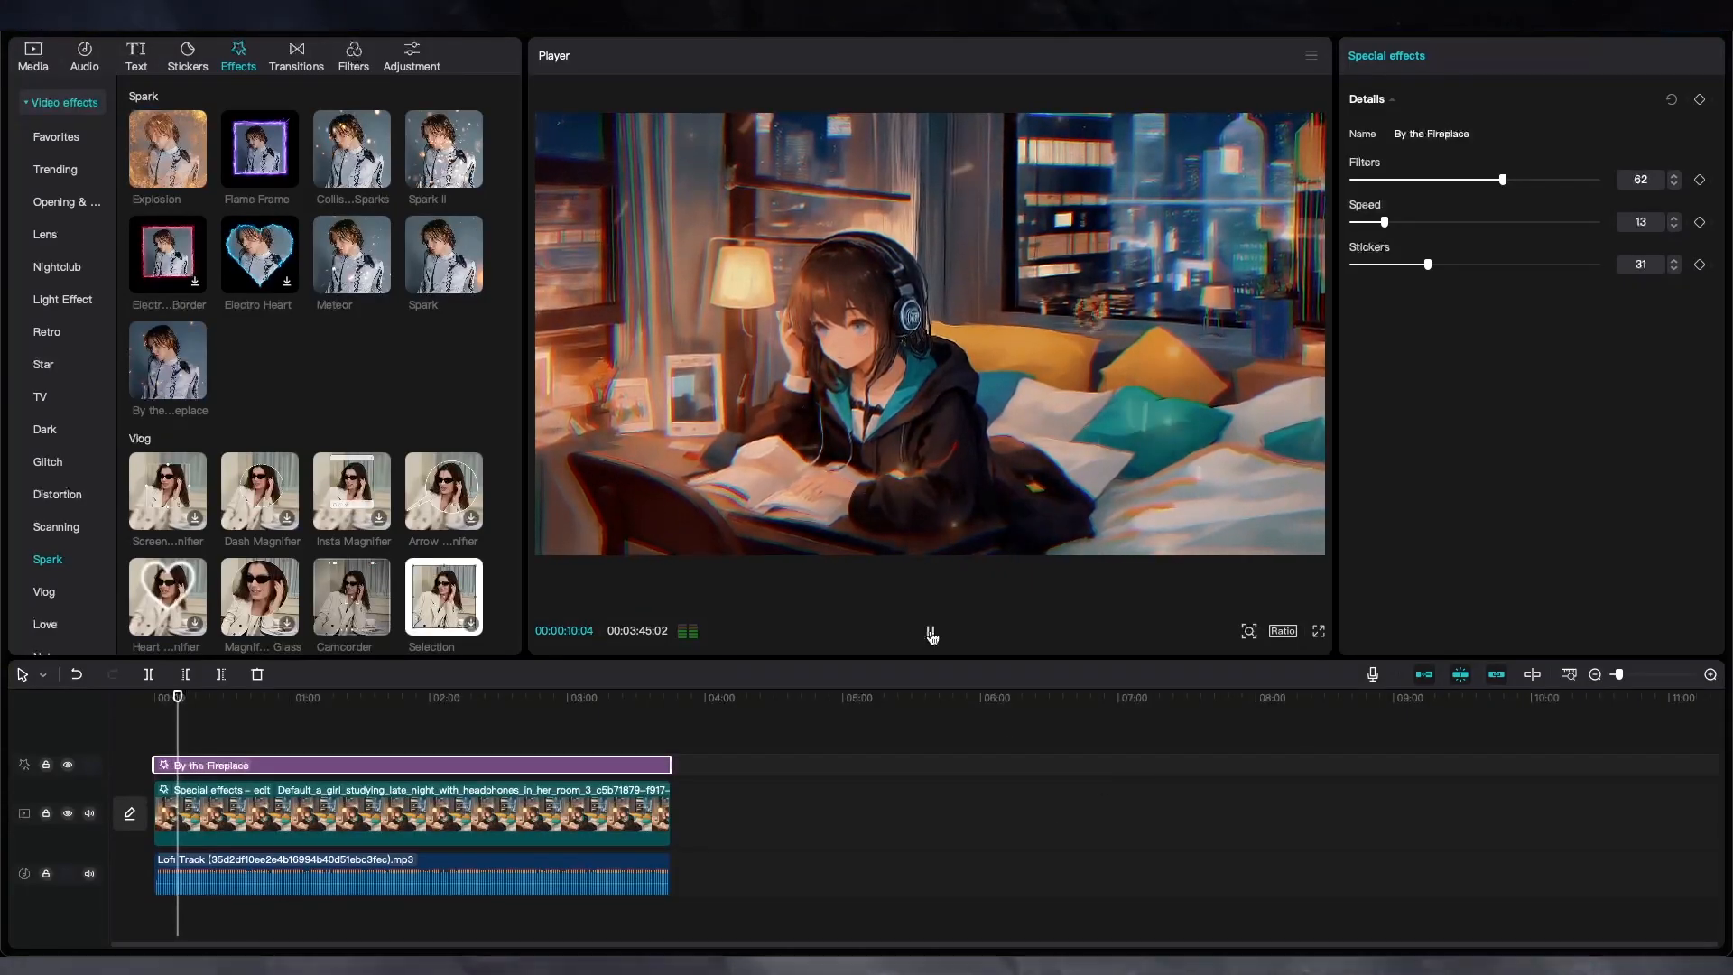
left_click(1318, 632)
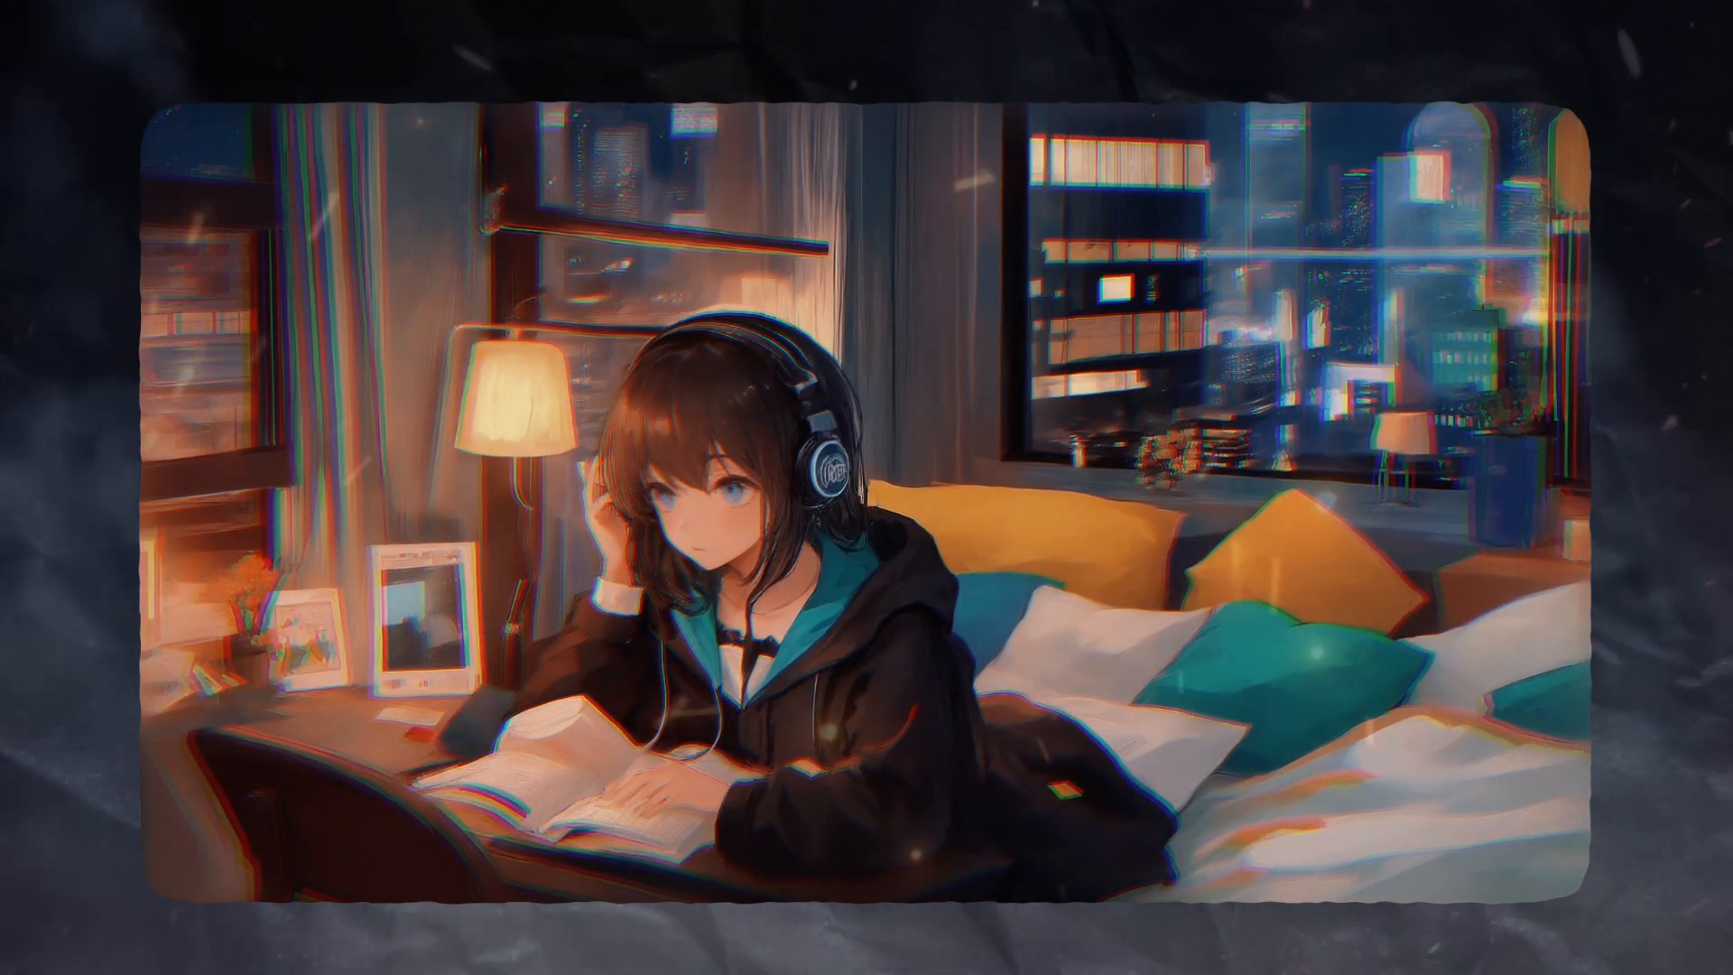